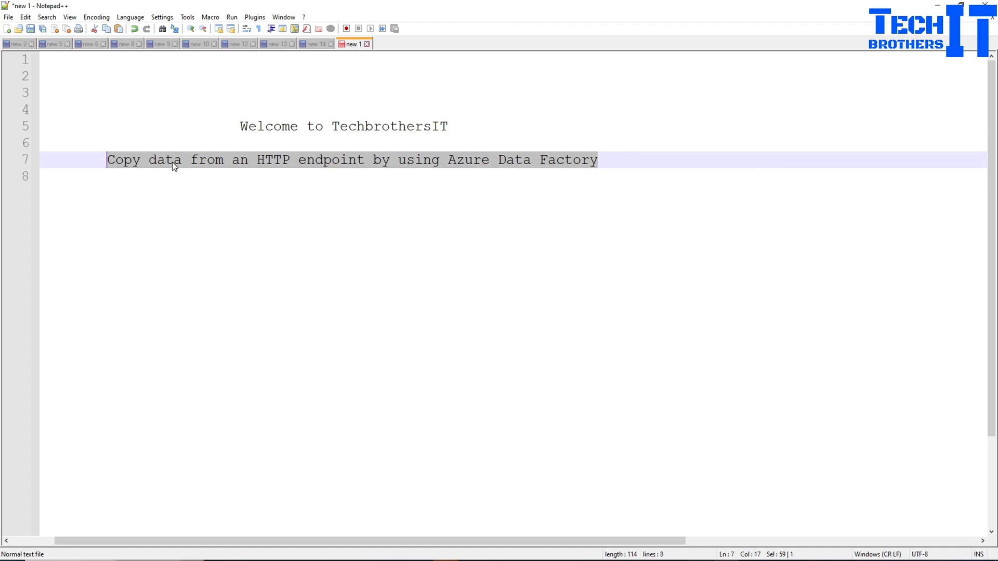
mouse_move(264, 167)
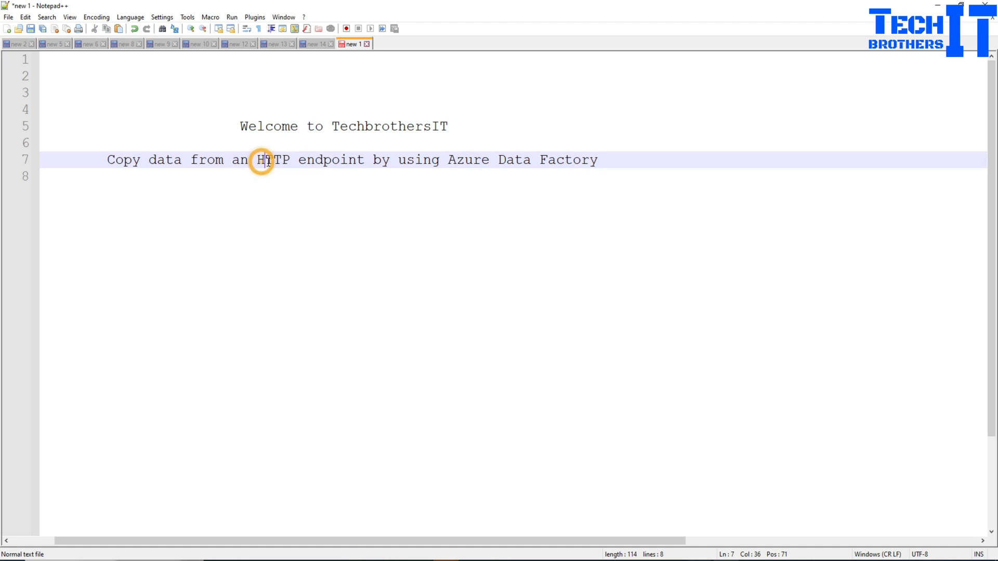
Check the all-employees JSON response and select the /employees endpoint URL to copy.
double_click(270, 160)
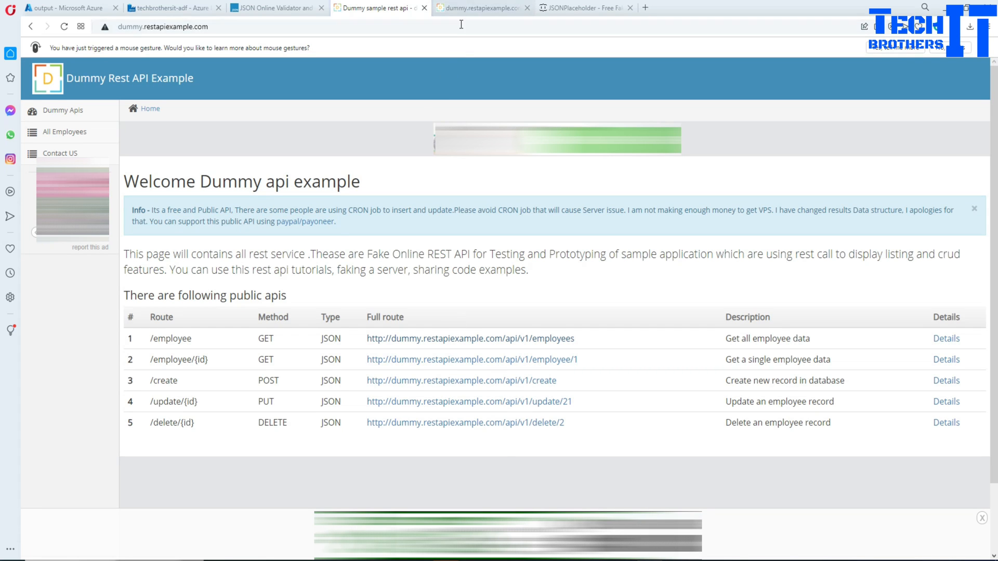
mouse_move(471, 359)
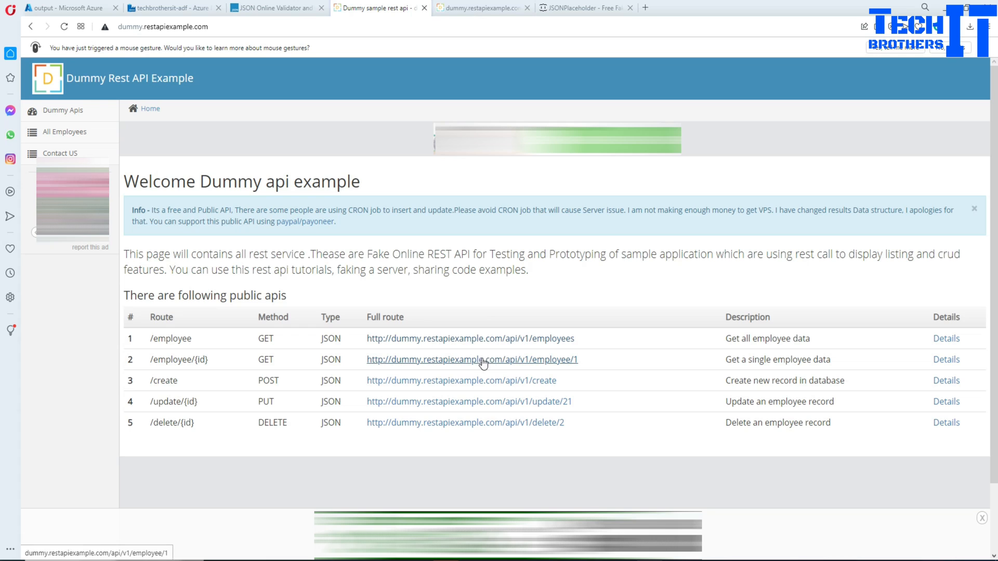
left_click(472, 359)
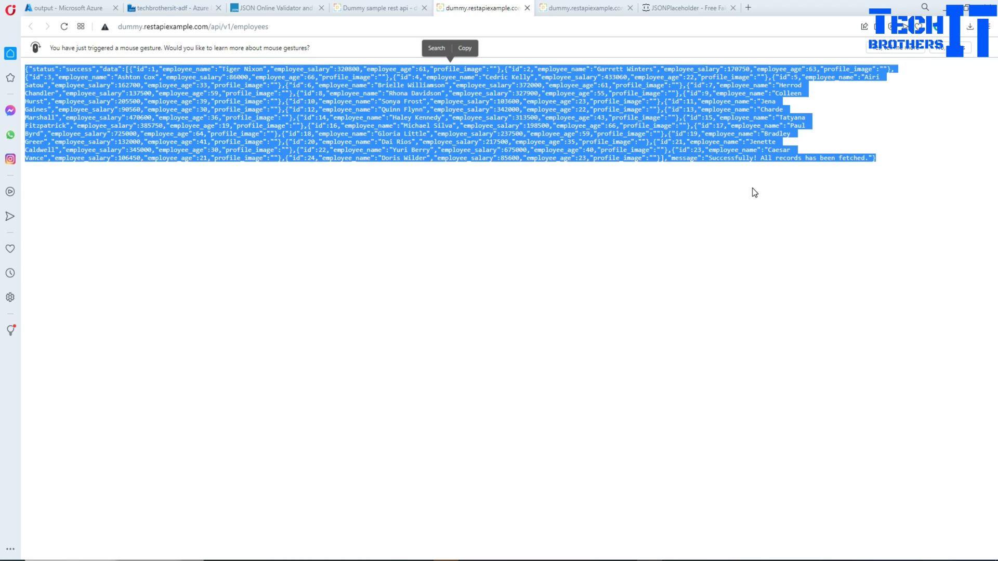
mouse_move(713, 186)
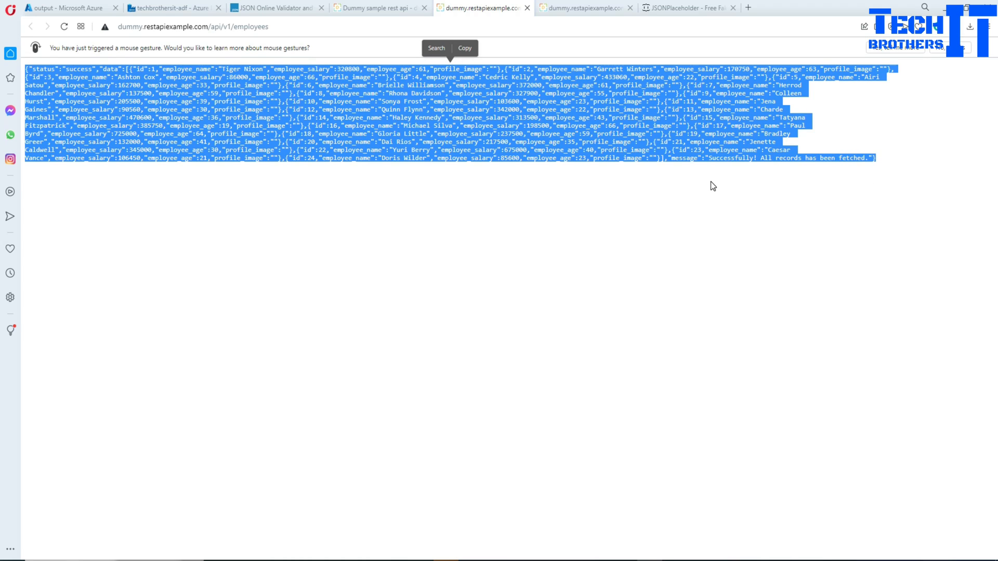
mouse_move(280, 65)
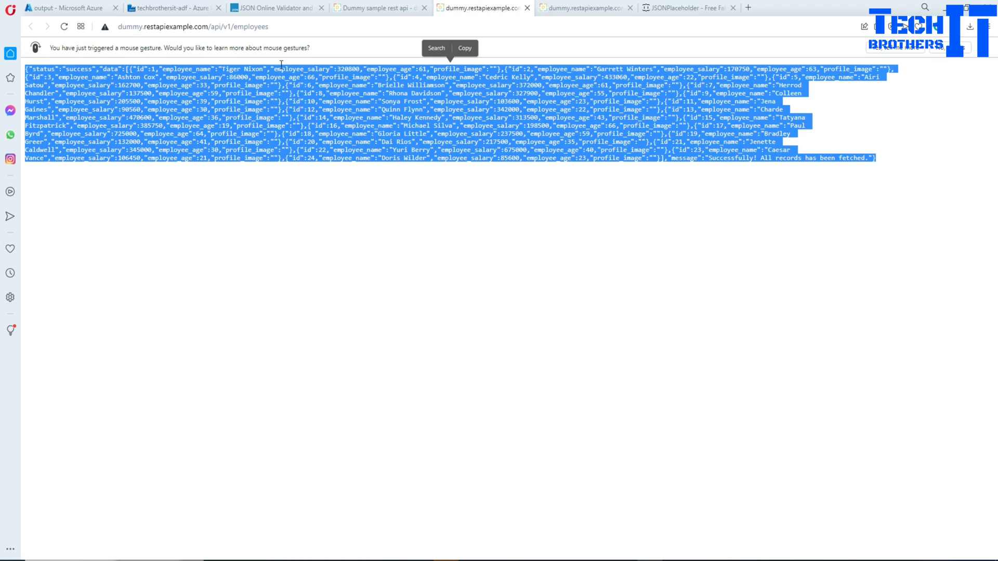
mouse_move(355, 48)
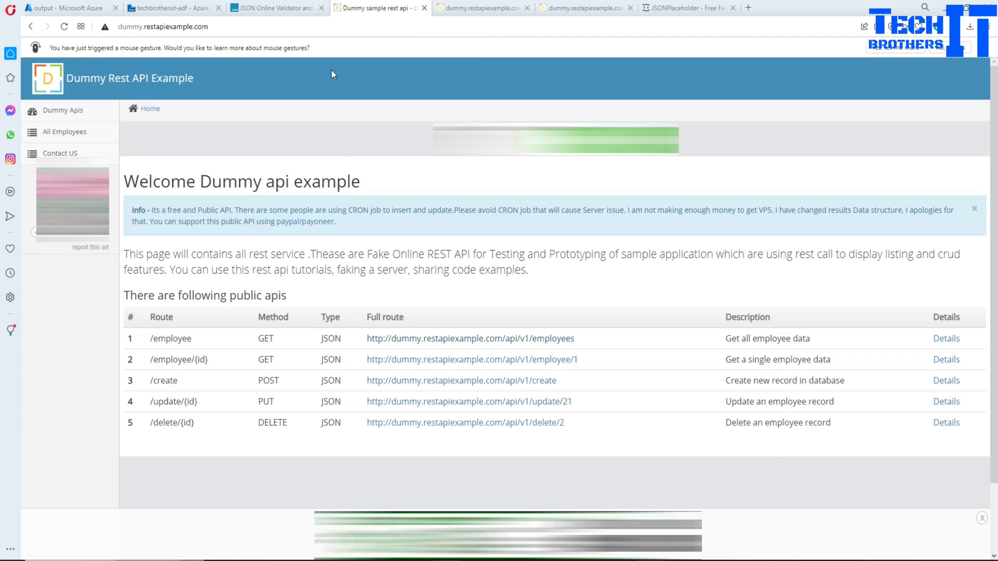
double_click(470, 338)
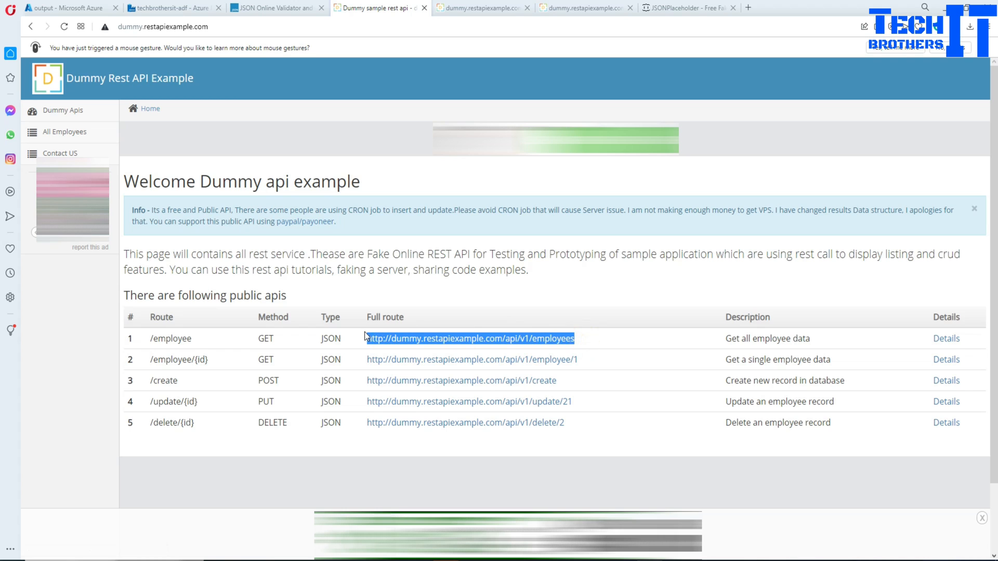
right_click(470, 338)
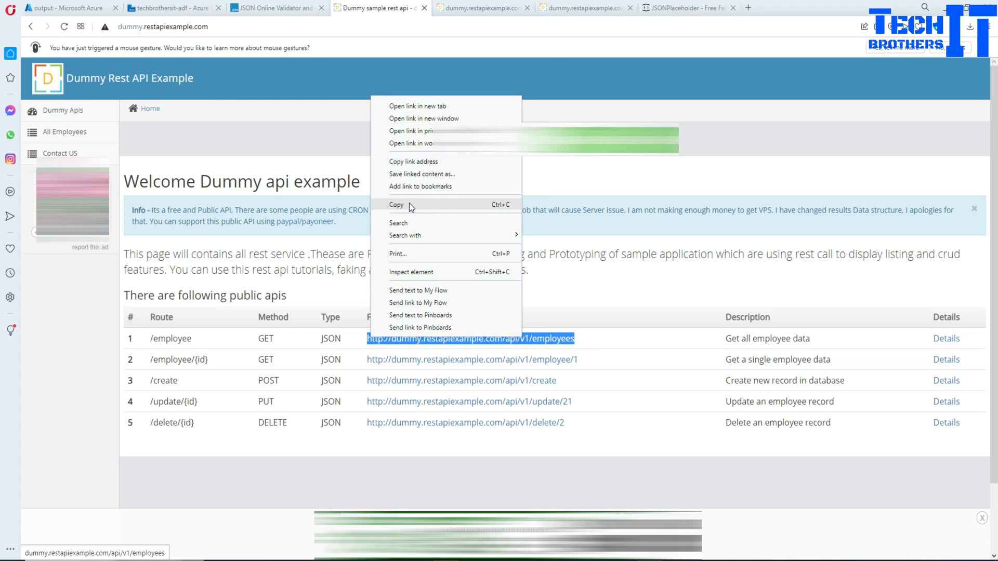
Copy the employees endpoint URL and highlight the JSON data array and closing message.
left_click(418, 106)
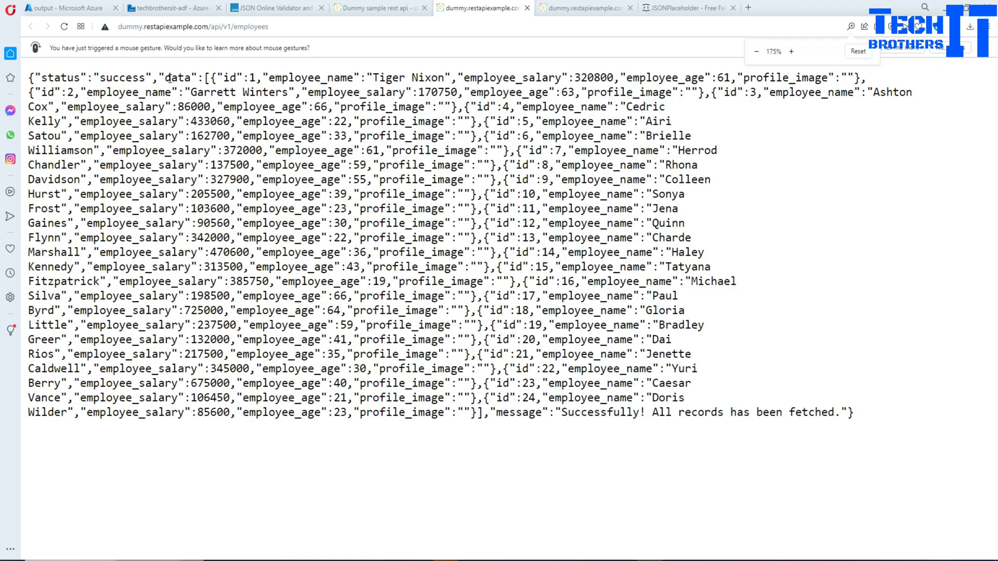
double_click(94, 77)
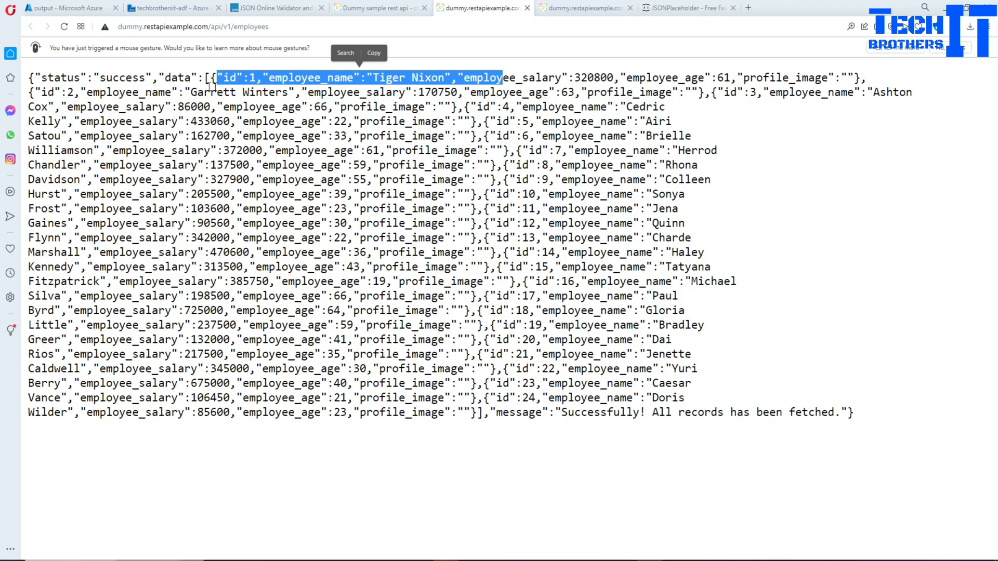
double_click(178, 77)
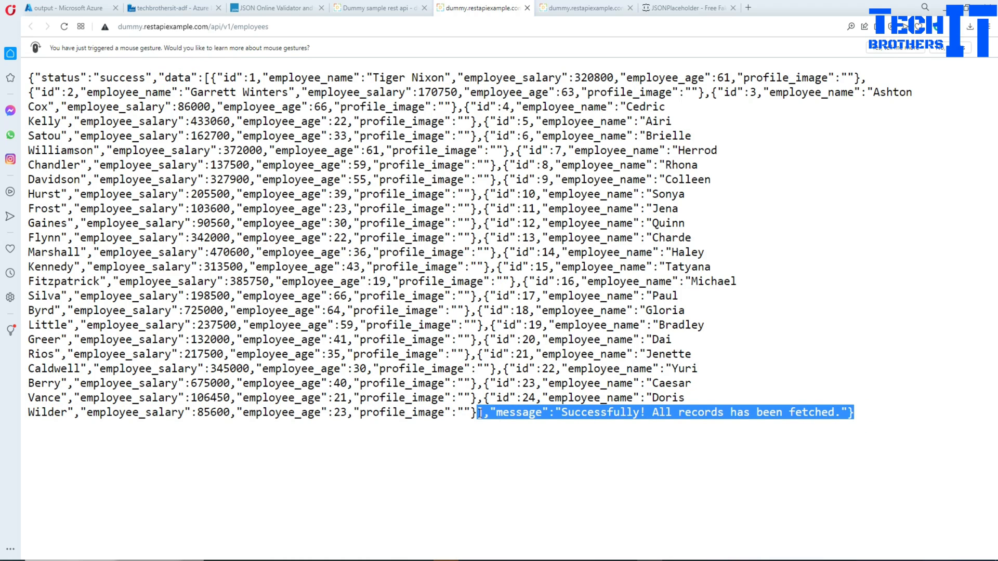
left_click(349, 241)
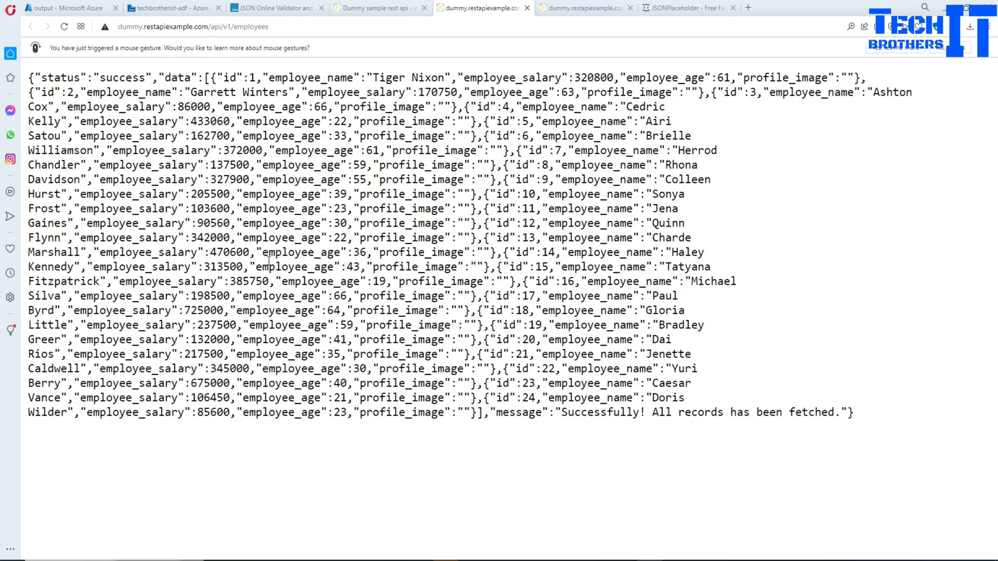
mouse_move(172, 6)
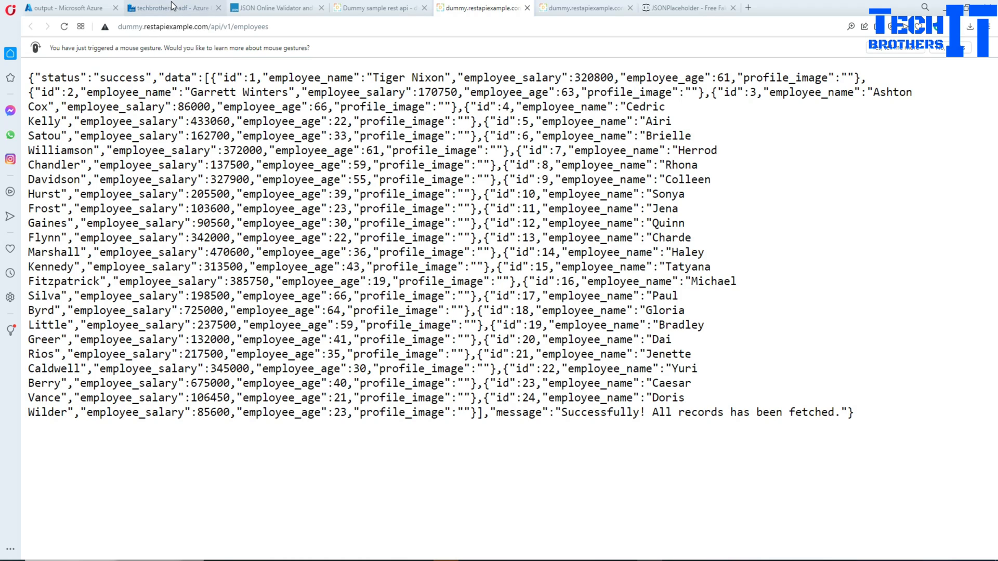
Add a new pipeline2 with a Copy data1 activity and show its Source settings.
left_click(172, 8)
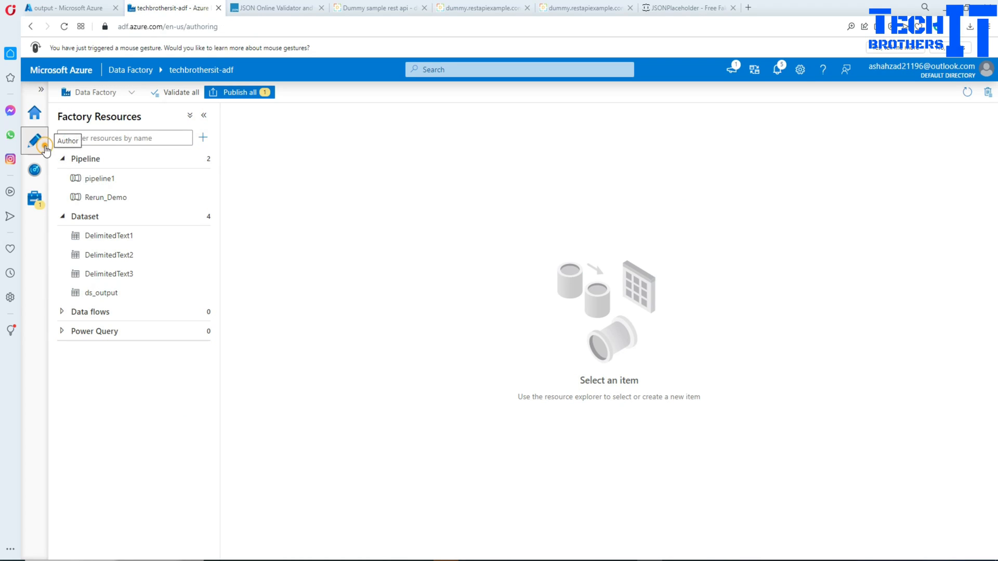
left_click(202, 138)
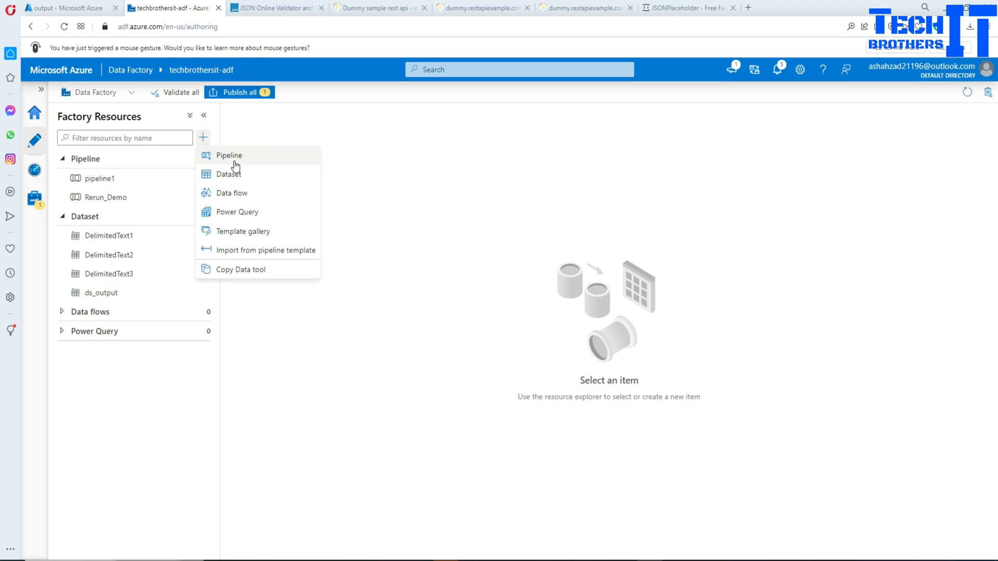
left_click(229, 155)
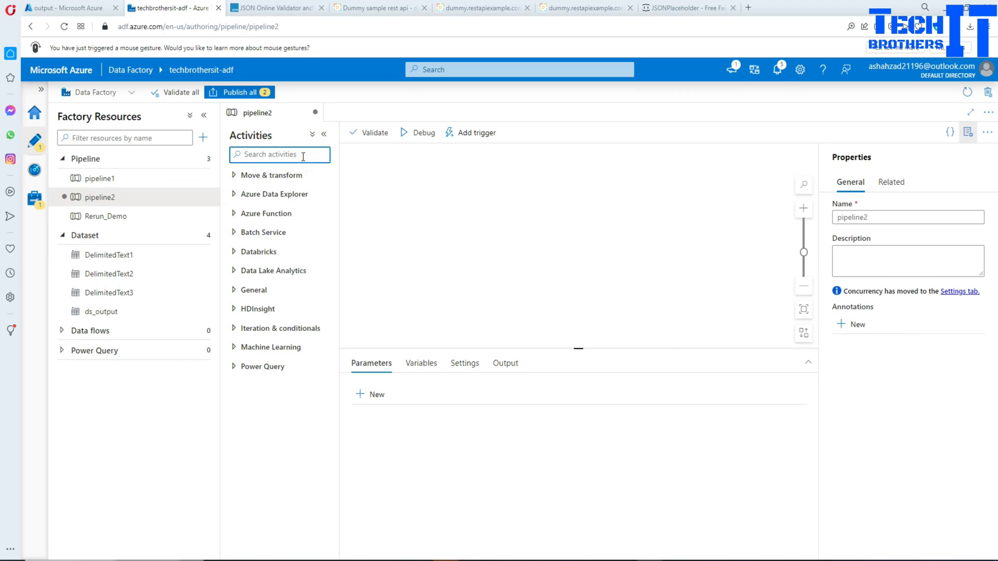
type("copy")
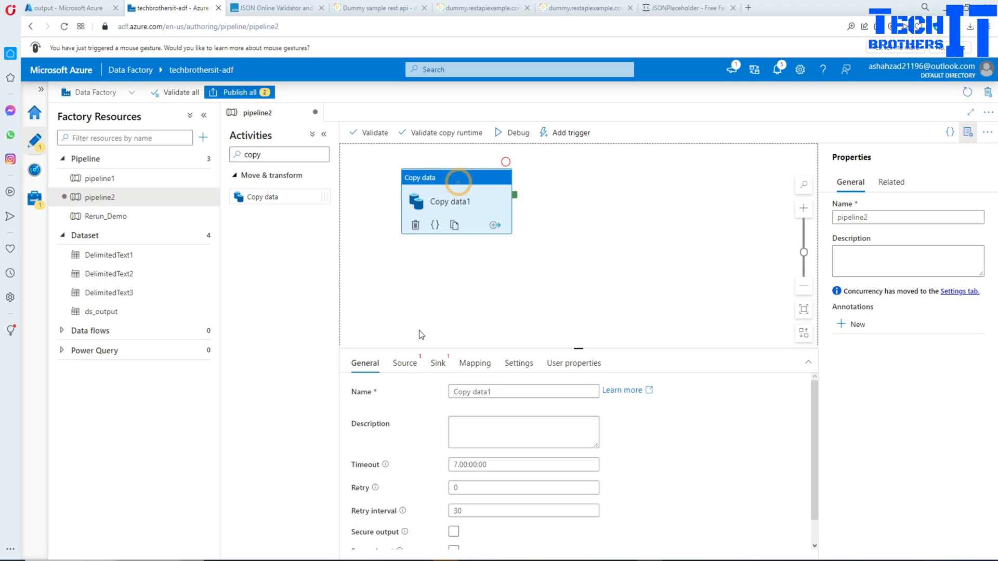
left_click(405, 362)
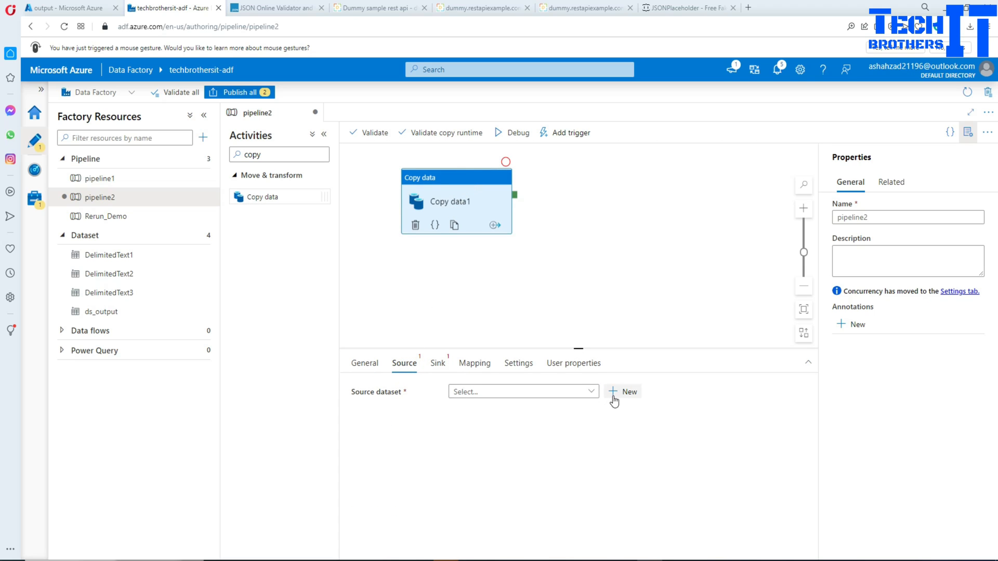
Create a new source dataset Json1 using the HTTP data store and JSON format.
left_click(630, 392)
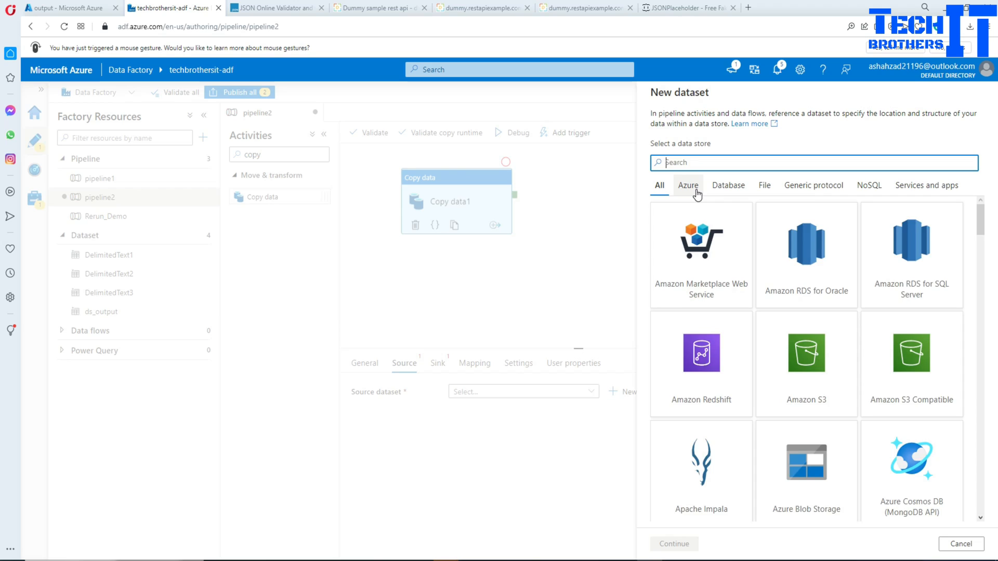
type("htt")
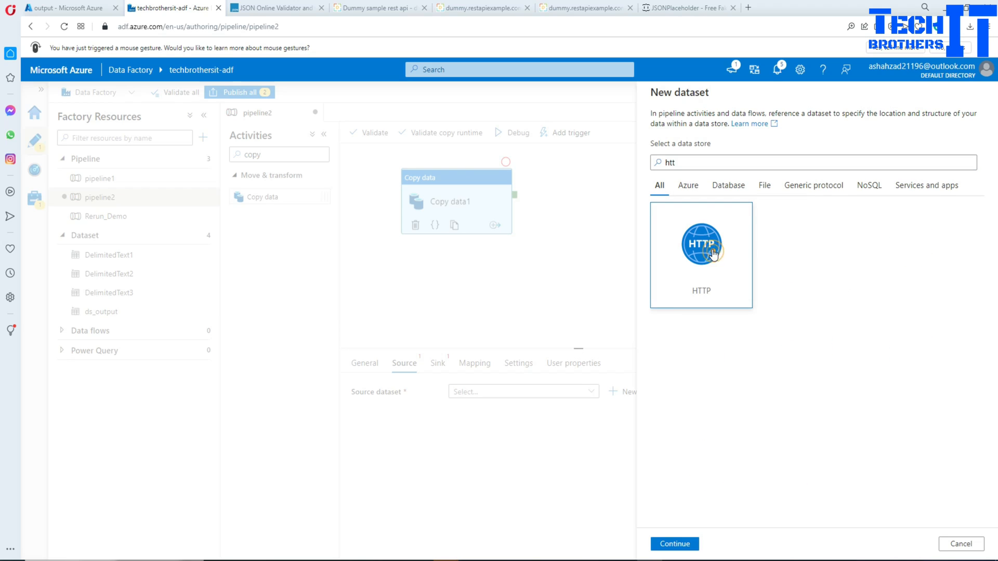
left_click(674, 544)
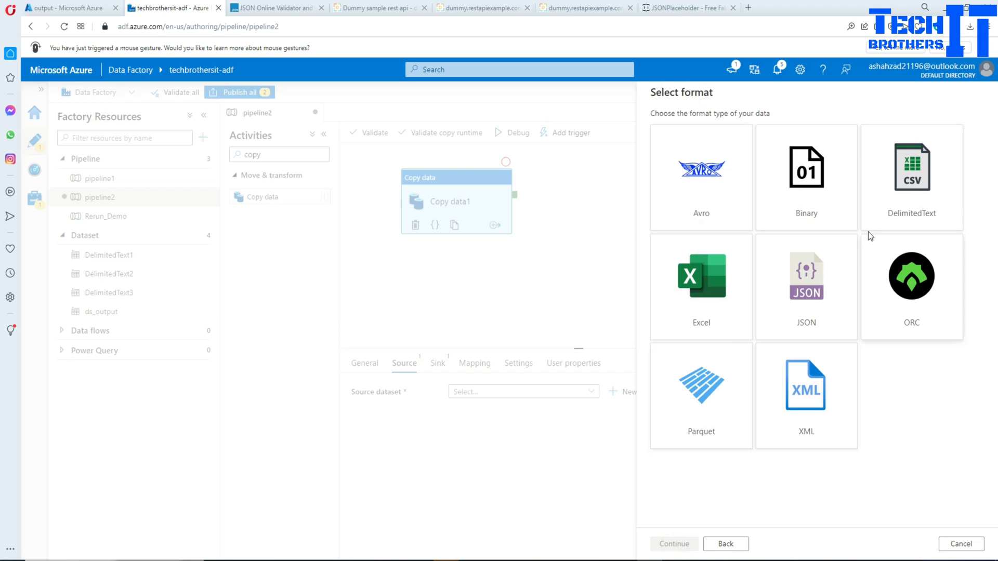
mouse_move(817, 222)
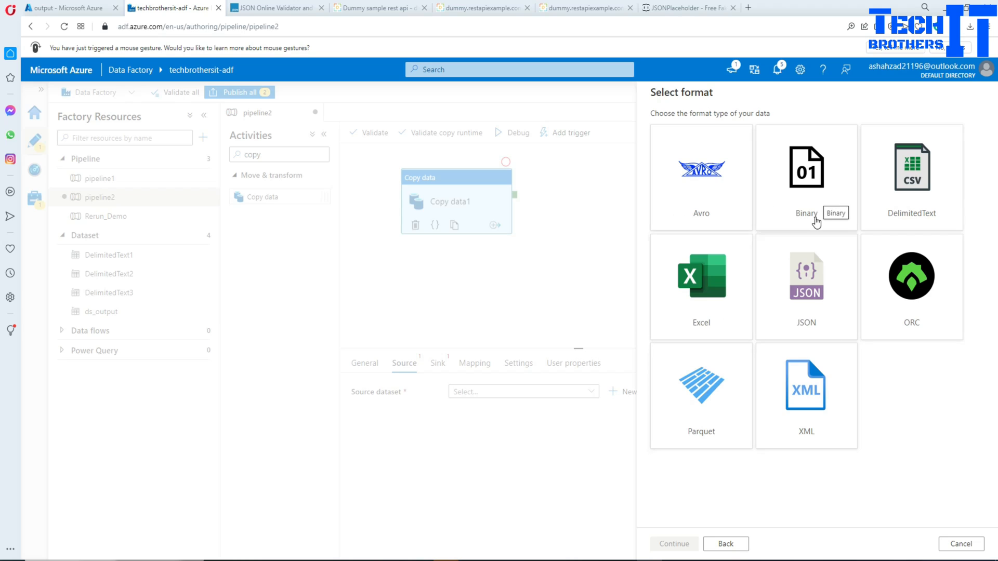
mouse_move(800, 316)
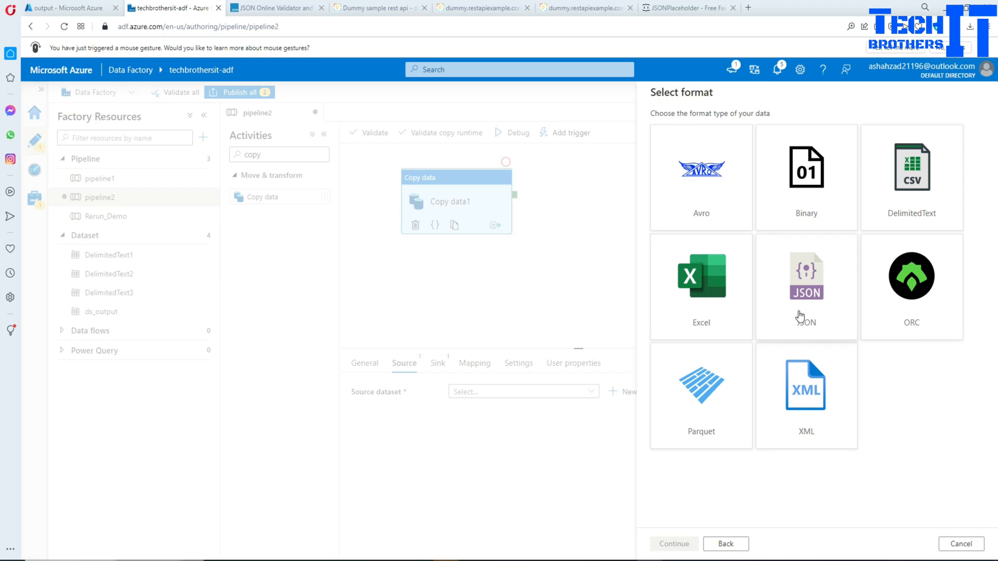
left_click(806, 276)
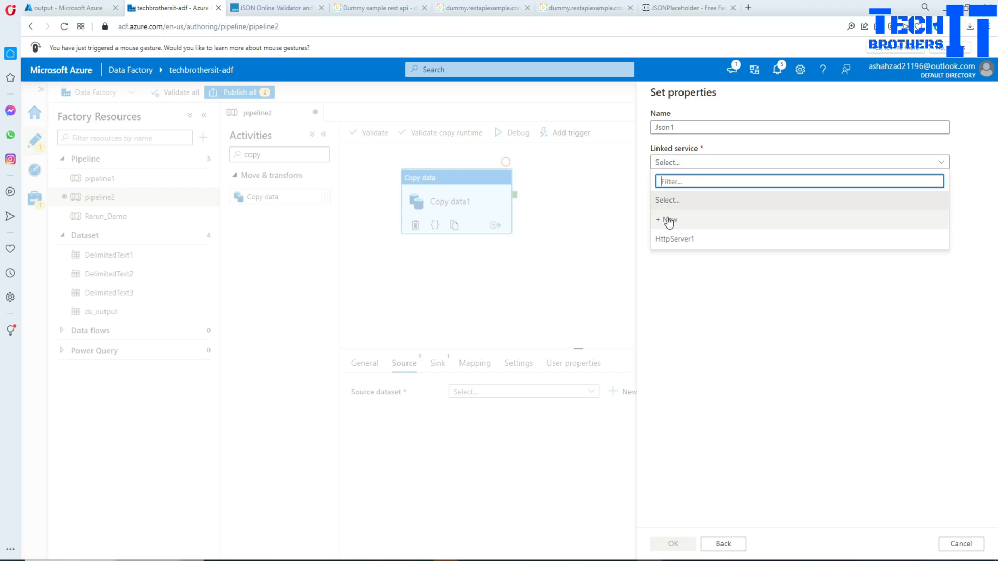
left_click(667, 219)
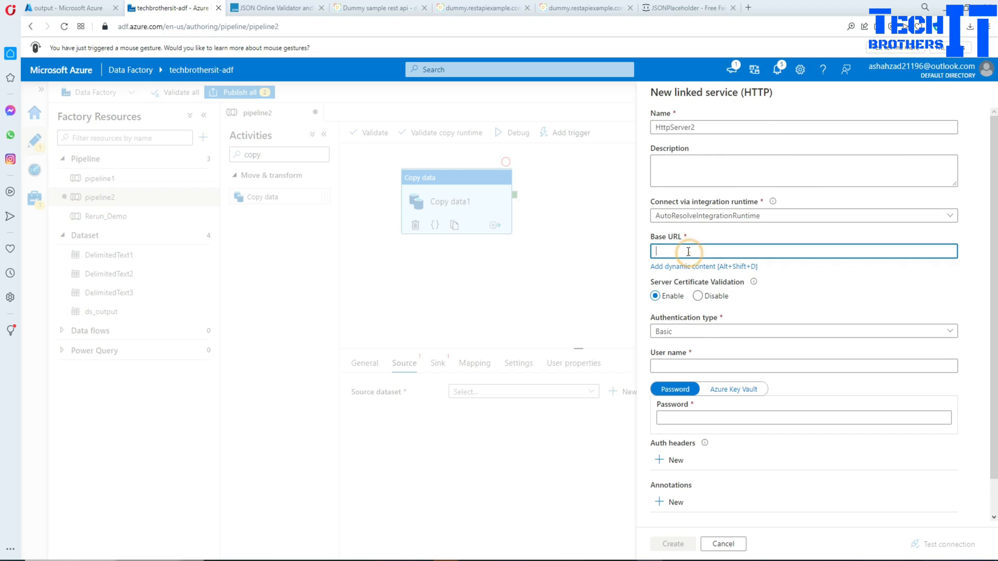
type("http://dummy.restapiexample.com/api/v1/employees")
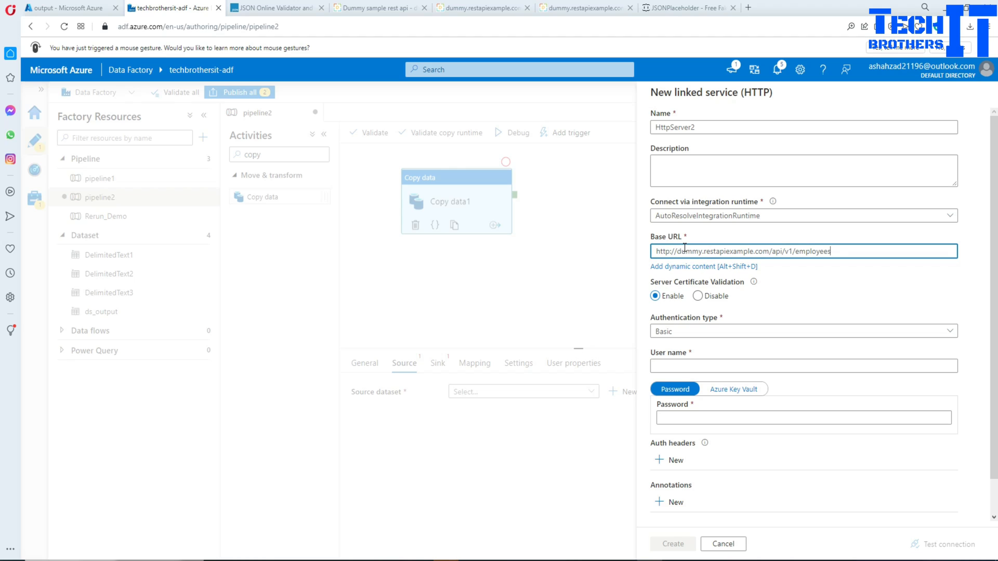
mouse_move(722, 289)
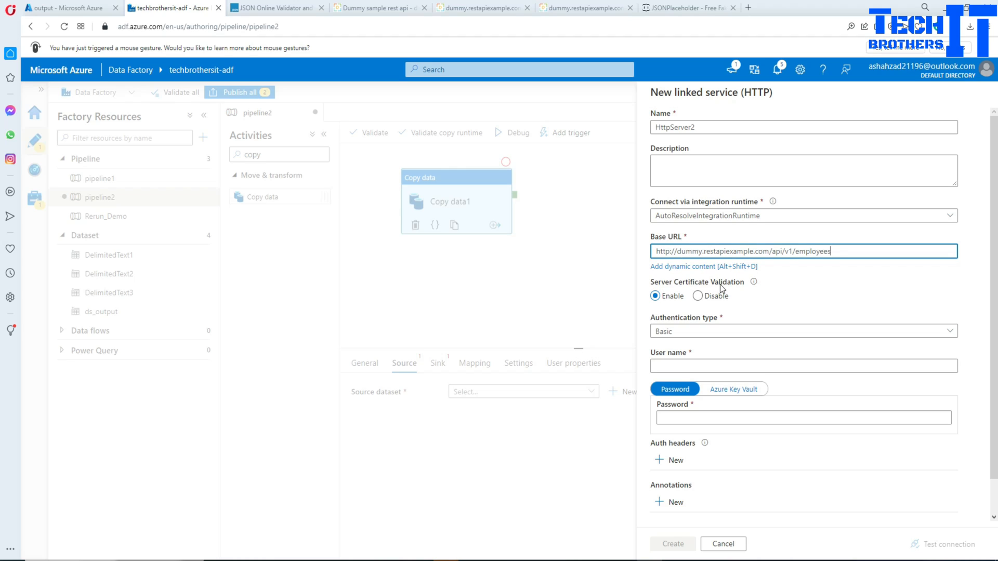
mouse_move(754, 281)
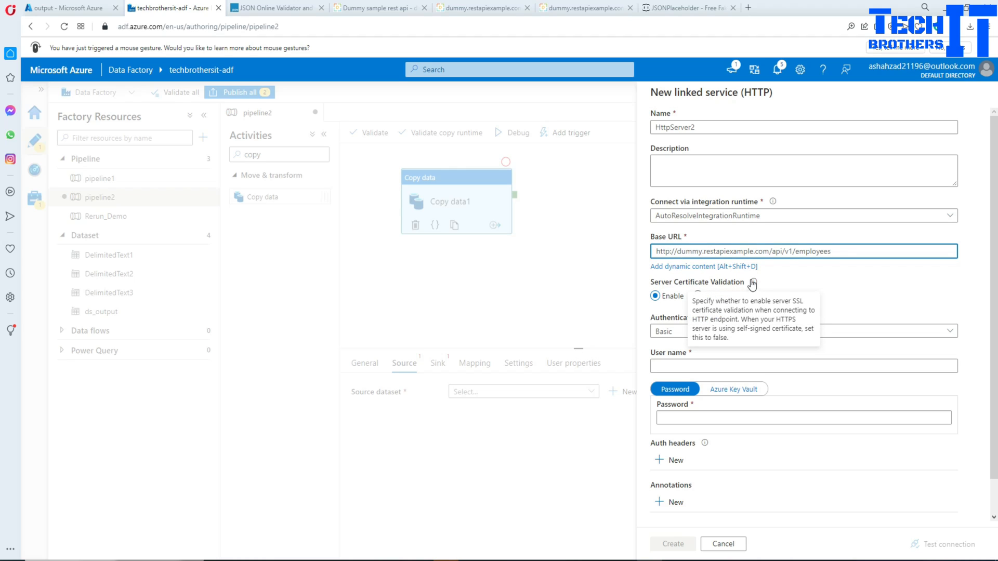
mouse_move(662, 306)
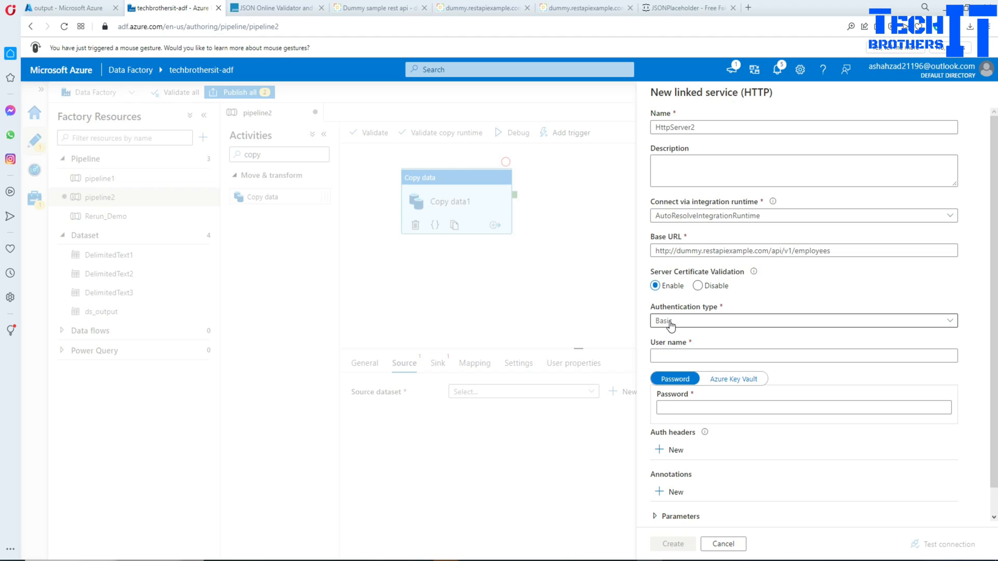
left_click(802, 320)
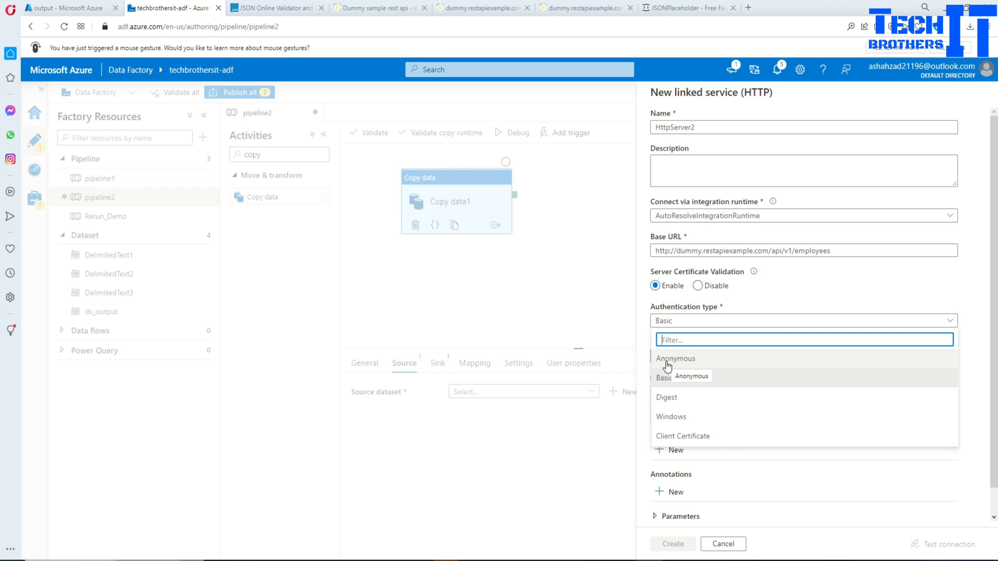
mouse_move(673, 371)
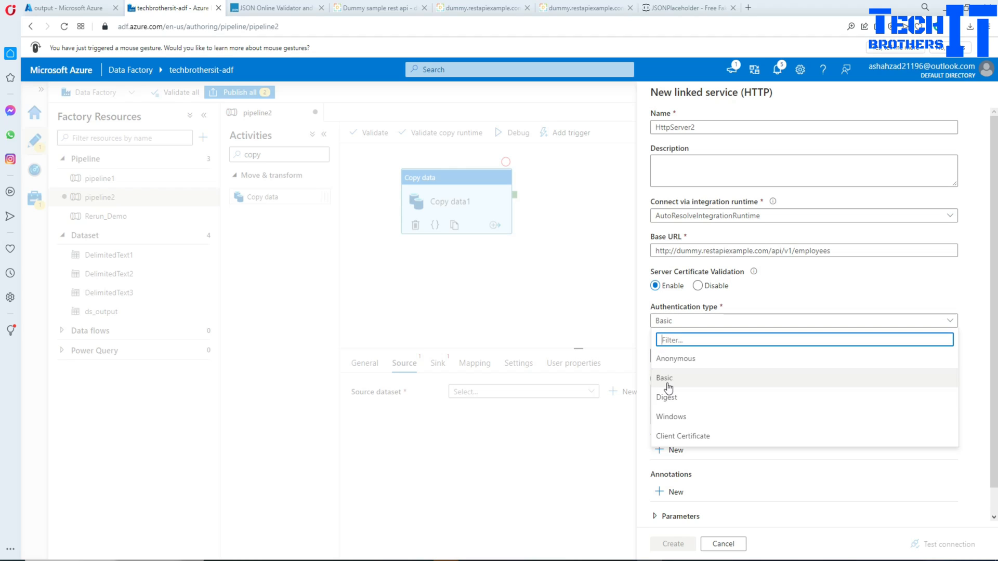
mouse_move(670, 388)
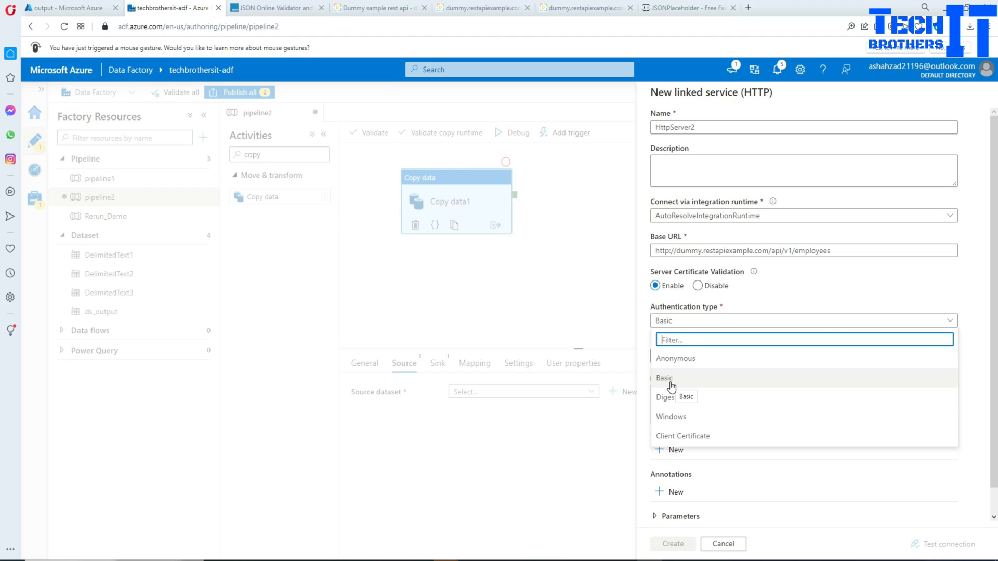
mouse_move(688, 417)
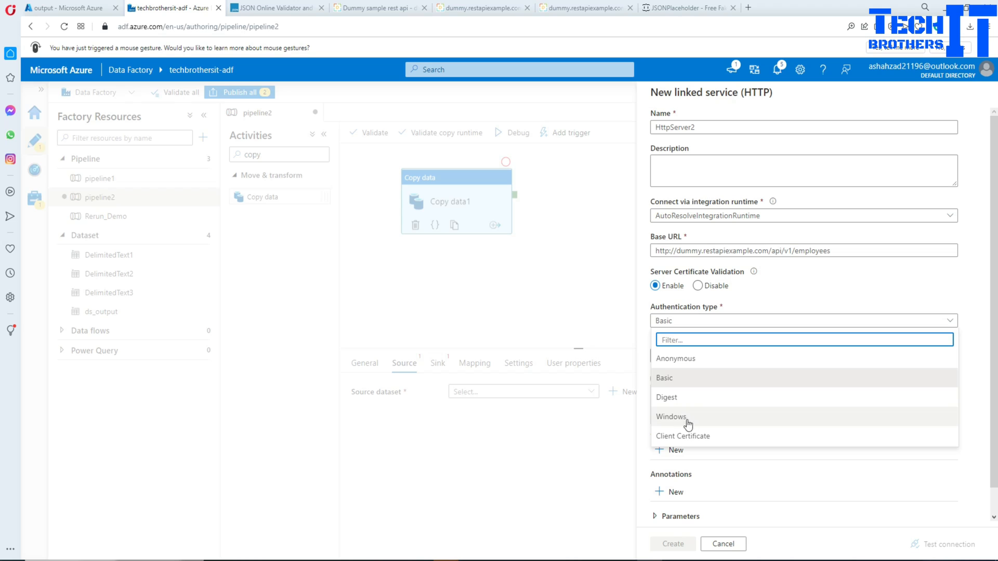
mouse_move(691, 442)
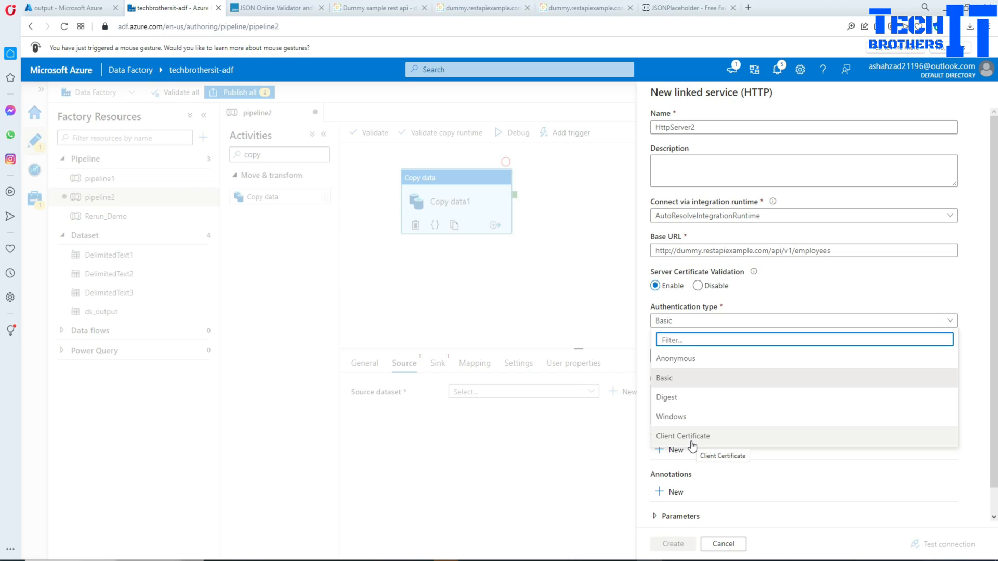
left_click(664, 378)
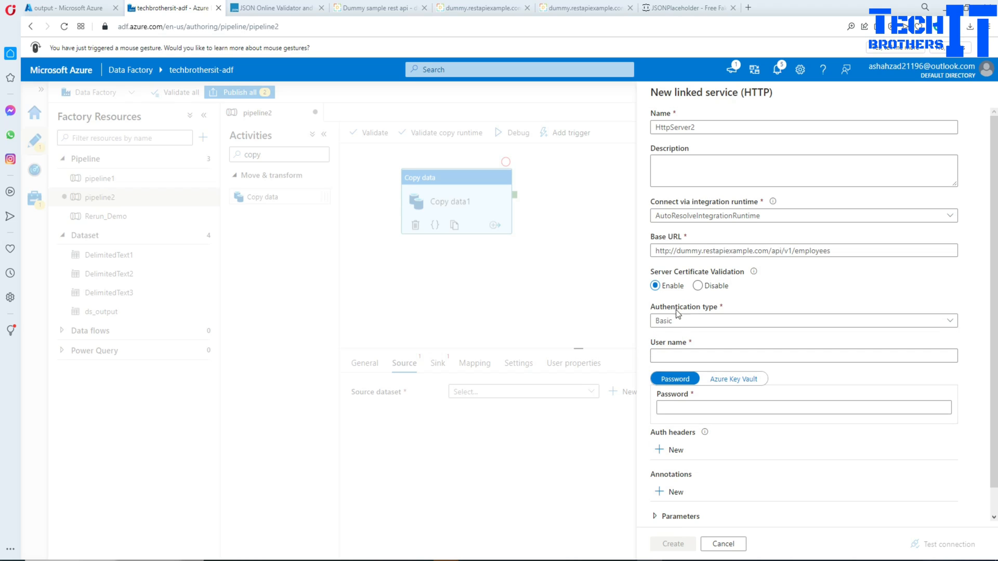
left_click(802, 320)
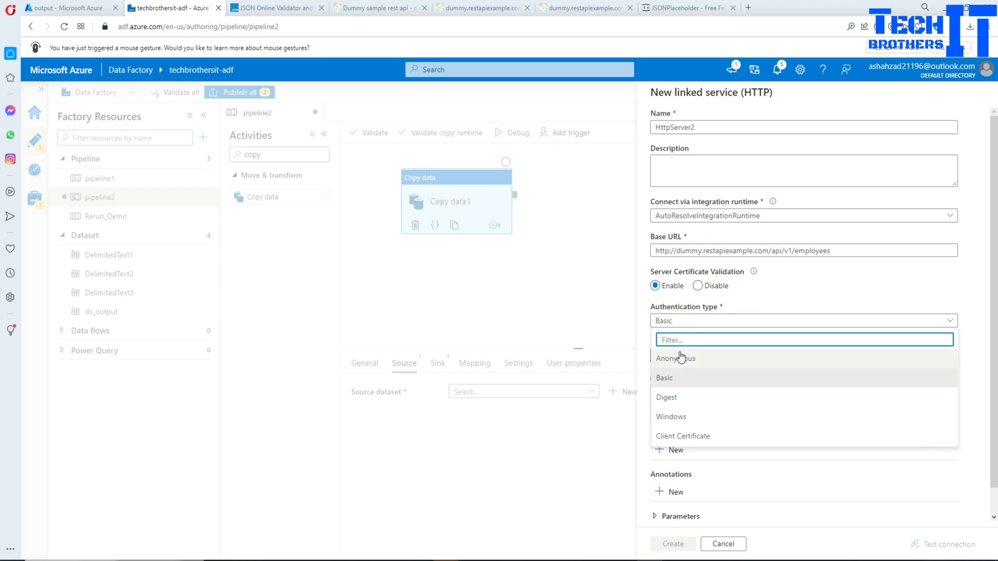
left_click(674, 358)
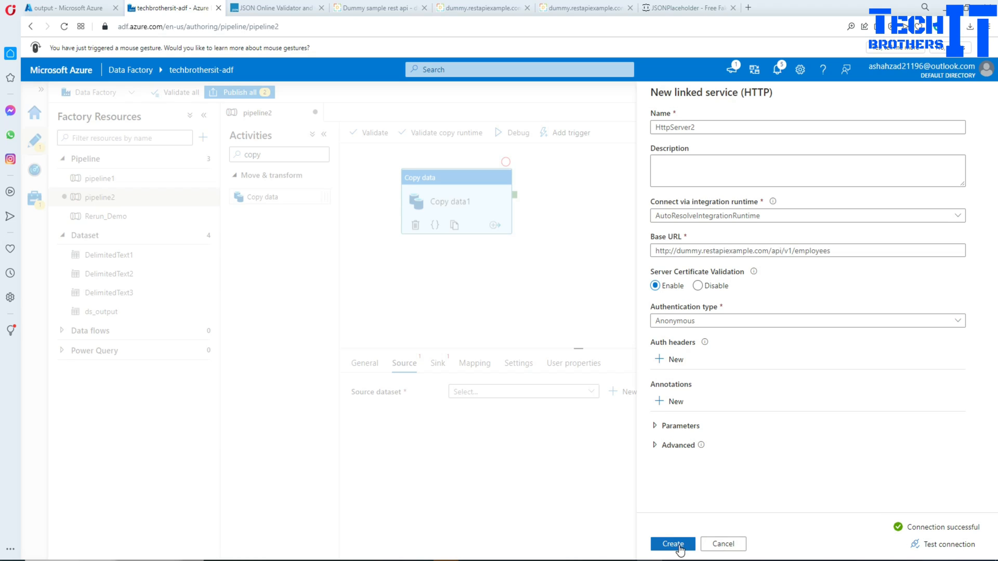
Create the HttpServer2 linked service for Json1, then switch to the employees API browser tab.
left_click(672, 545)
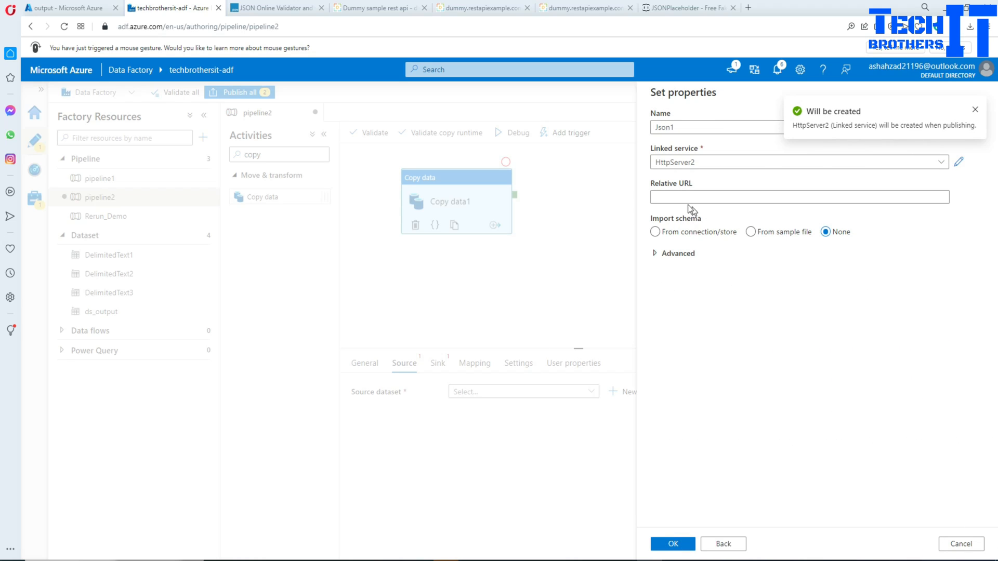
mouse_move(695, 190)
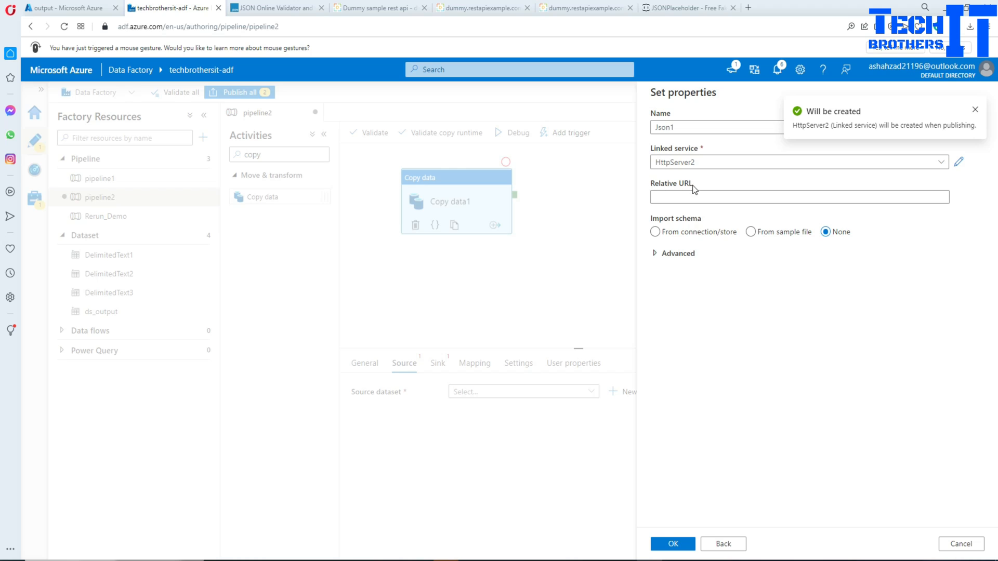
mouse_move(579, 184)
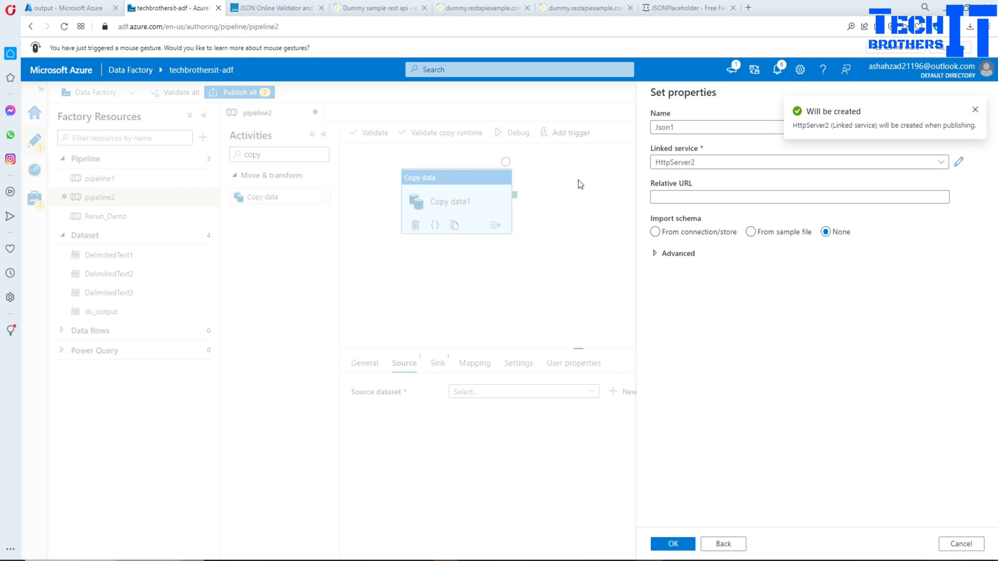
left_click(375, 7)
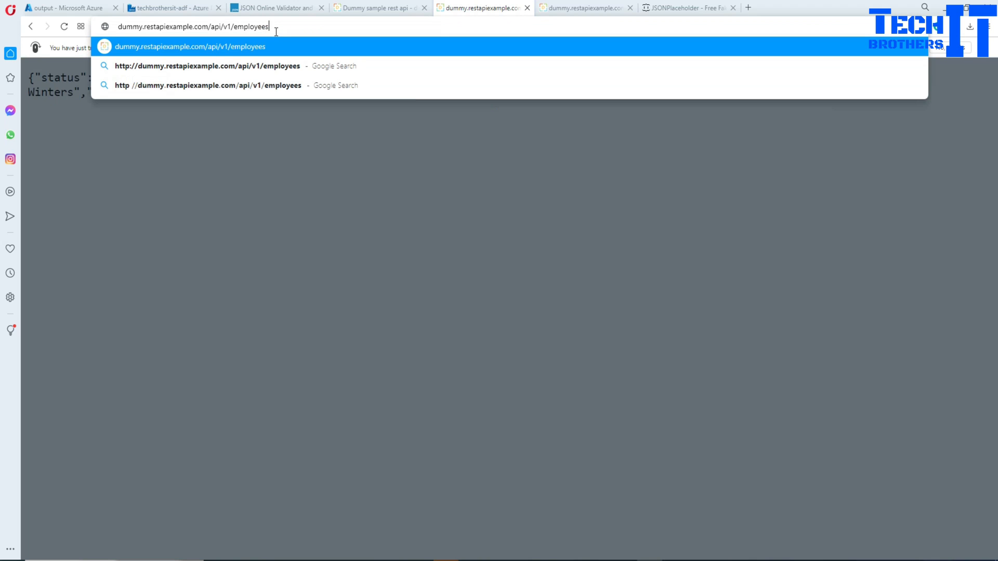
Reload the employees endpoint JSON, then go back to Json1's dataset properties.
key("Return")
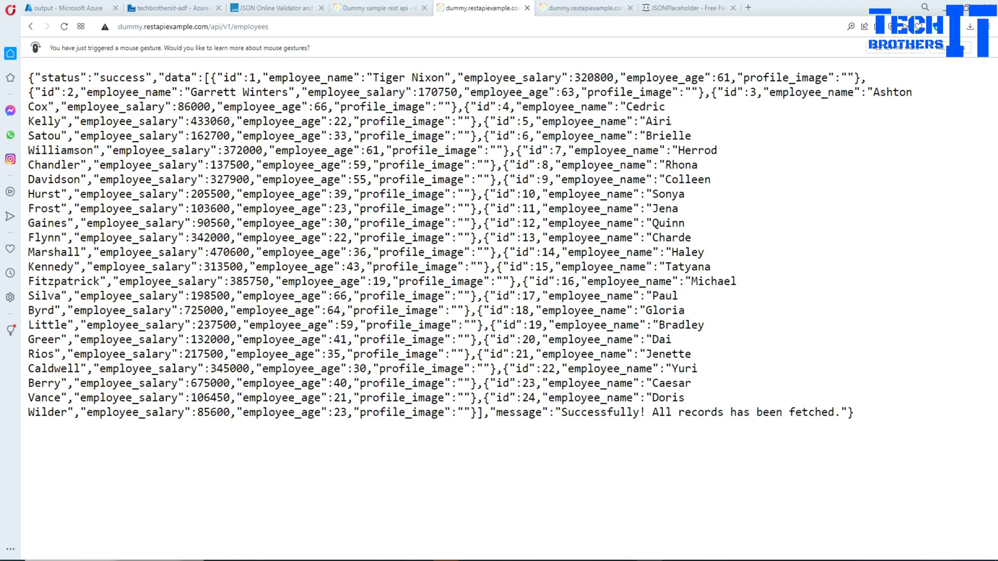
left_click(172, 8)
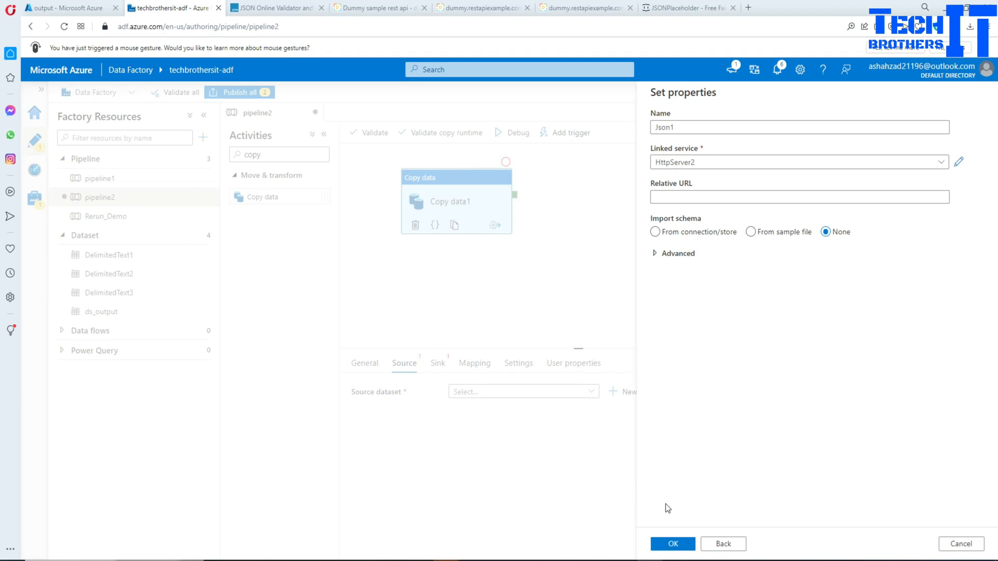
Confirm Json1 as the Copy data1 source and preview its full employee list.
left_click(672, 544)
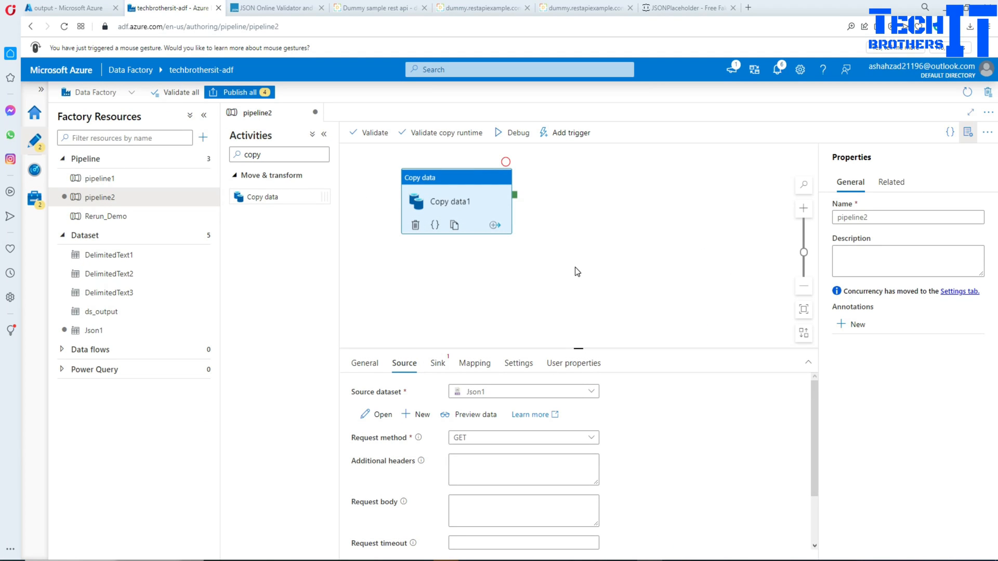
mouse_move(520, 352)
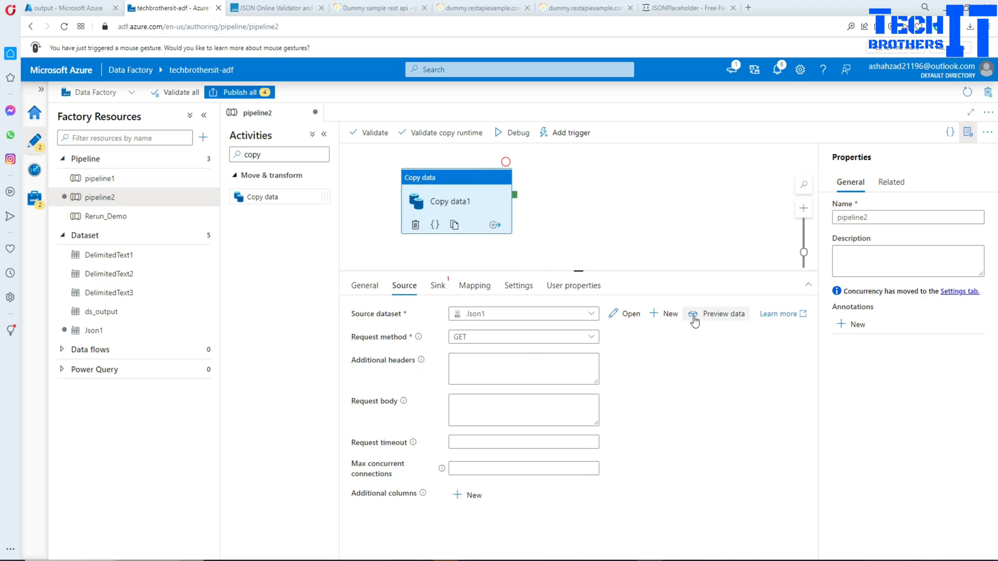
left_click(722, 314)
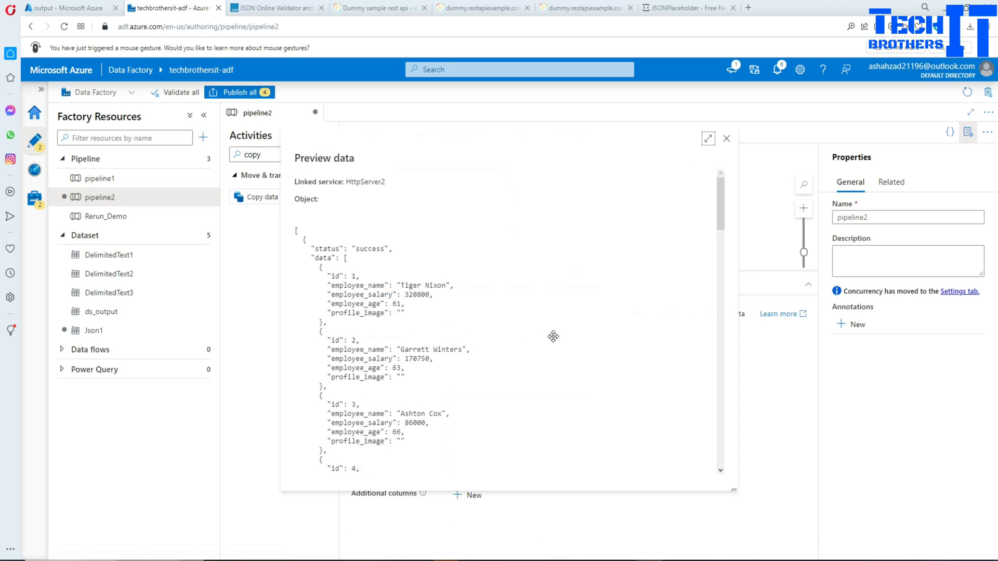
mouse_move(425, 272)
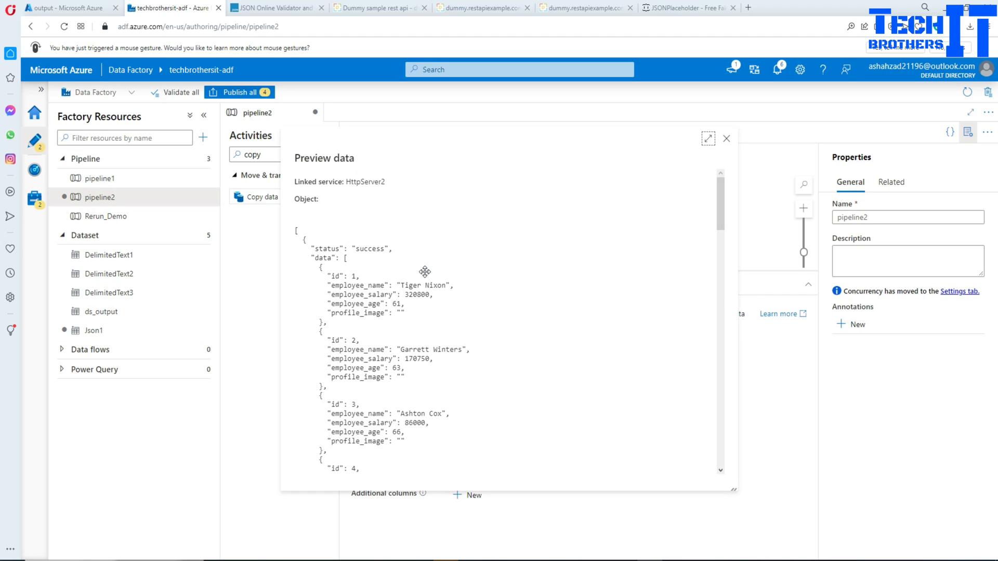
mouse_move(402, 249)
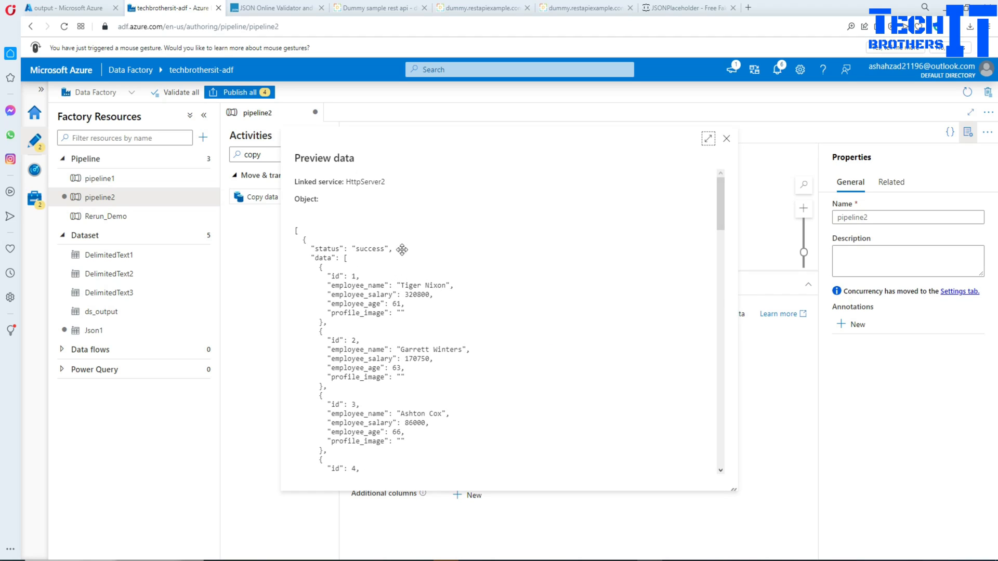
scroll("down", 3)
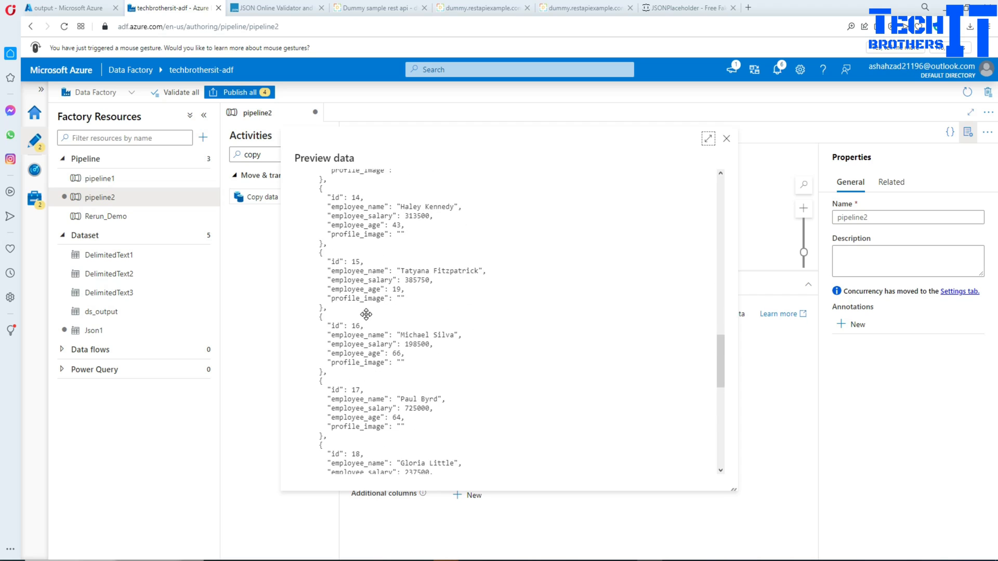
scroll("down", 3)
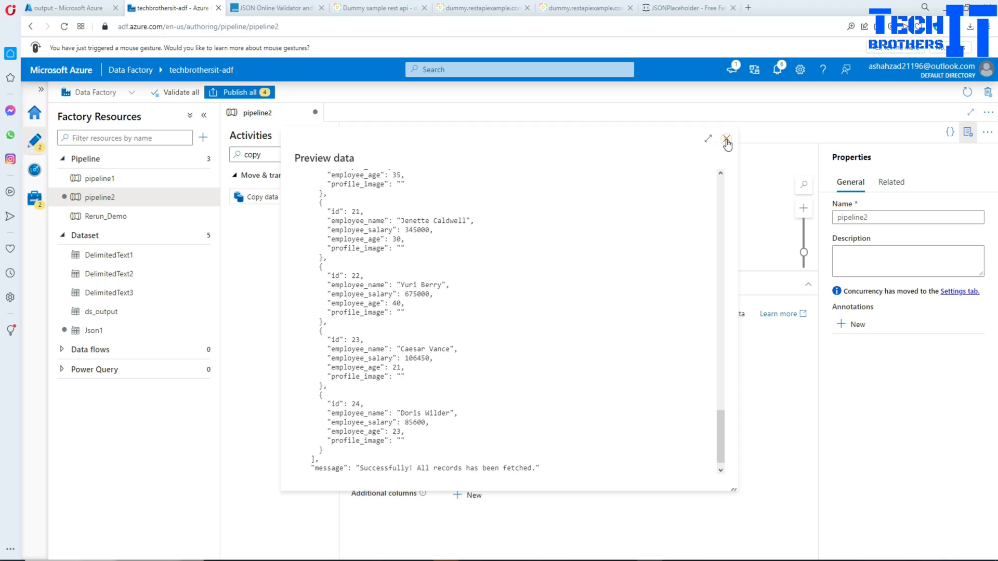
Close the preview and keep GET, with additional headers and request body empty.
left_click(725, 139)
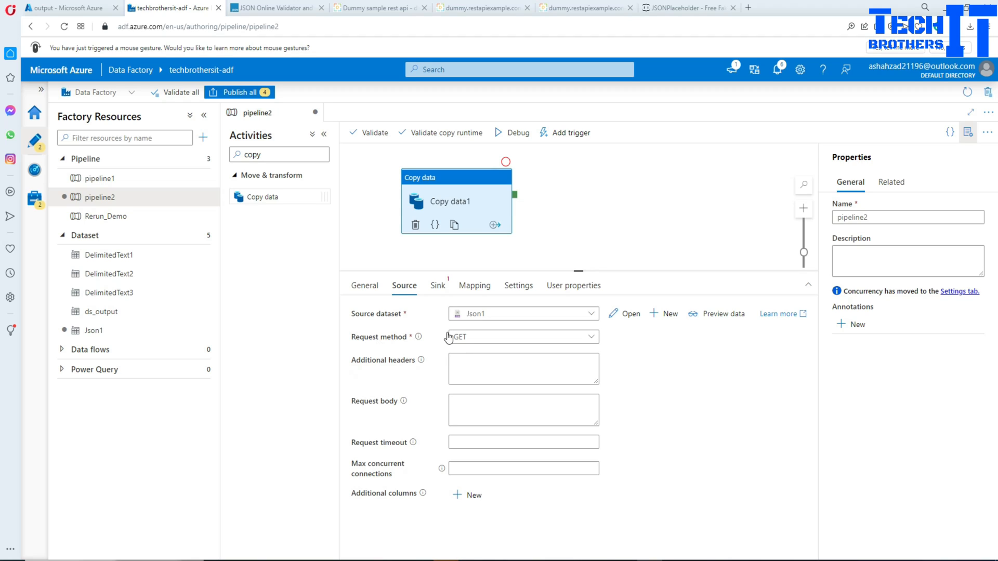
left_click(523, 337)
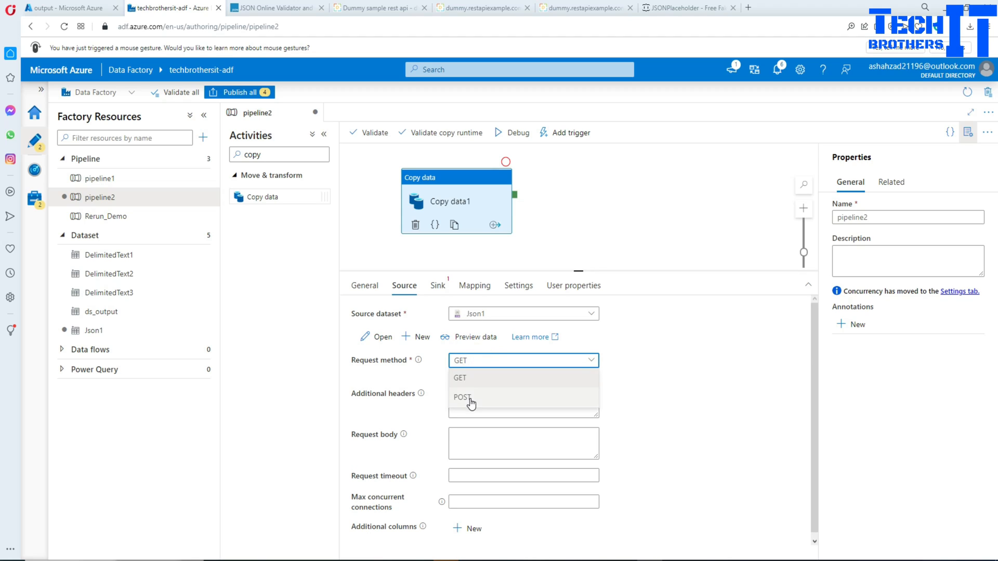
mouse_move(467, 405)
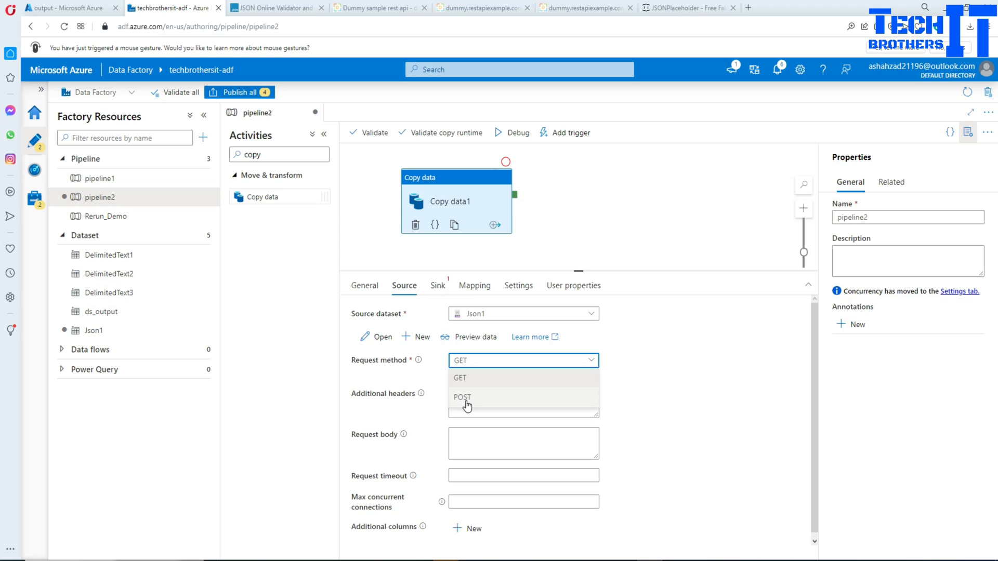
left_click(460, 377)
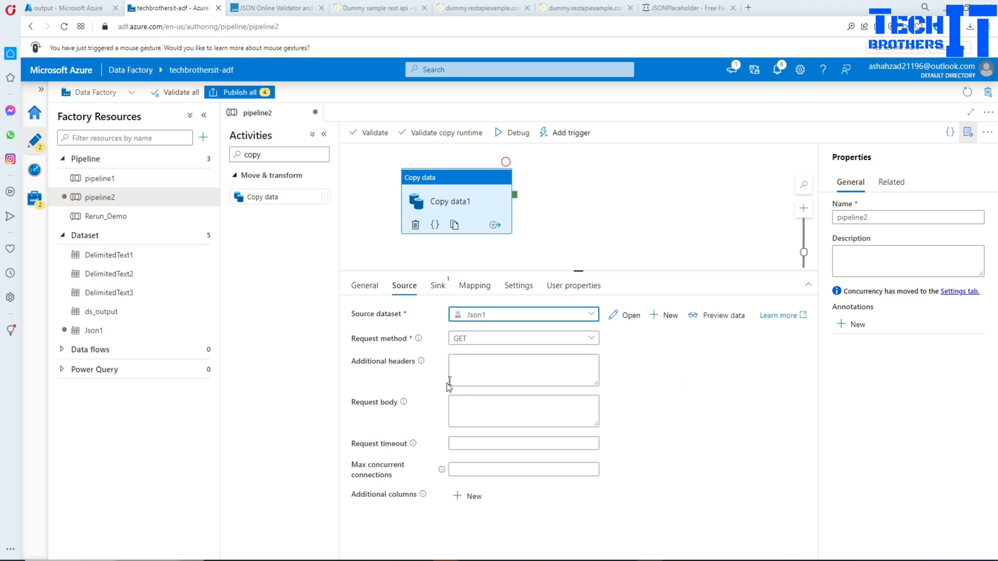
left_click(523, 391)
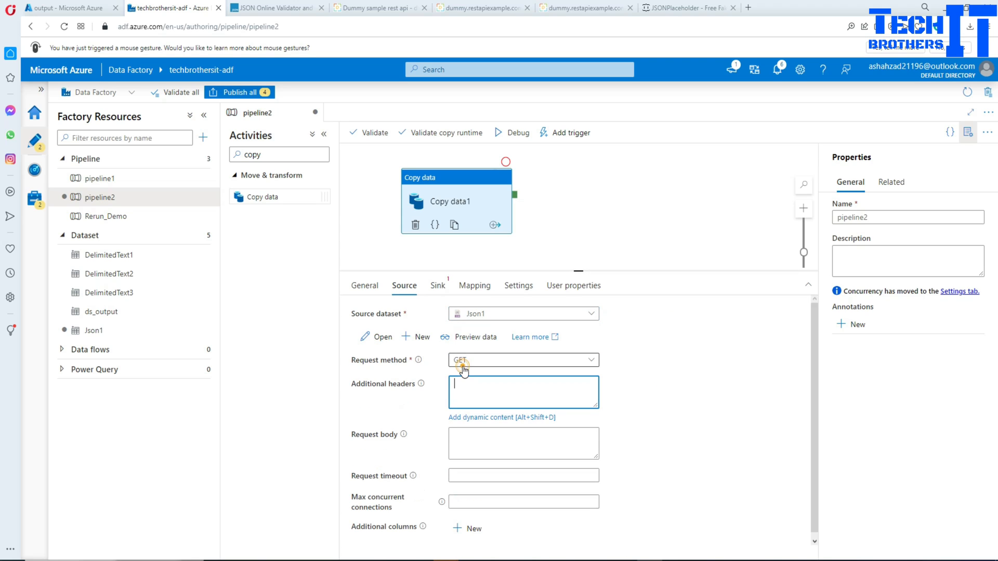
left_click(522, 433)
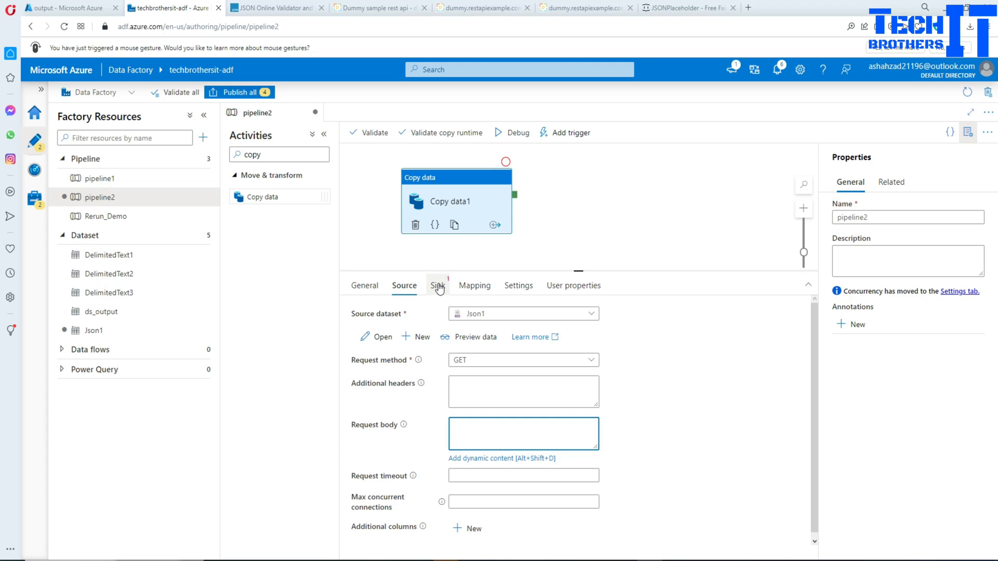
Create an Azure Blob Storage sink linked service on the techbrotherstorage account.
left_click(438, 285)
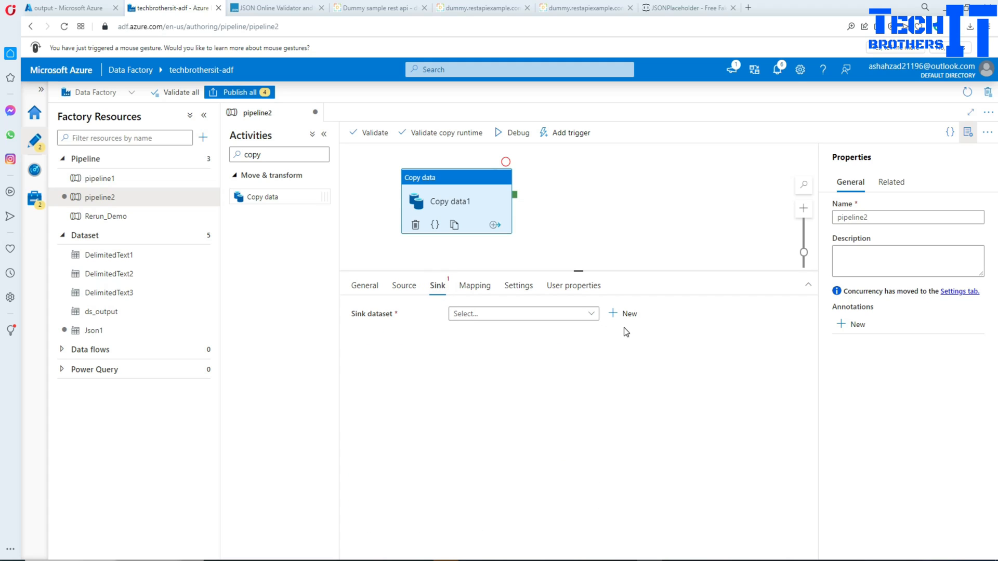
left_click(624, 313)
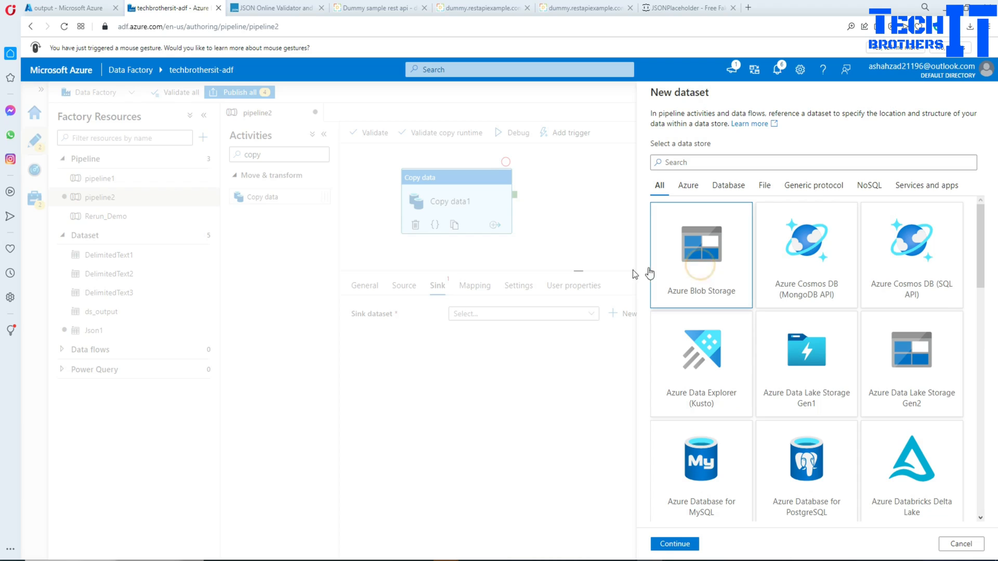
left_click(674, 543)
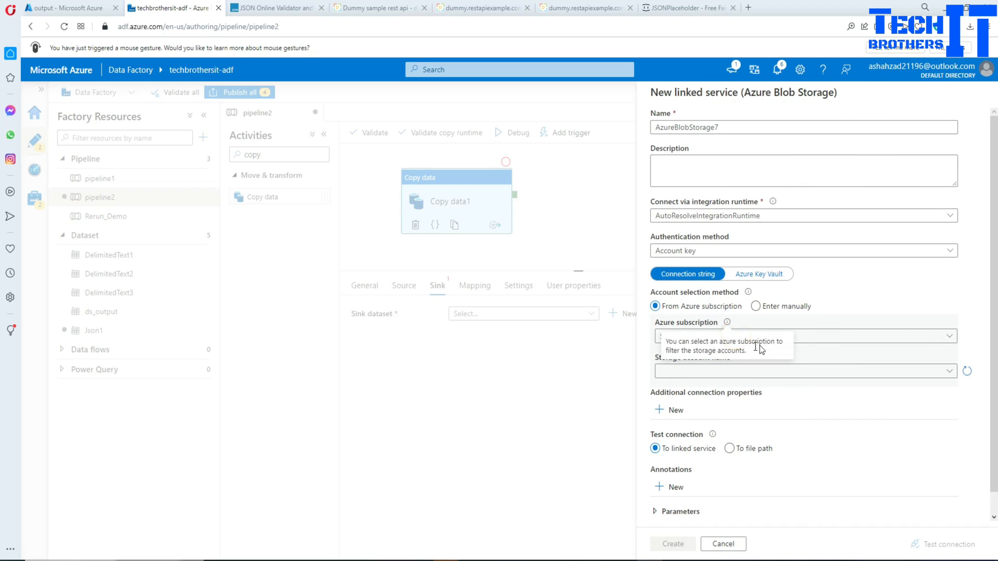
left_click(803, 336)
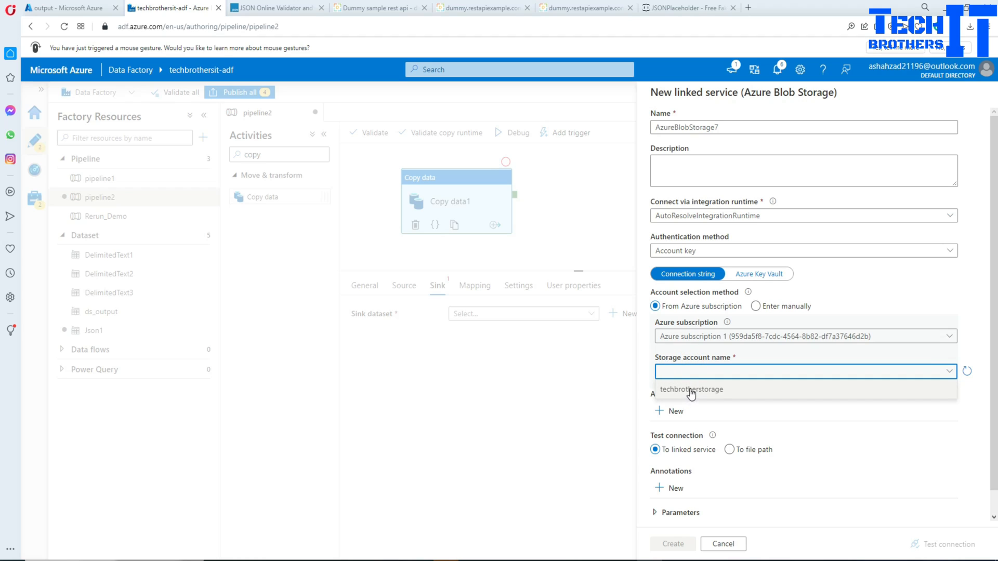
left_click(692, 389)
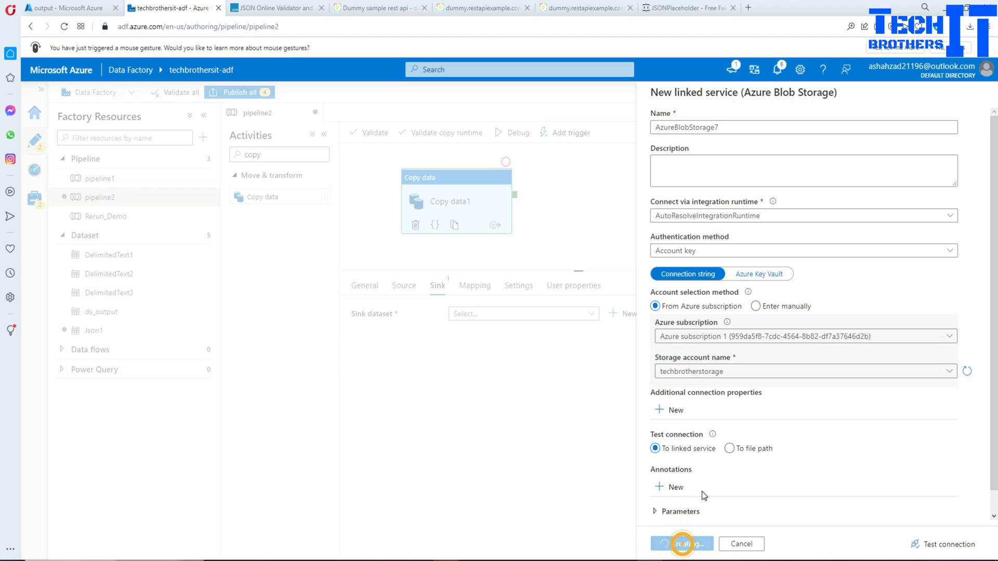
Create AzureBlobStorage7 and point DelimitedText4 at the output container, with first-row headers.
left_click(681, 544)
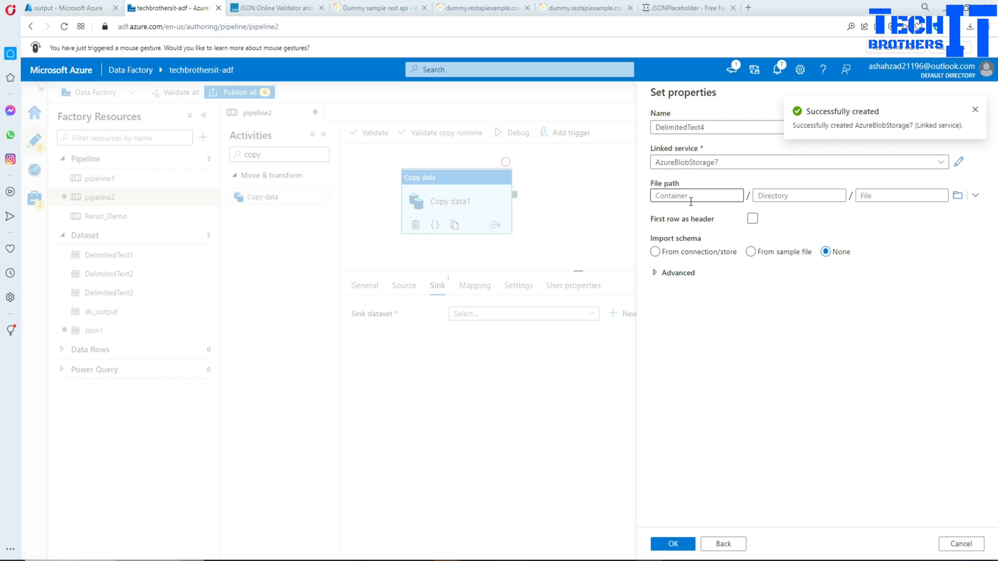
left_click(752, 218)
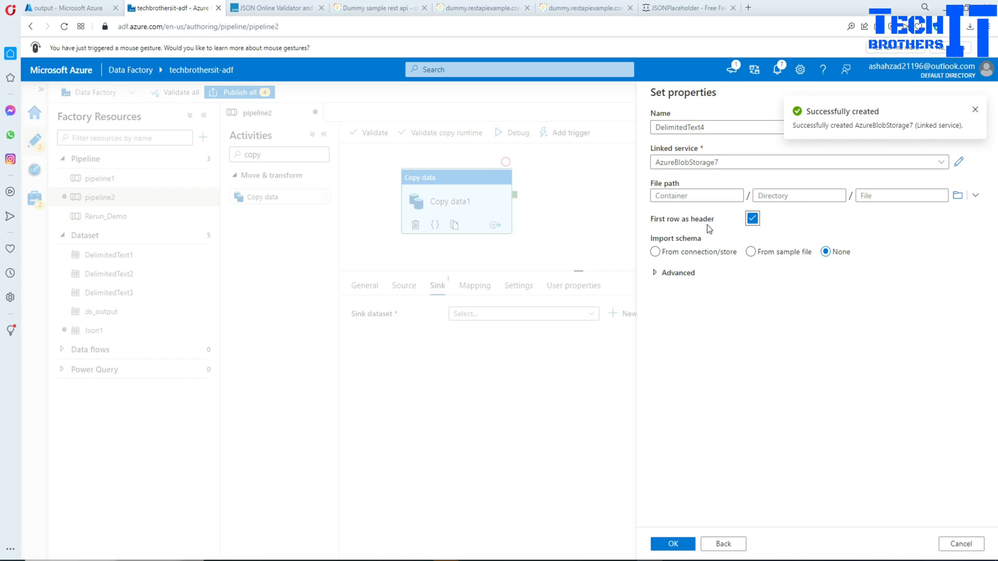
left_click(957, 196)
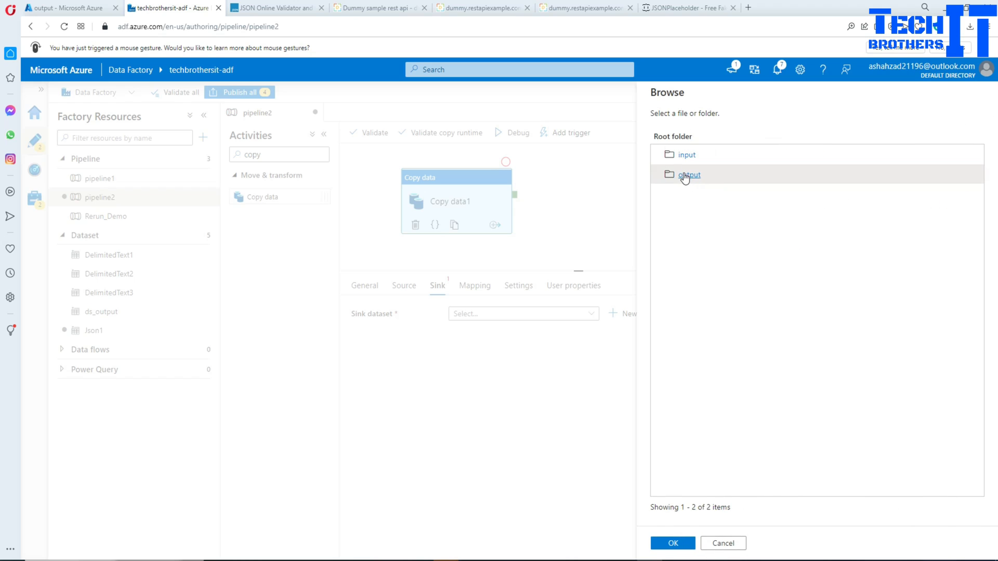
left_click(689, 175)
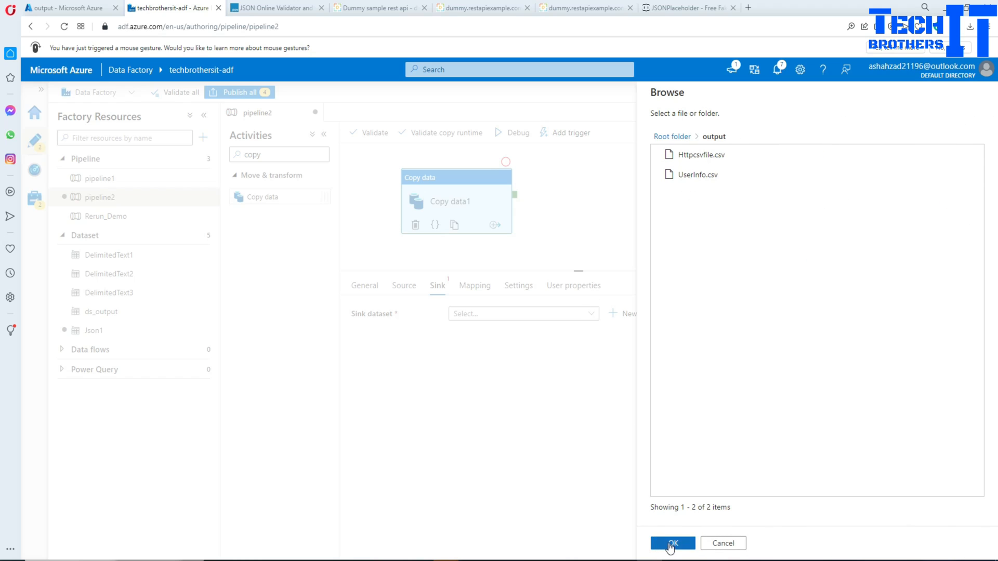
left_click(672, 543)
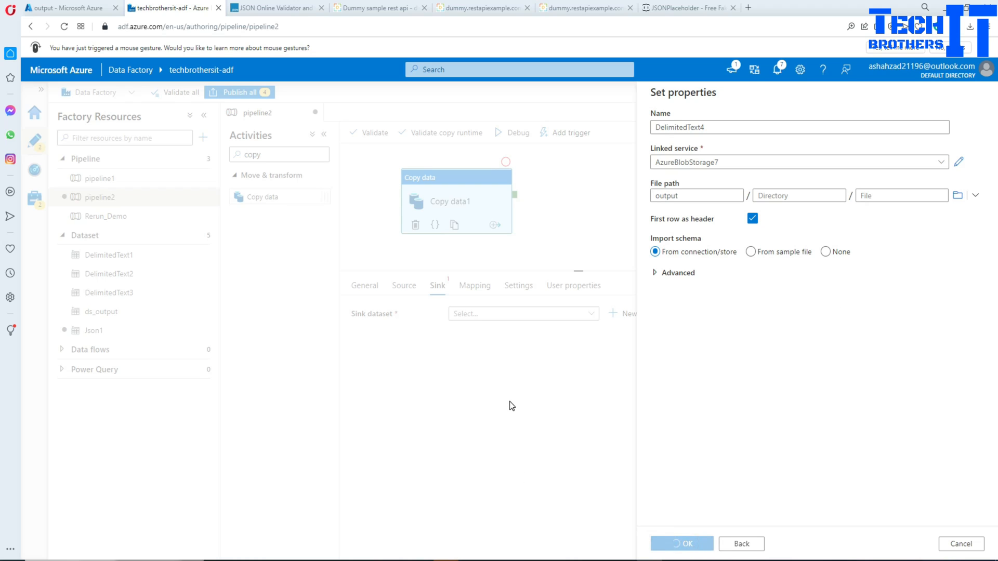
Finish creating DelimitedText4 and enter Httpemployees.csv as its output file name.
left_click(681, 543)
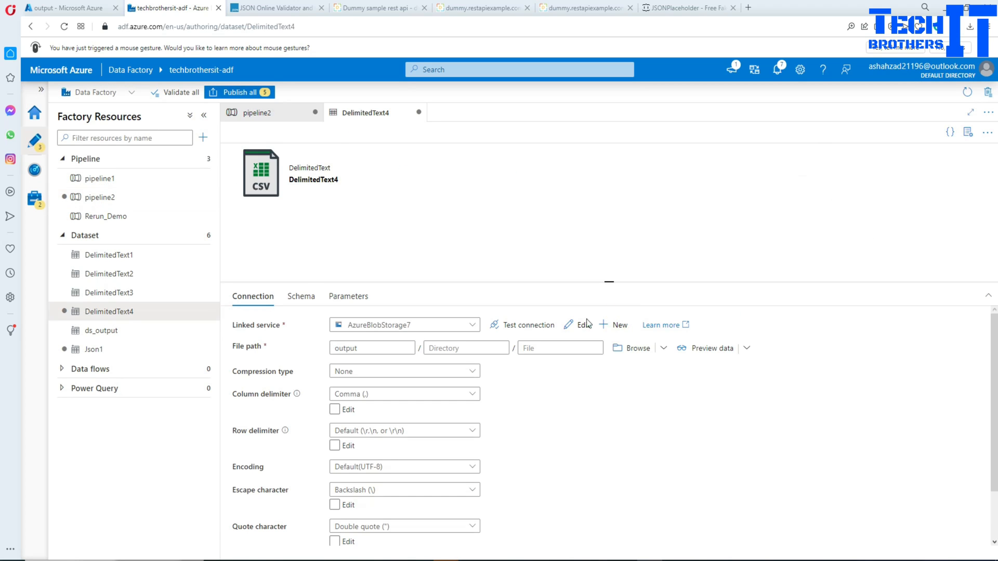
left_click(560, 348)
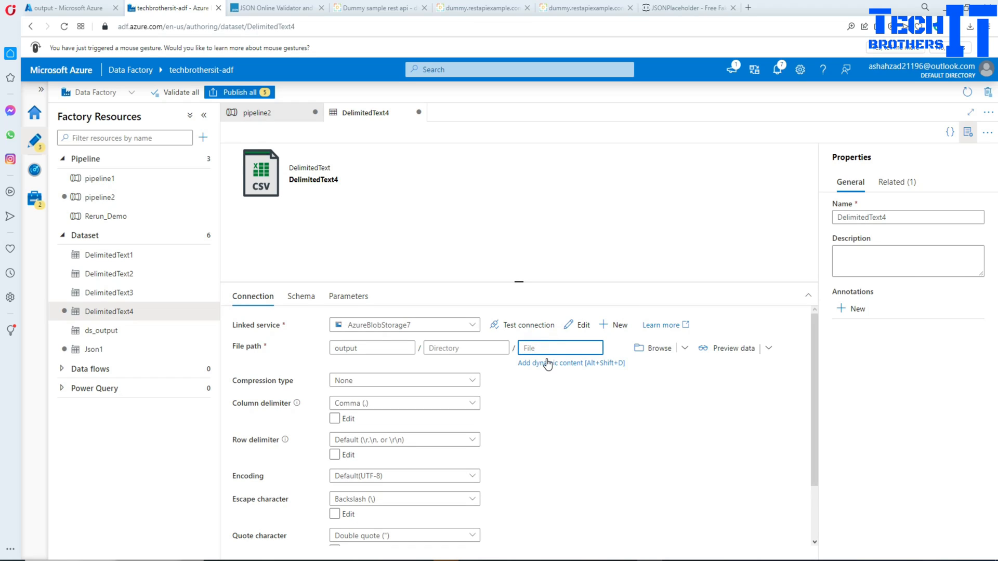
type("Https")
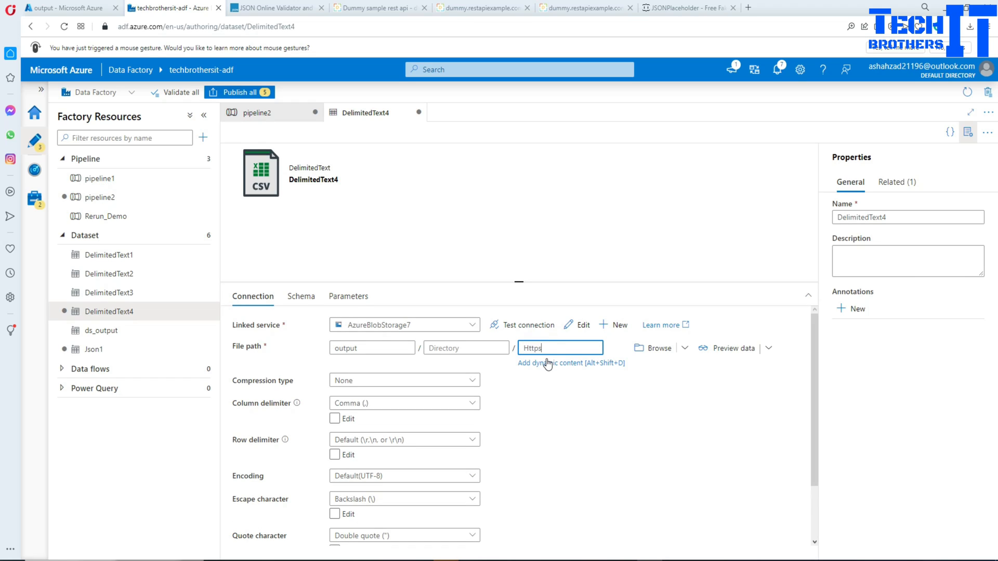
key("Backspace")
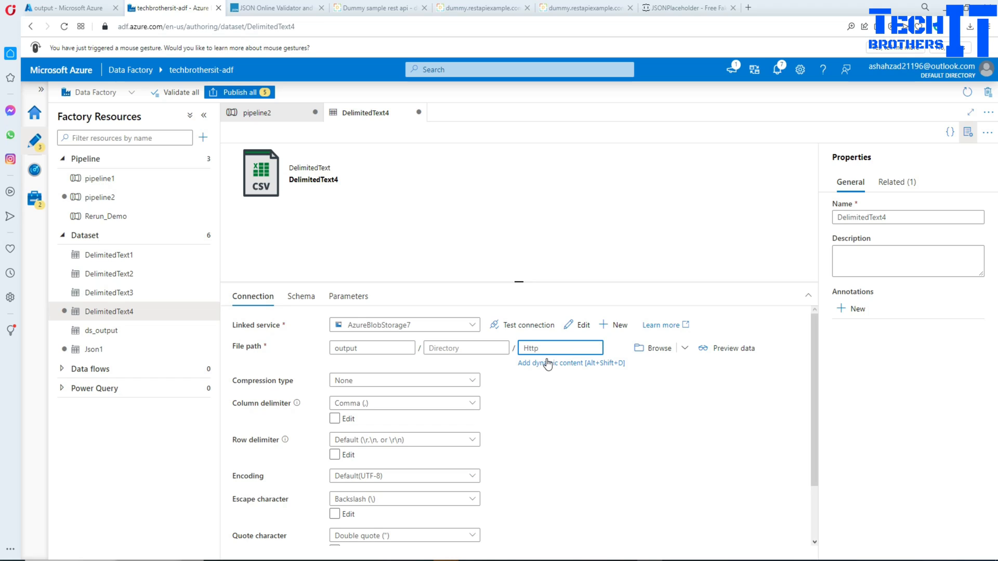
type("employees.csv")
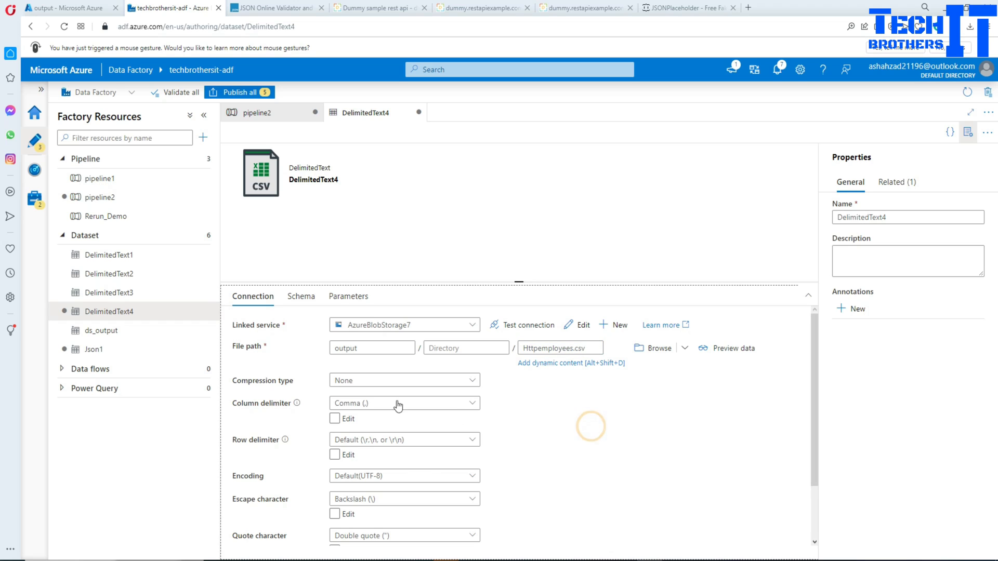
Keep comma as the column delimiter and review the remaining connection settings.
left_click(334, 409)
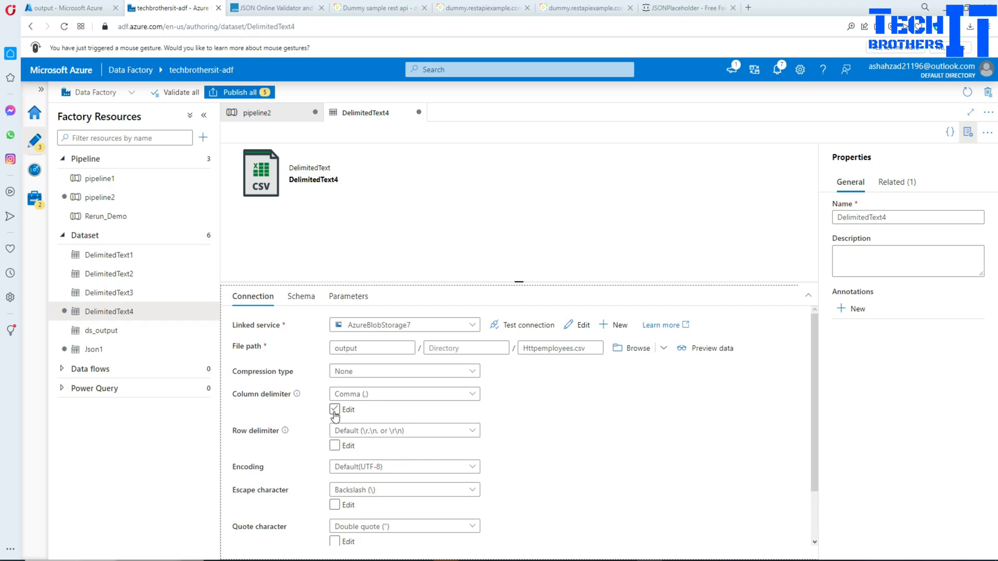
left_click(404, 394)
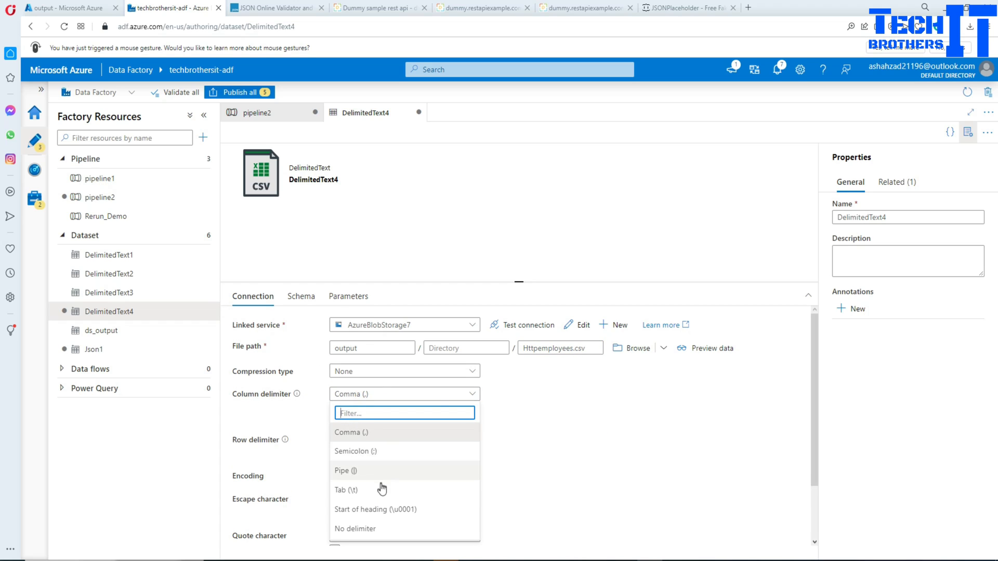
left_click(351, 432)
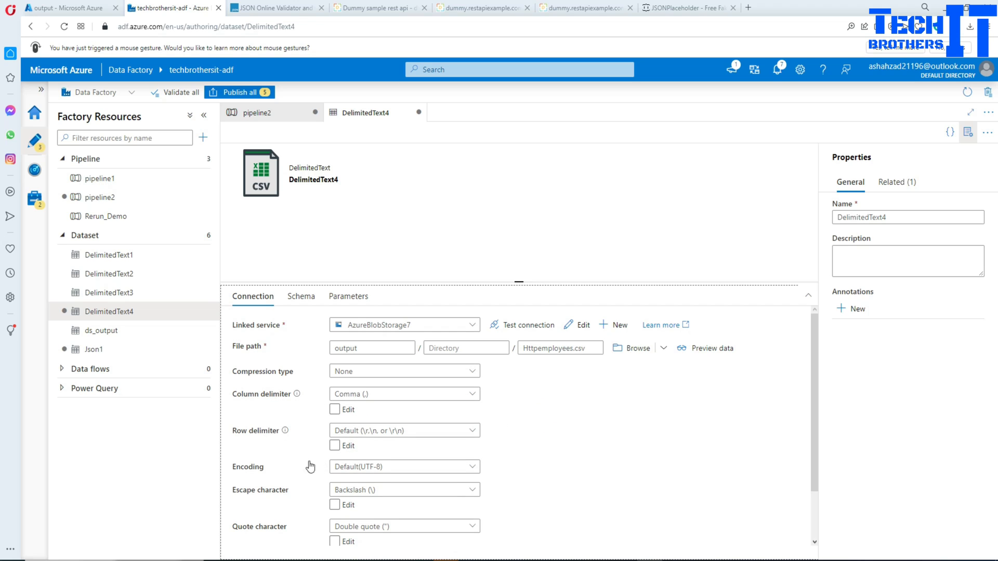
scroll("down", 3)
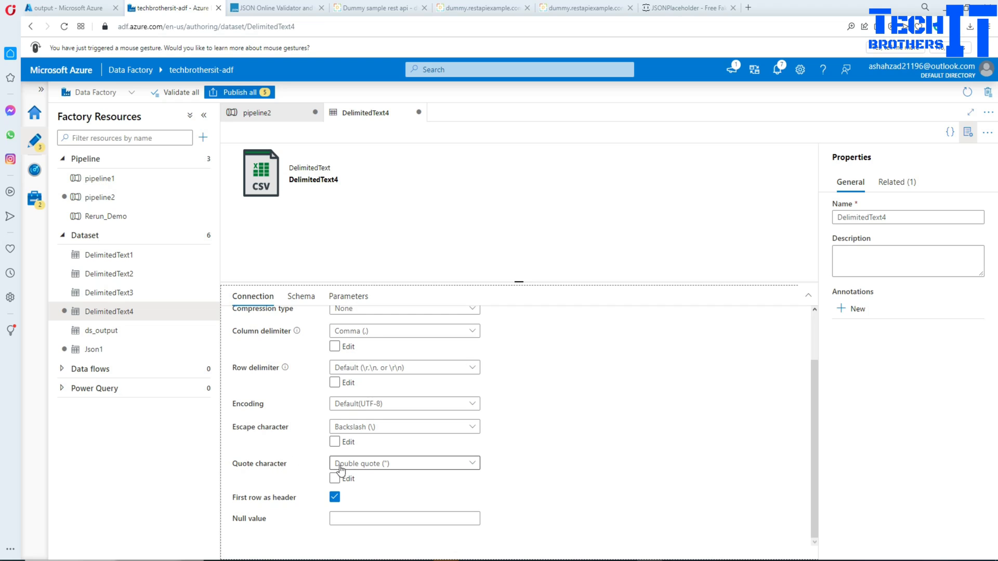
scroll("up", 3)
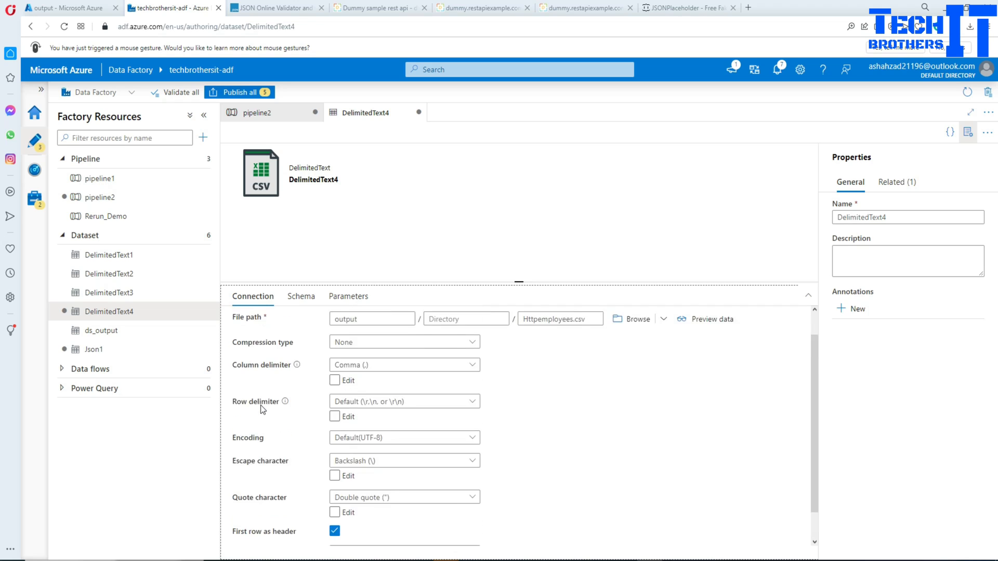
scroll("up", 3)
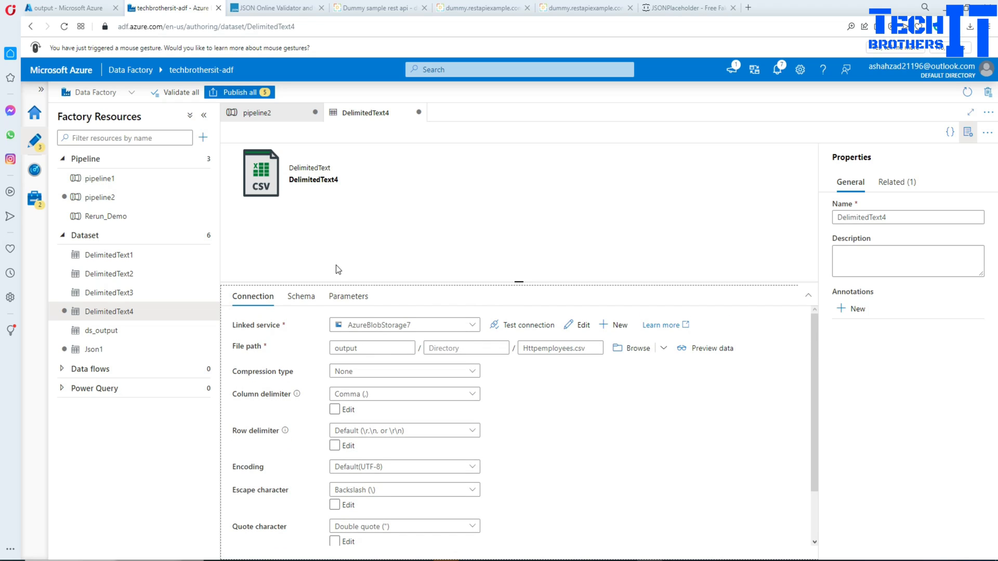
mouse_move(293, 121)
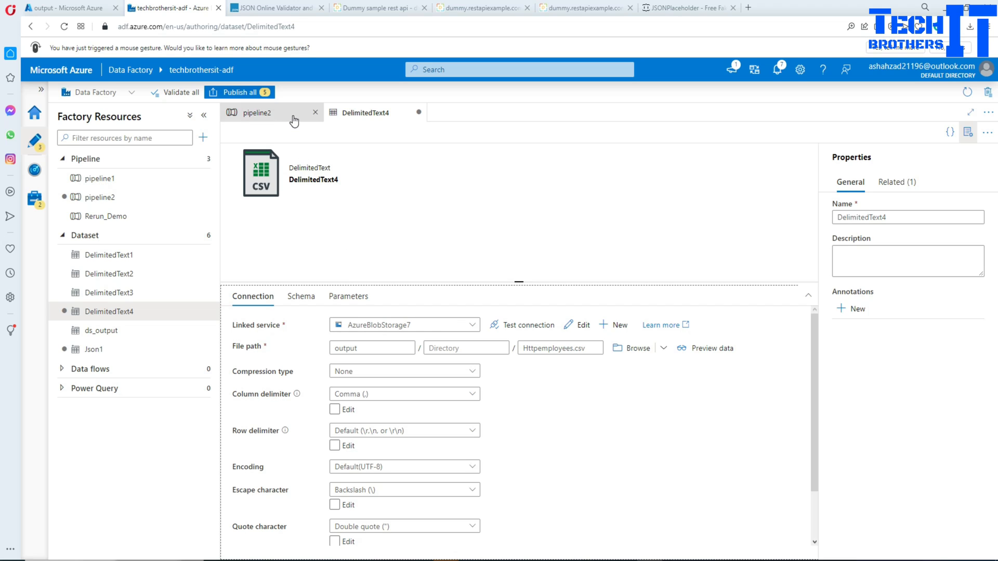
Import the source and sink schemas into pipeline2's Copy data1 mapping.
left_click(258, 113)
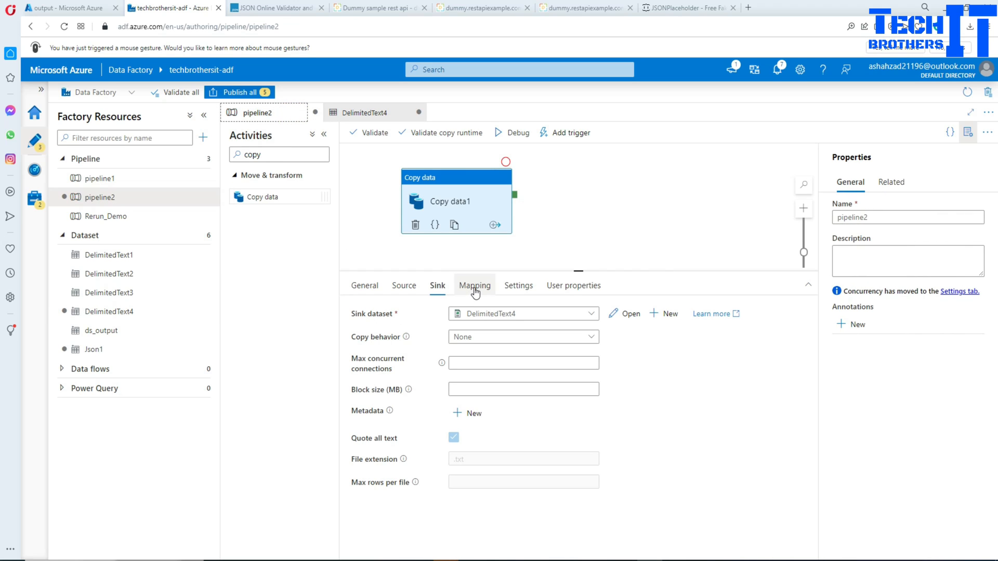
left_click(474, 285)
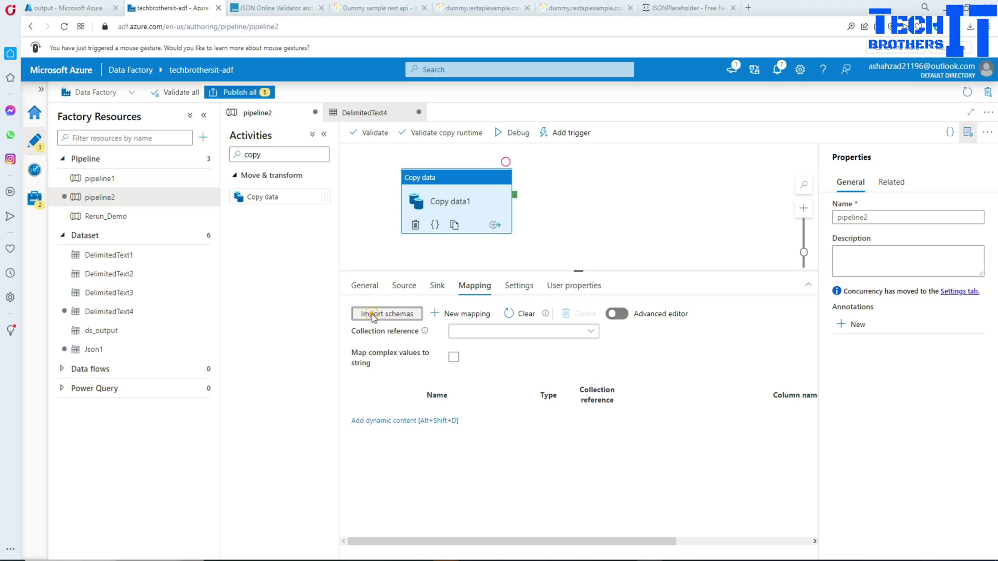
left_click(387, 313)
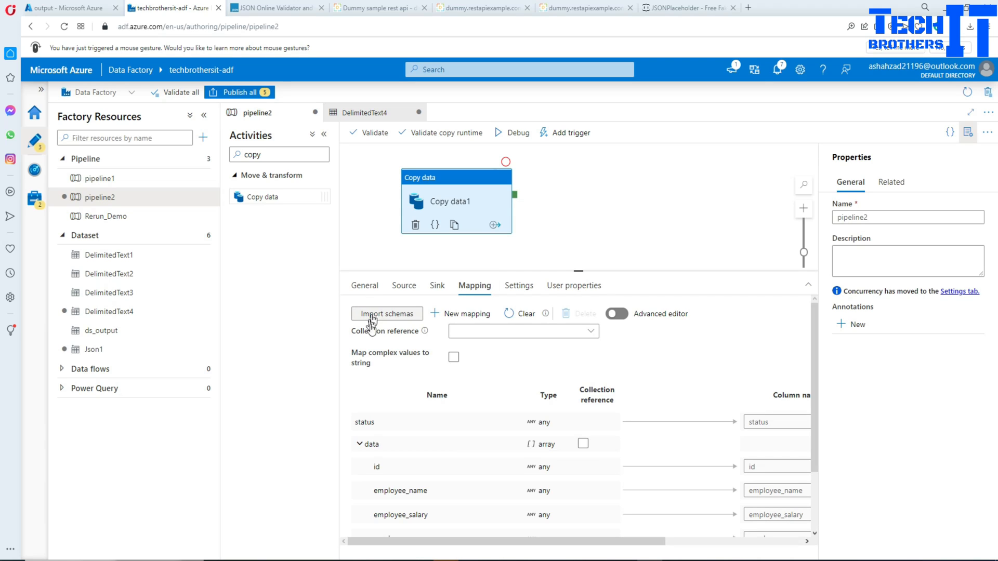
scroll("down", 3)
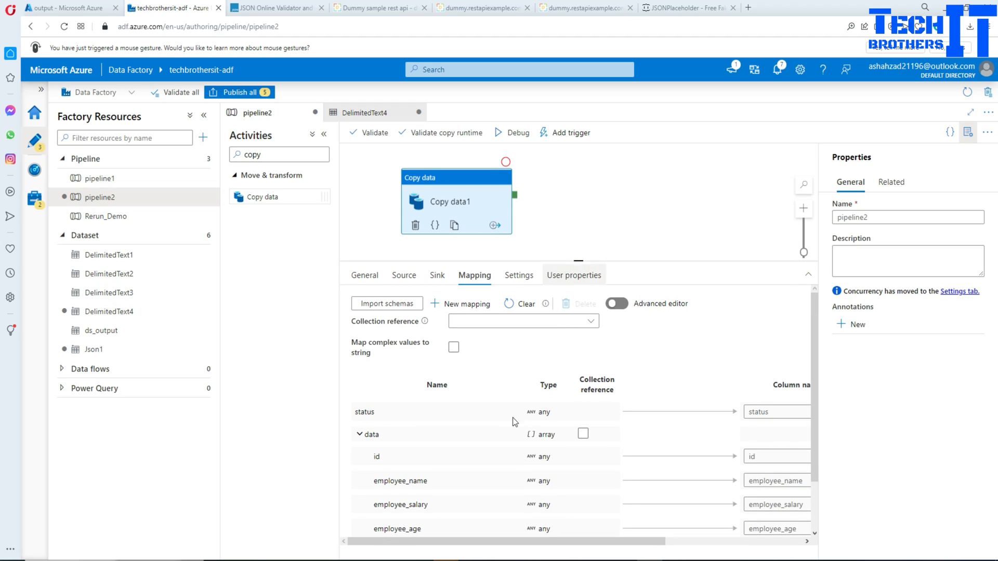
mouse_move(366, 412)
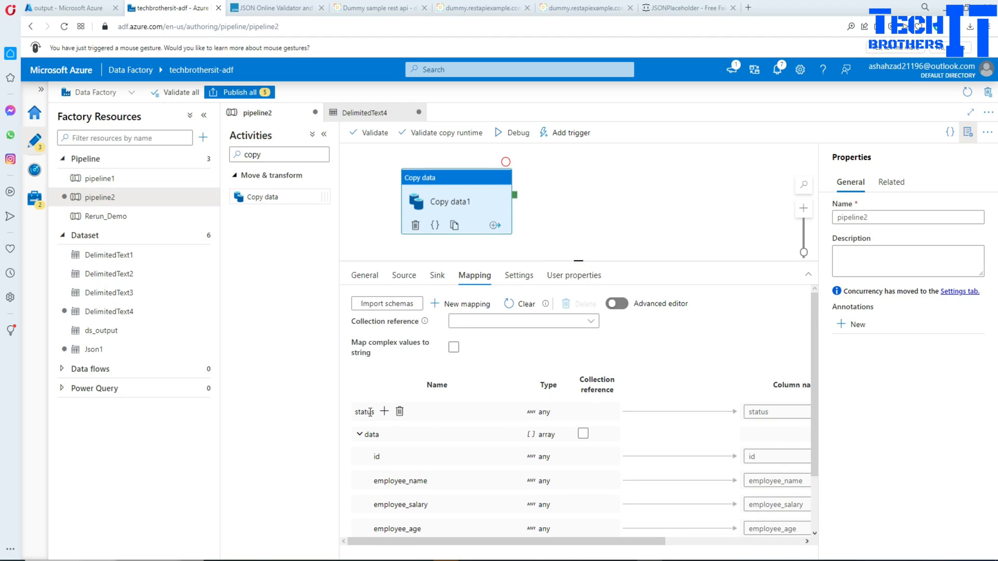
mouse_move(401, 415)
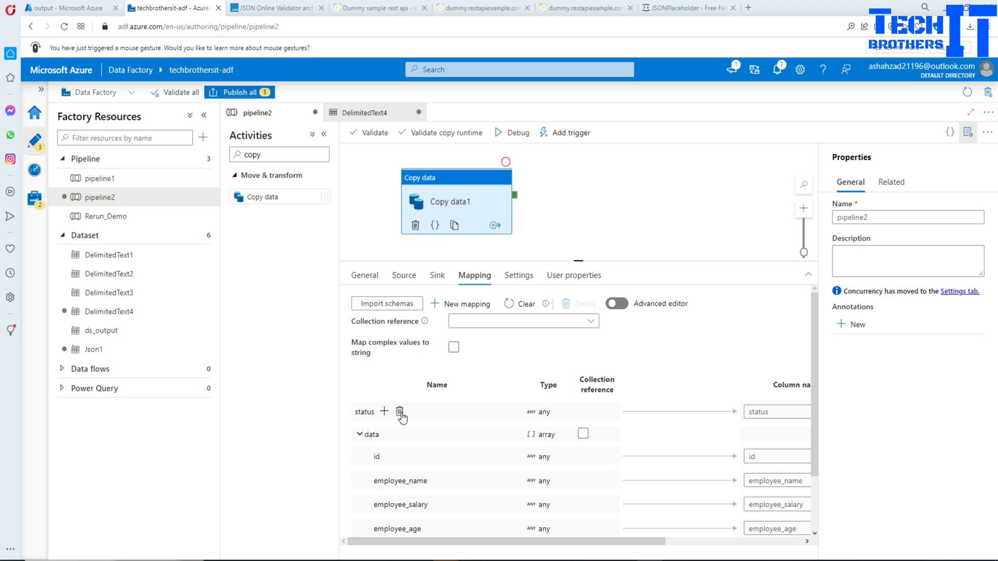
scroll("down", 3)
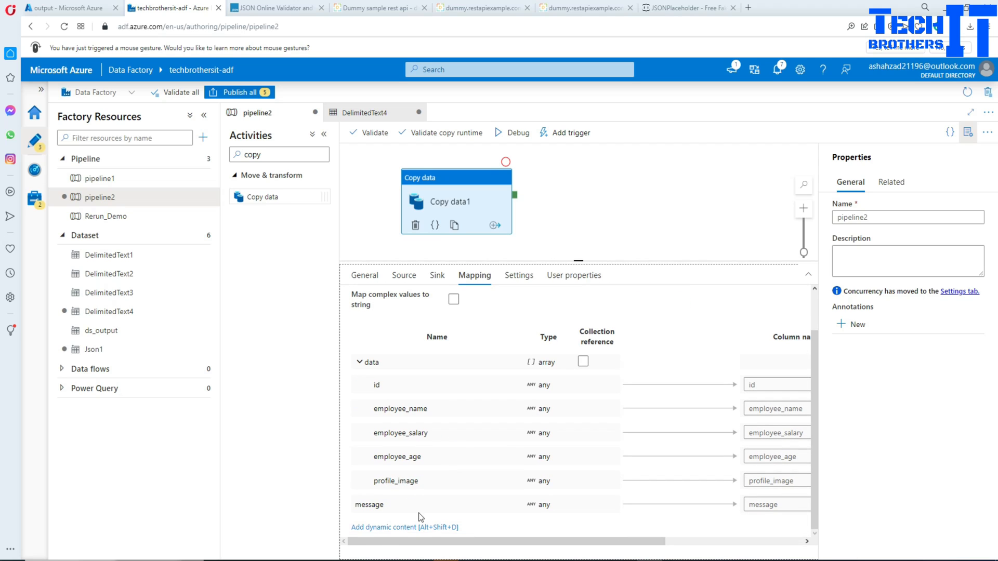
mouse_move(408, 505)
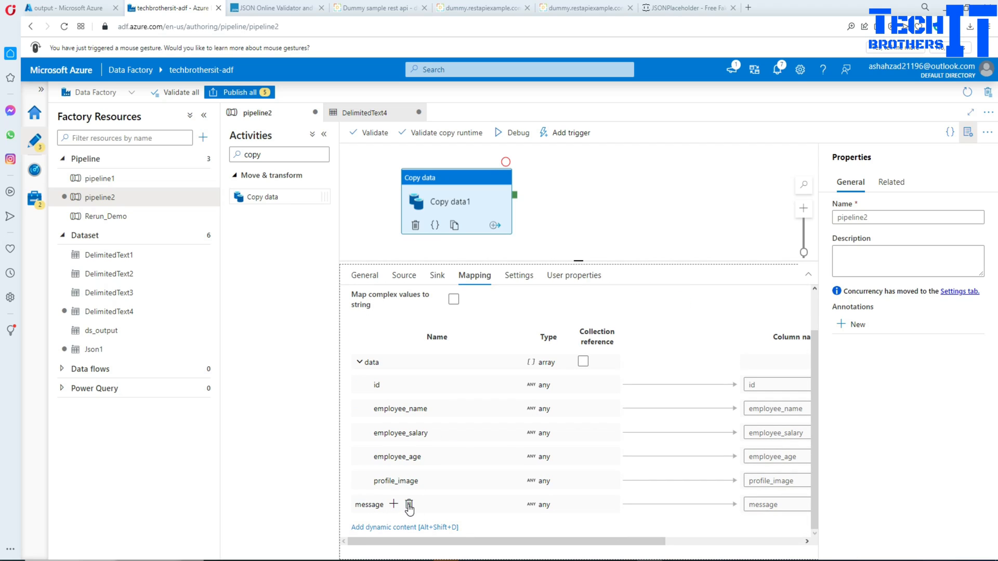
Drop the status and message fields and set data as the collection reference.
left_click(408, 505)
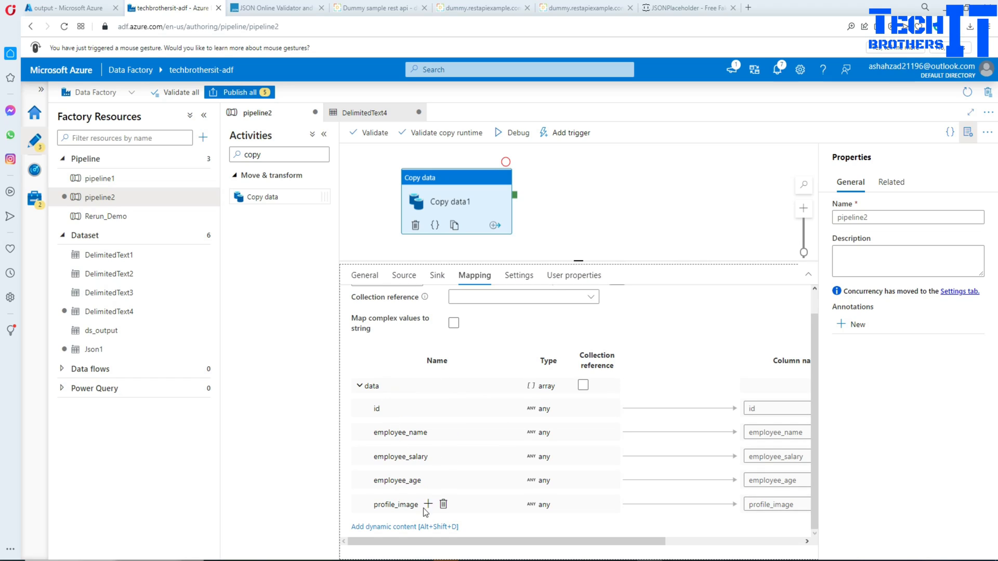
left_click(582, 385)
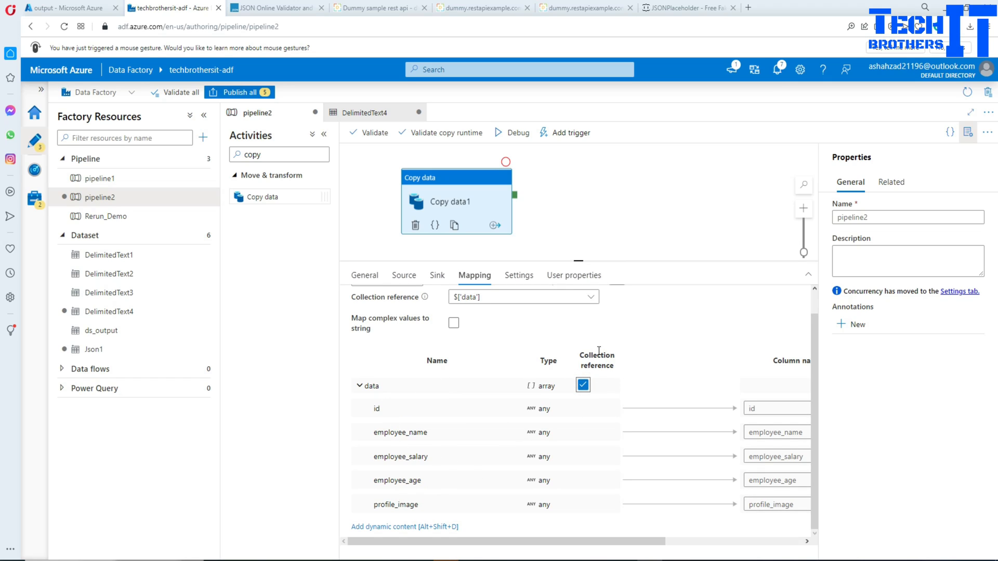
mouse_move(412, 401)
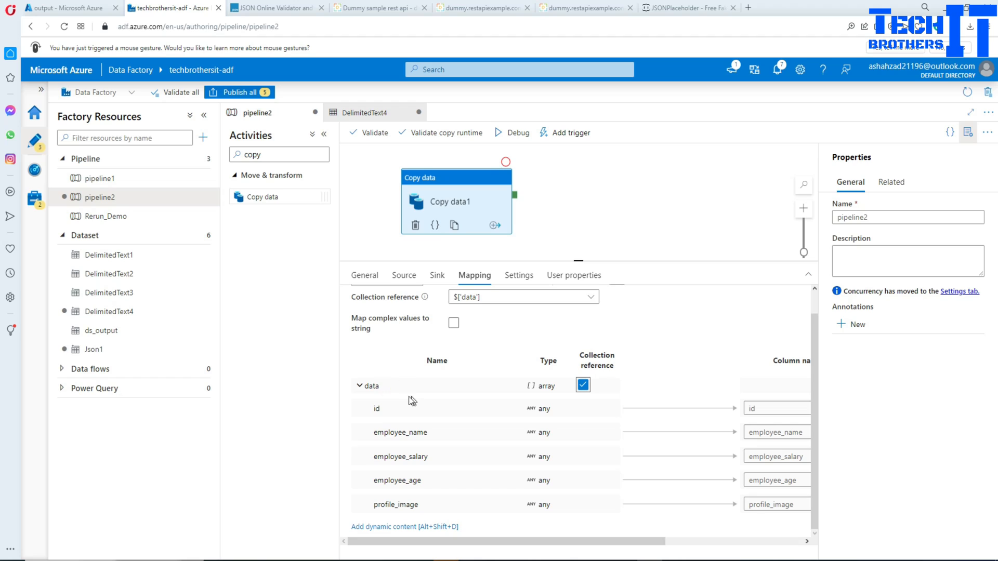
left_click(364, 386)
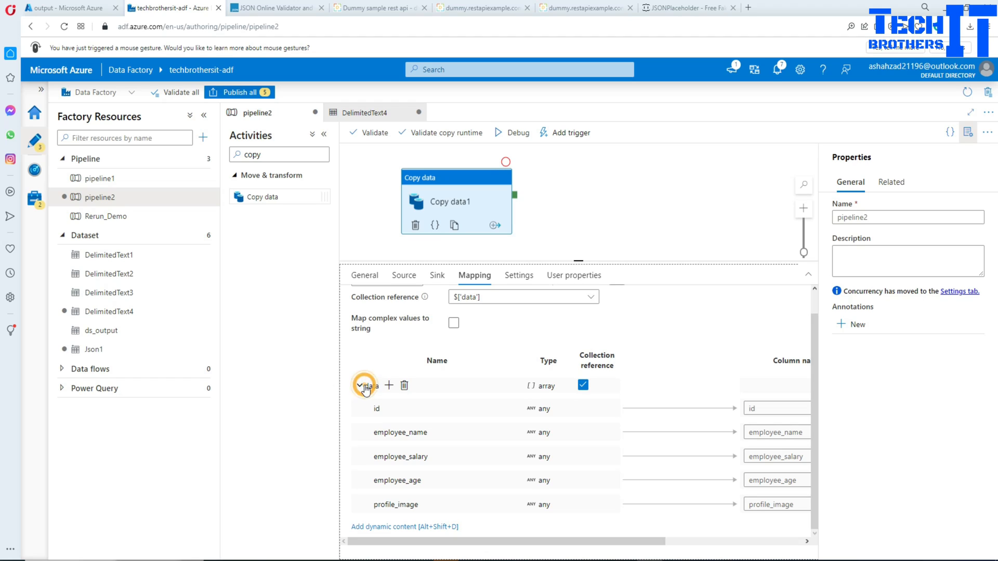
left_click(363, 386)
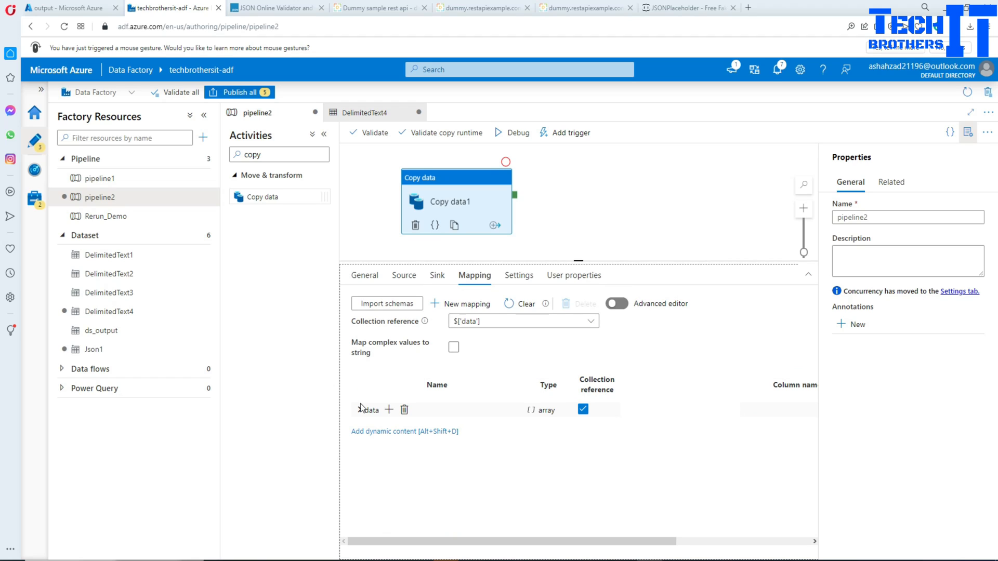
left_click(359, 409)
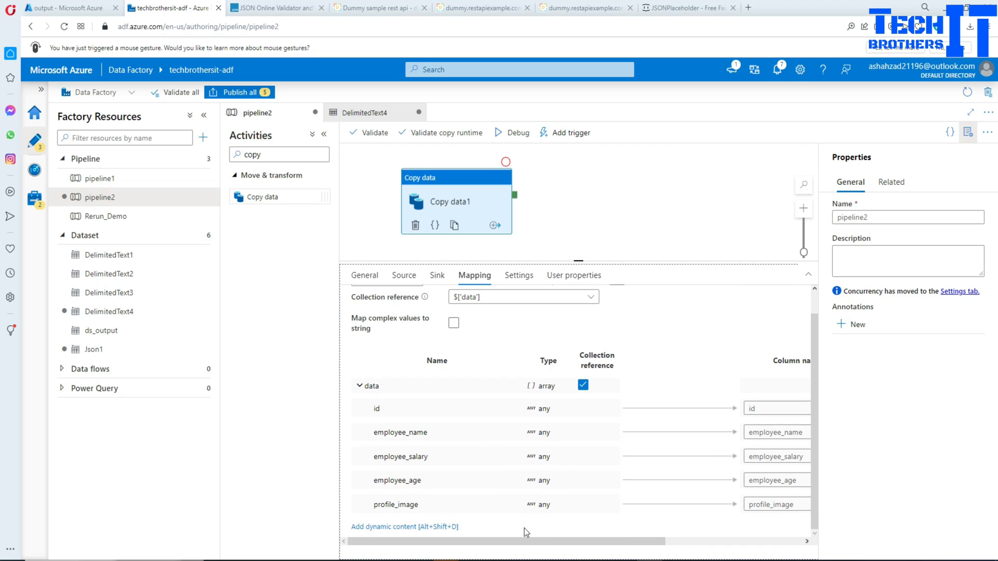
scroll("right", 3)
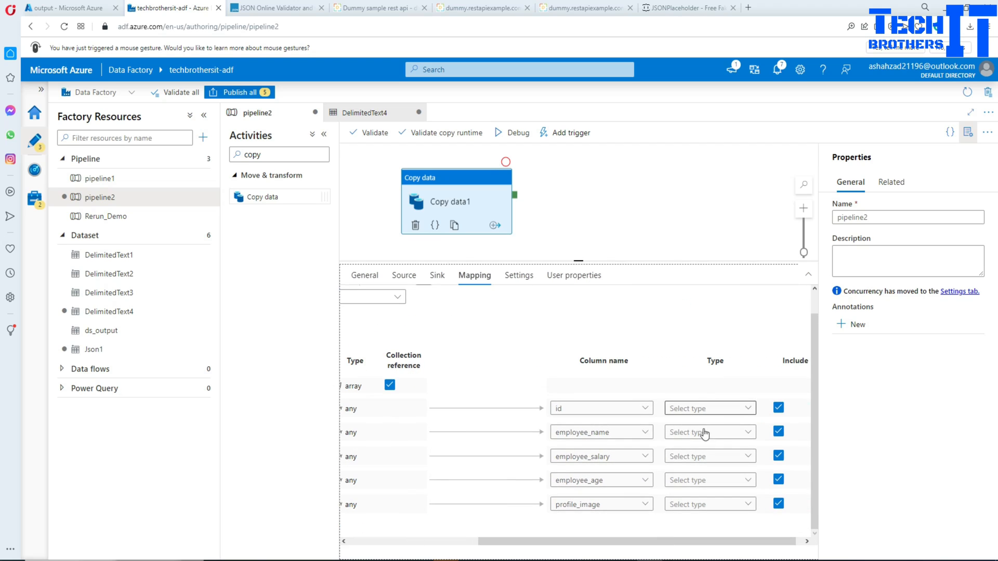
mouse_move(464, 544)
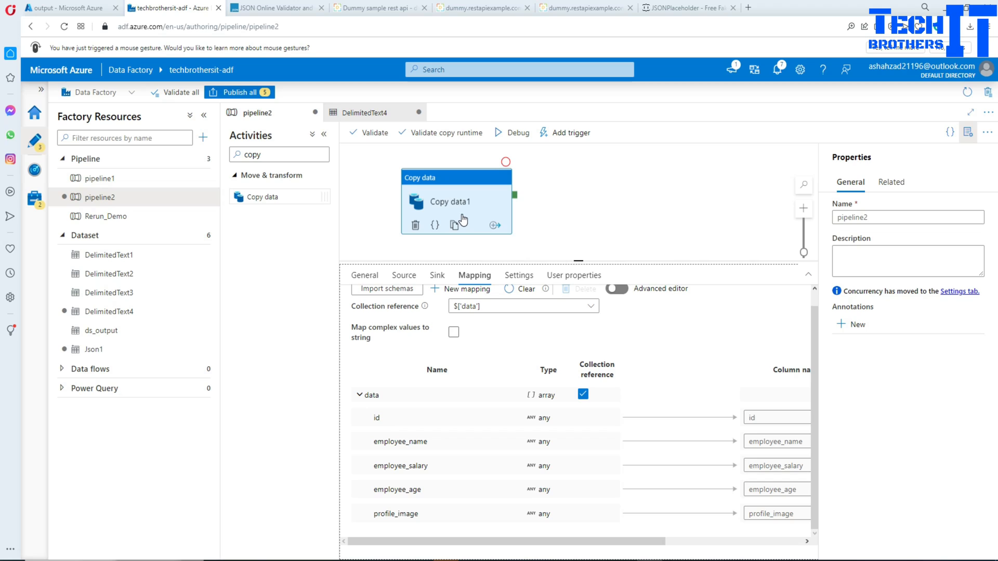
mouse_move(515, 132)
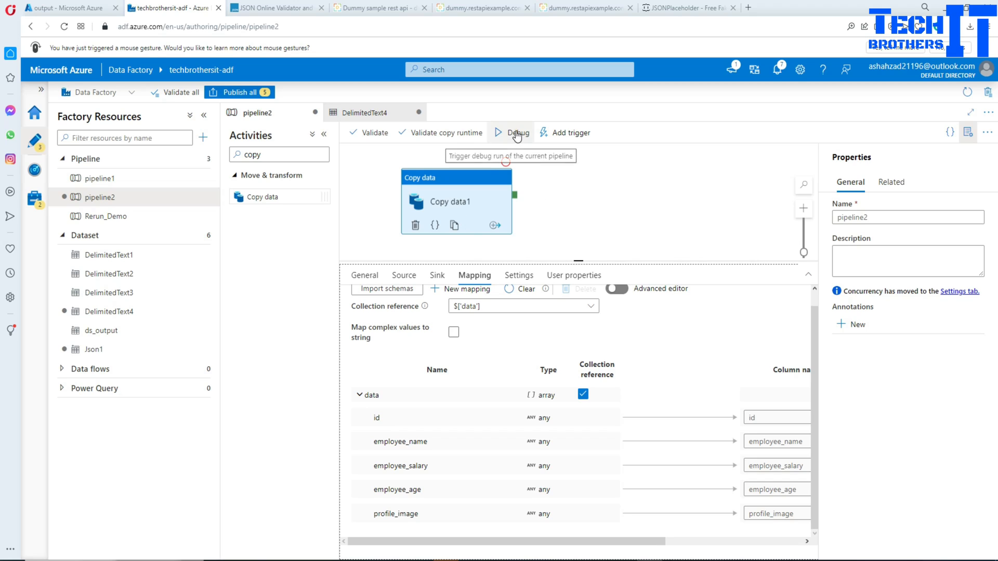
Debug pipeline2, inspect the 429 Too Many Requests error, and start a second debug run.
left_click(516, 133)
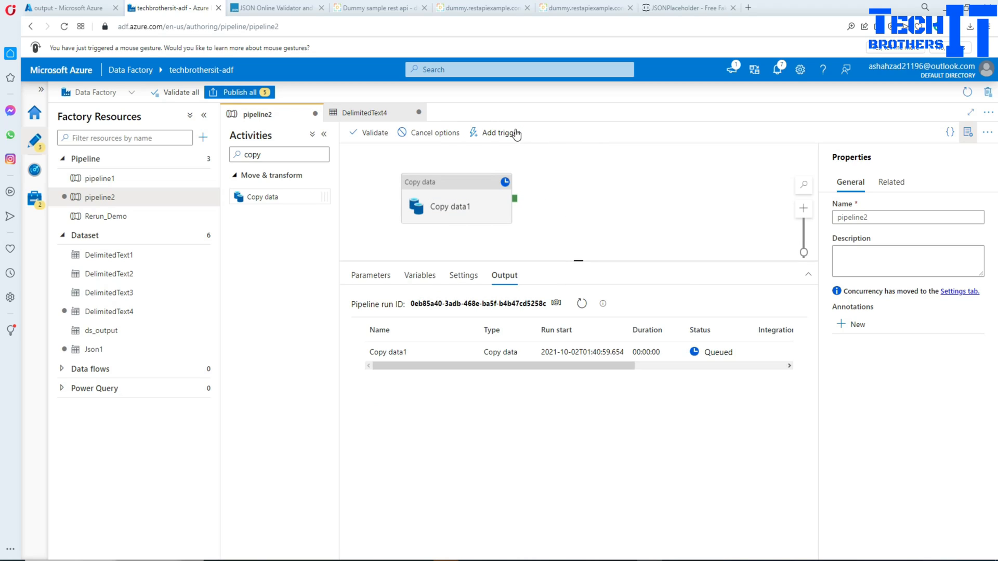
mouse_move(518, 145)
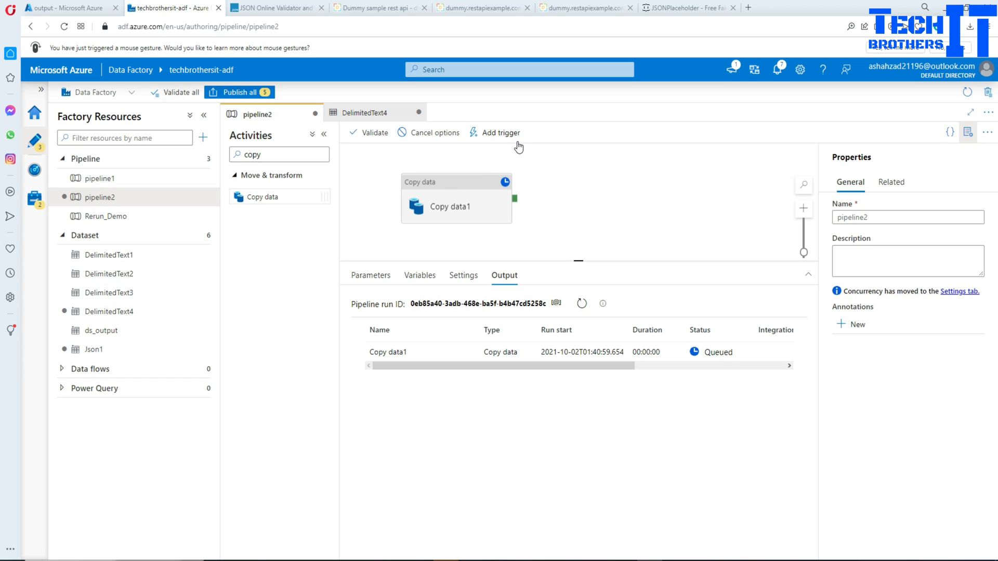
mouse_move(398, 221)
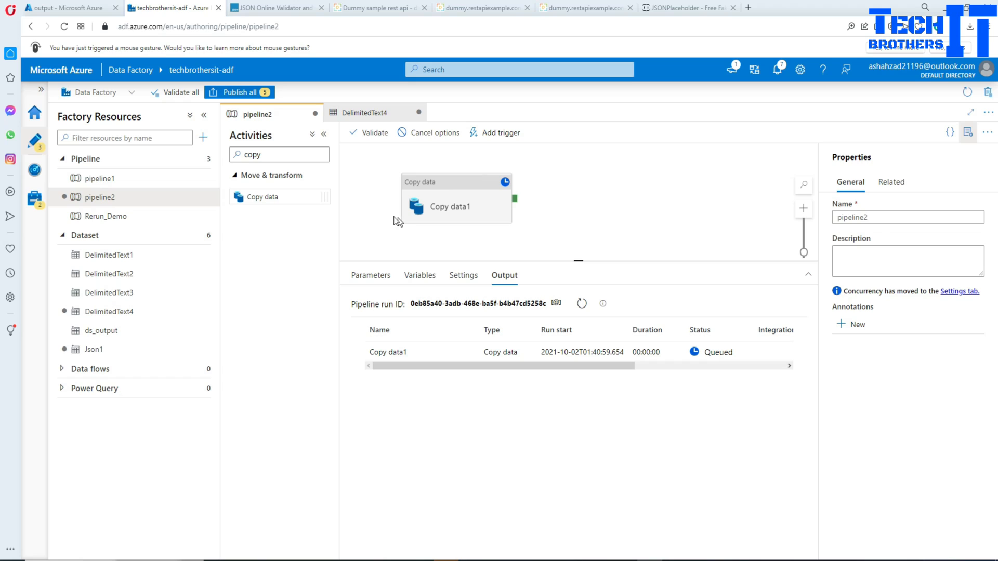
mouse_move(449, 248)
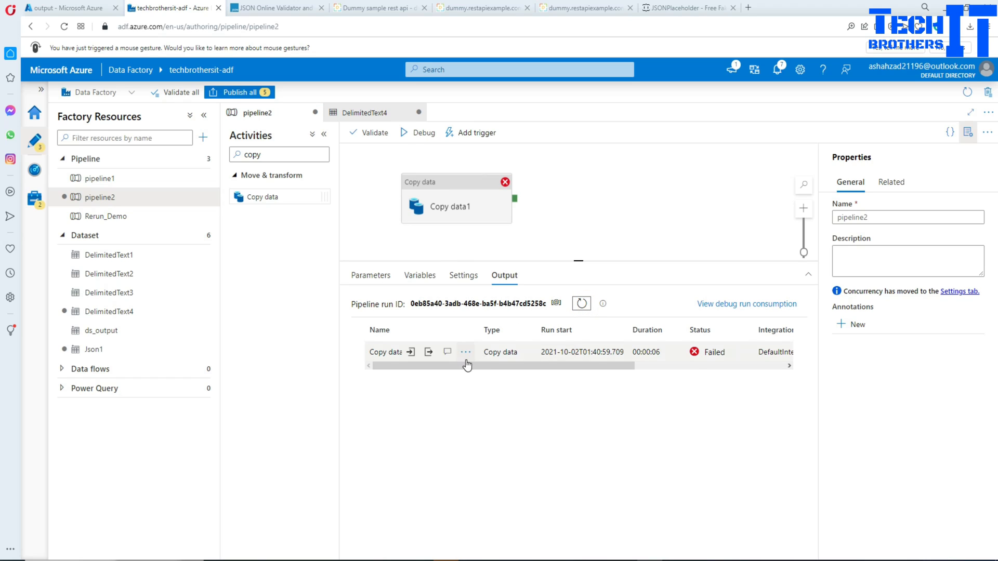
left_click(694, 352)
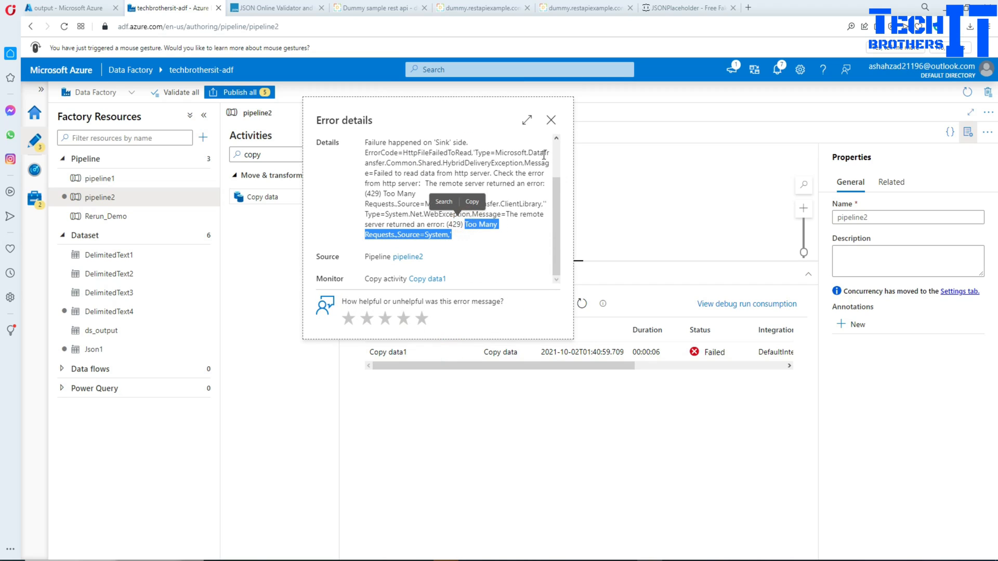
left_click(550, 119)
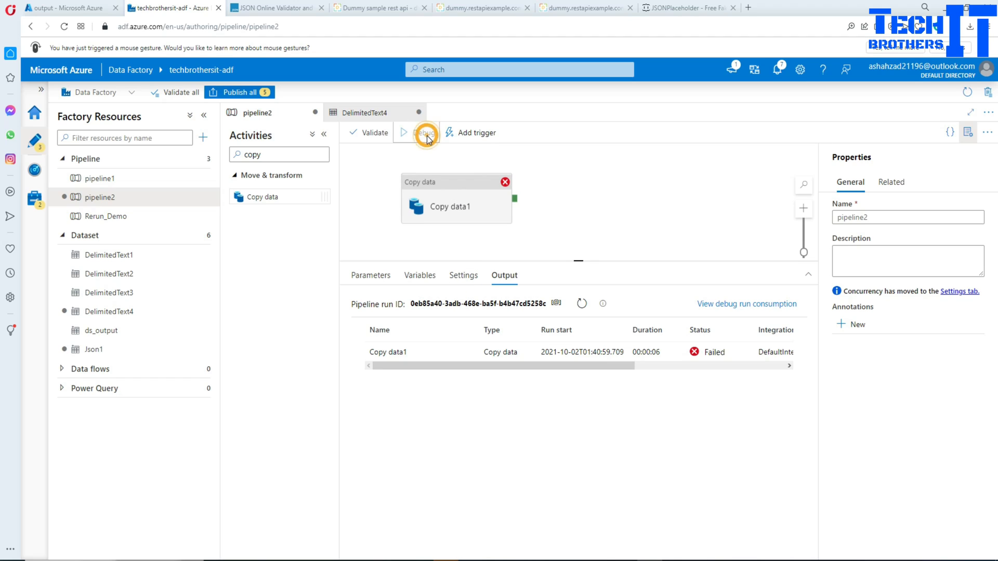
left_click(426, 132)
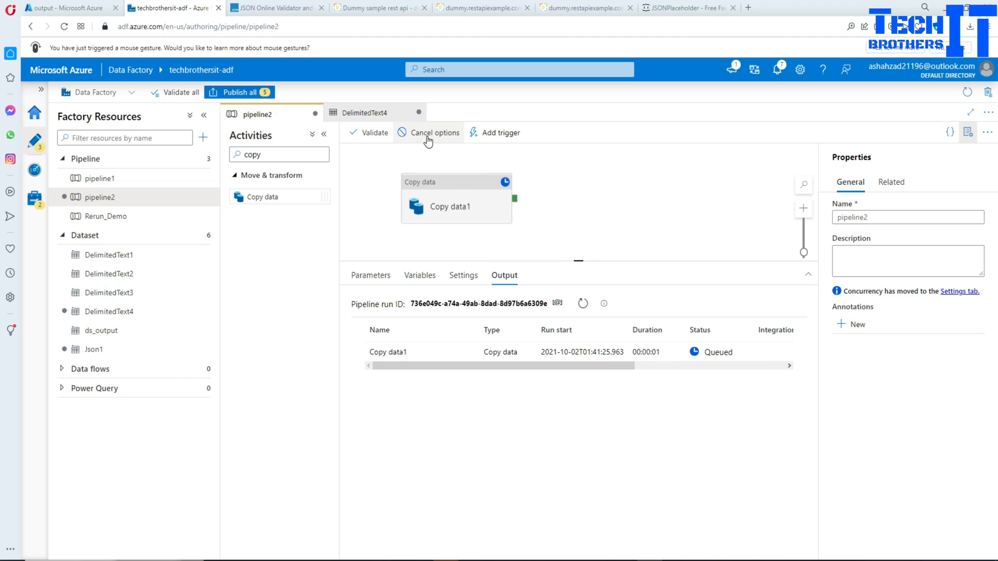
mouse_move(442, 282)
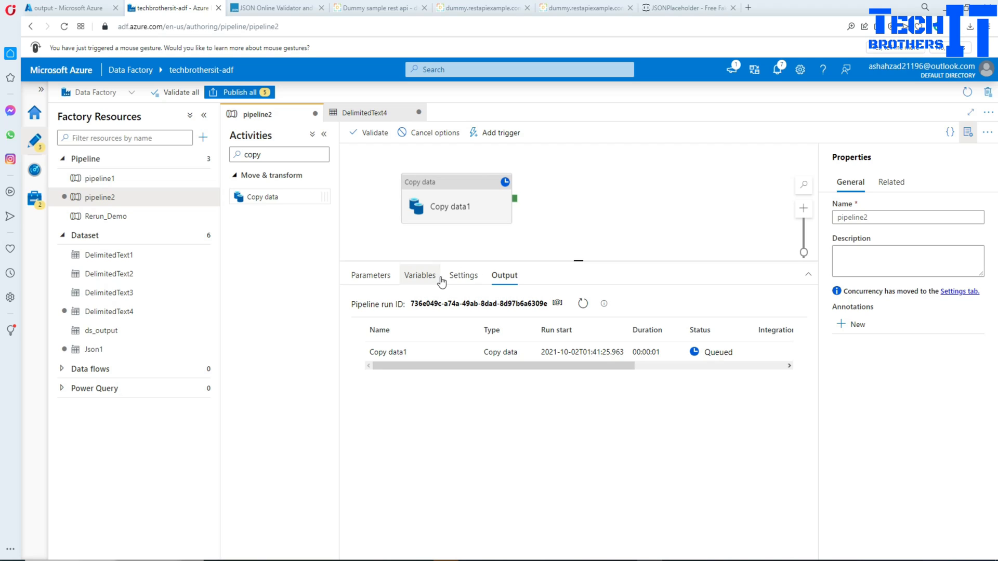
mouse_move(465, 352)
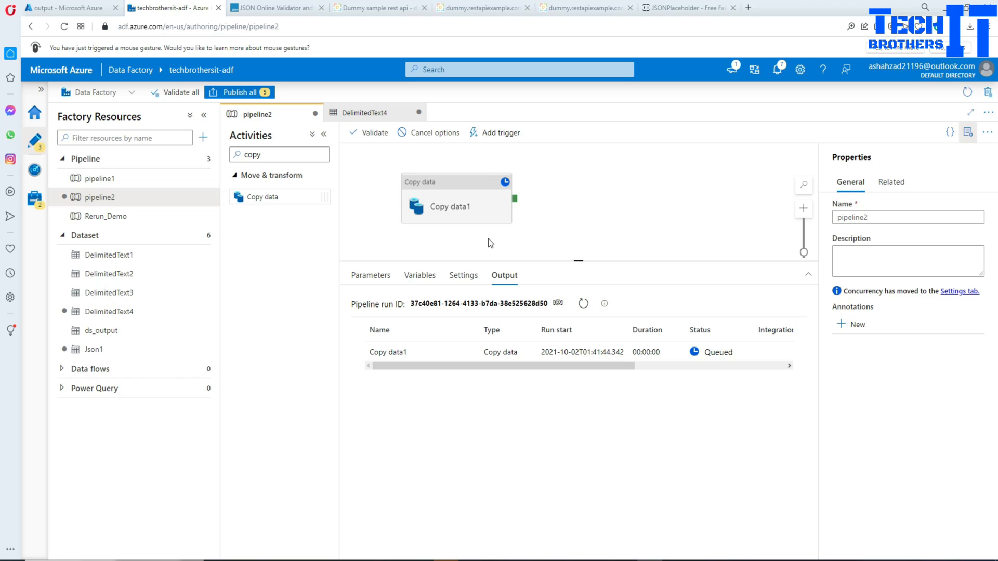
mouse_move(582, 304)
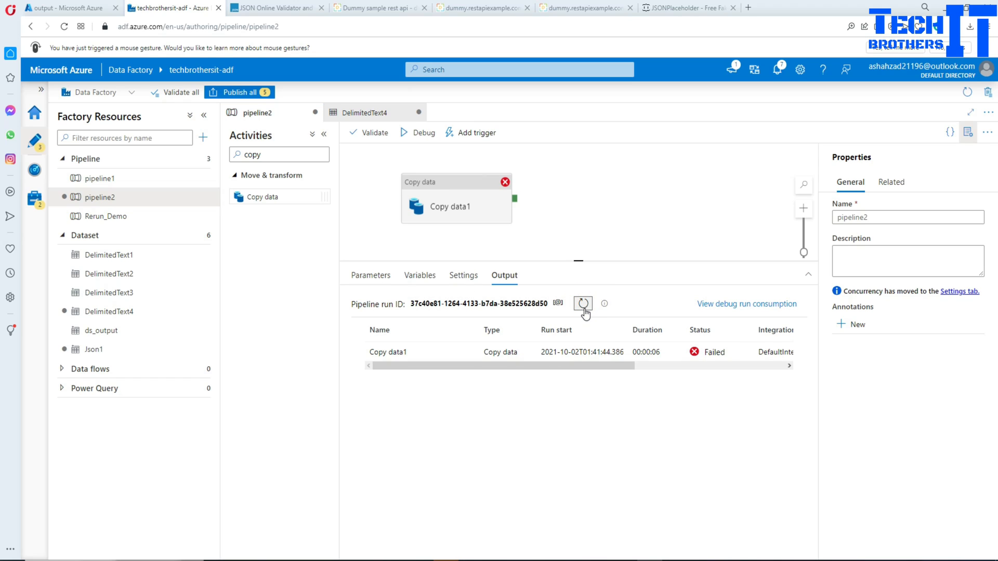
Refresh the succeeded run, review its Input JSON, and open details showing 24 rows written.
left_click(582, 303)
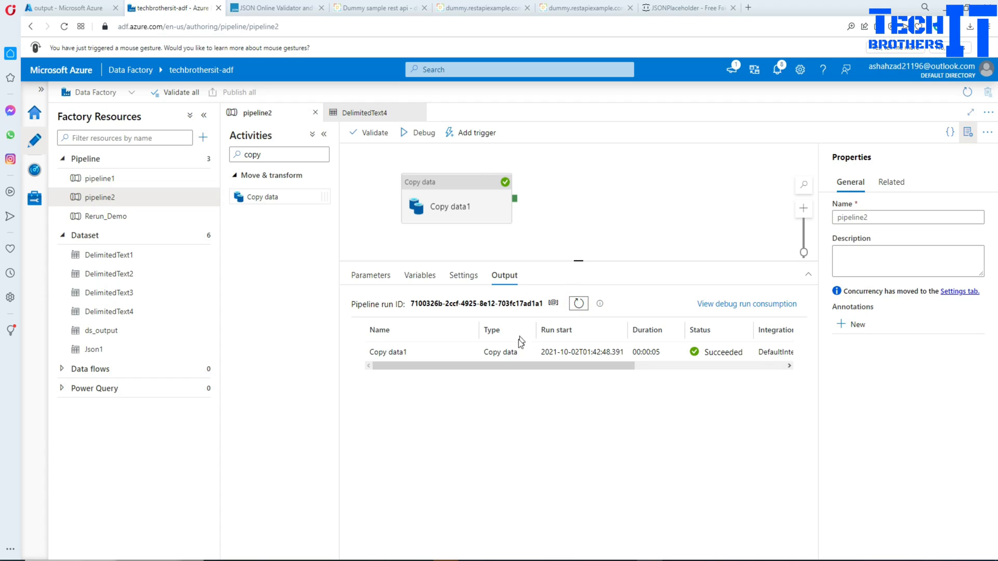
mouse_move(501, 351)
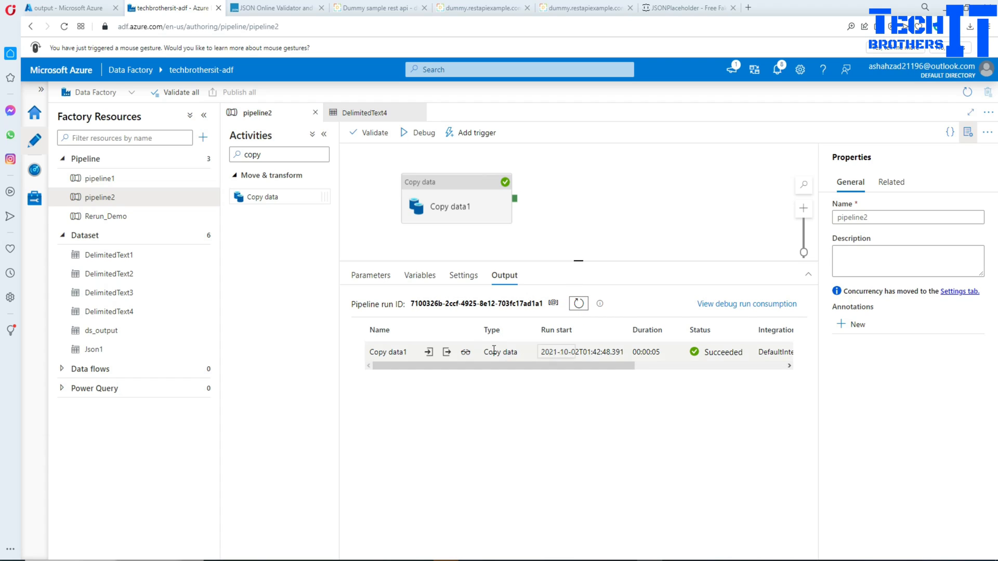
mouse_move(431, 352)
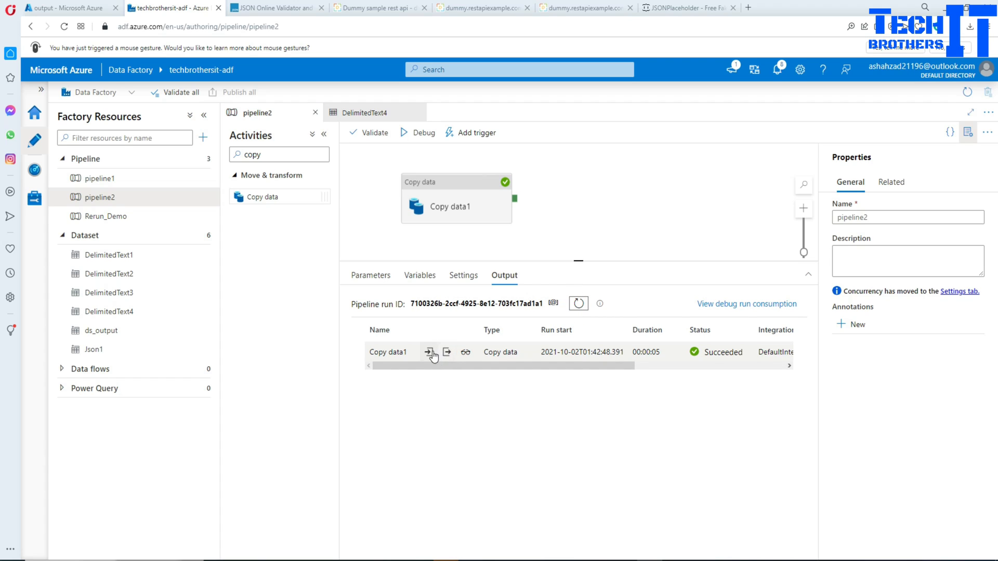
left_click(431, 352)
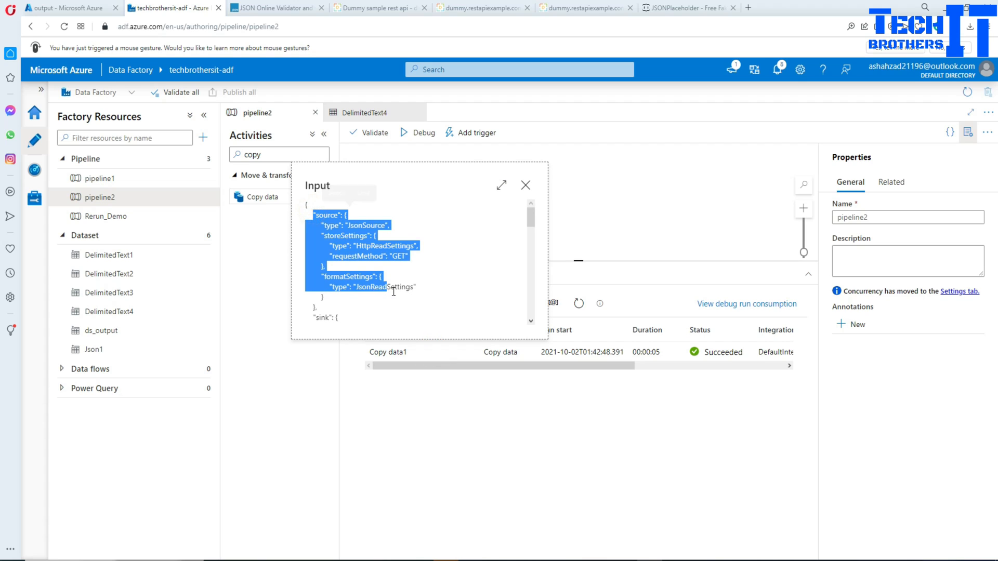
scroll("down", 3)
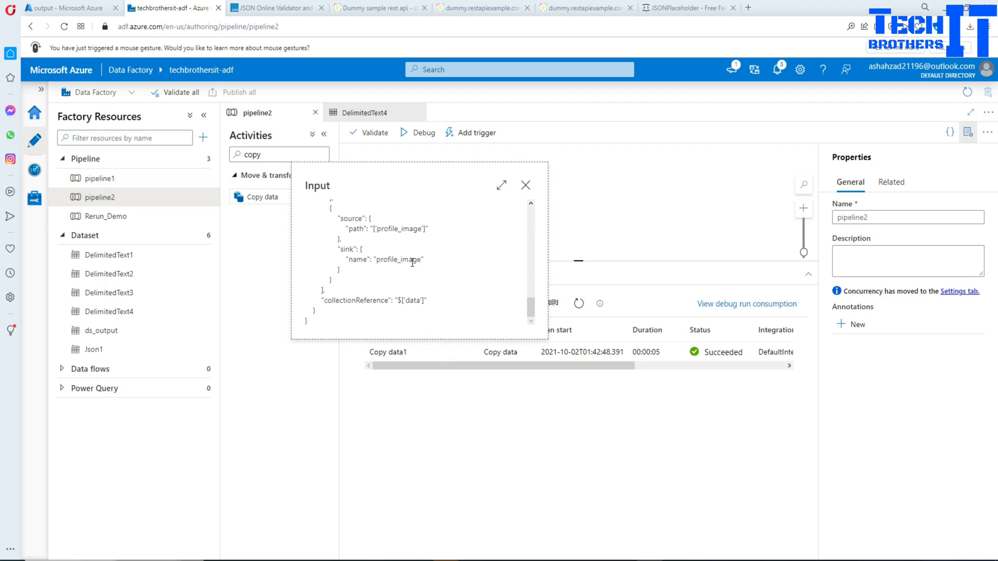
left_click(525, 185)
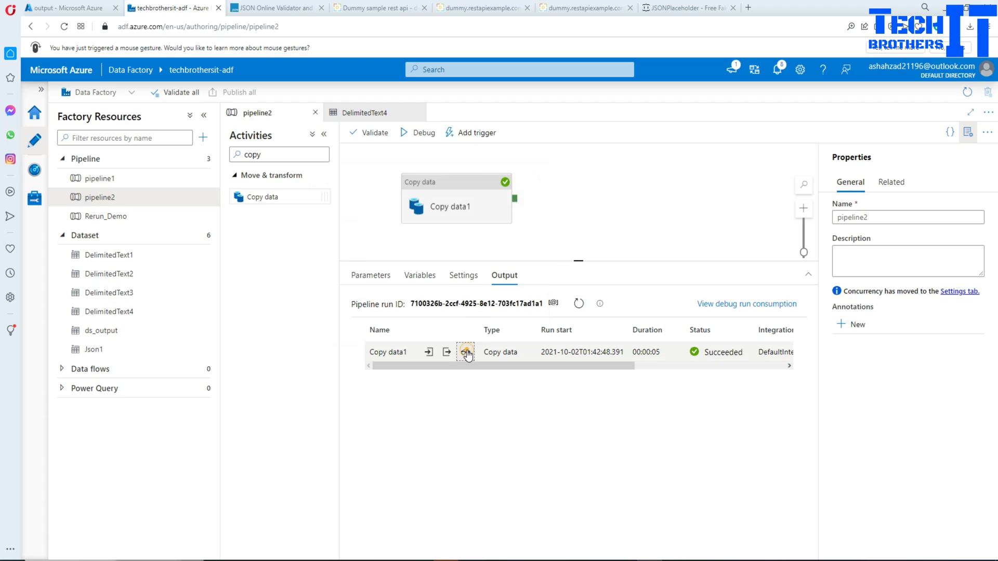
left_click(465, 352)
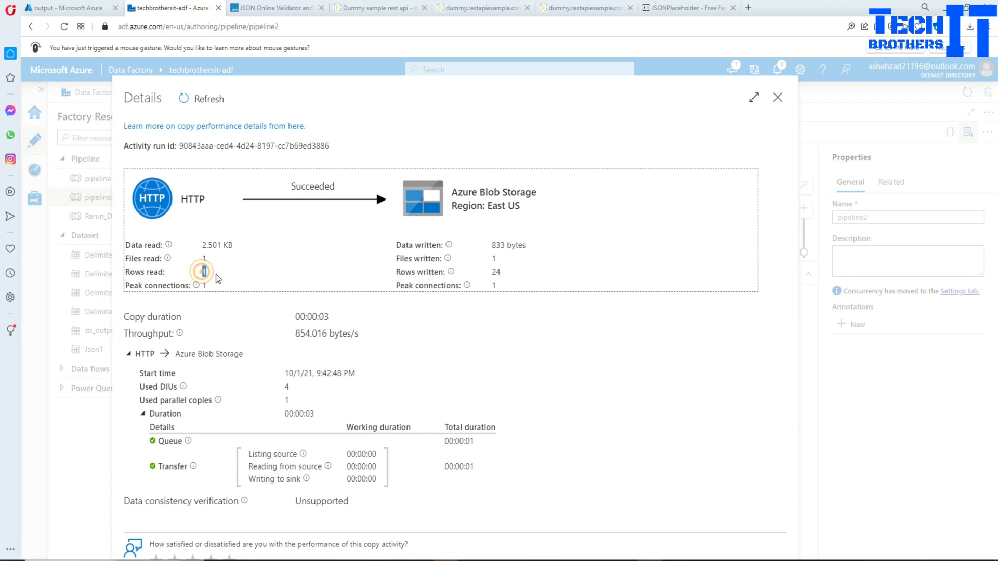
double_click(495, 272)
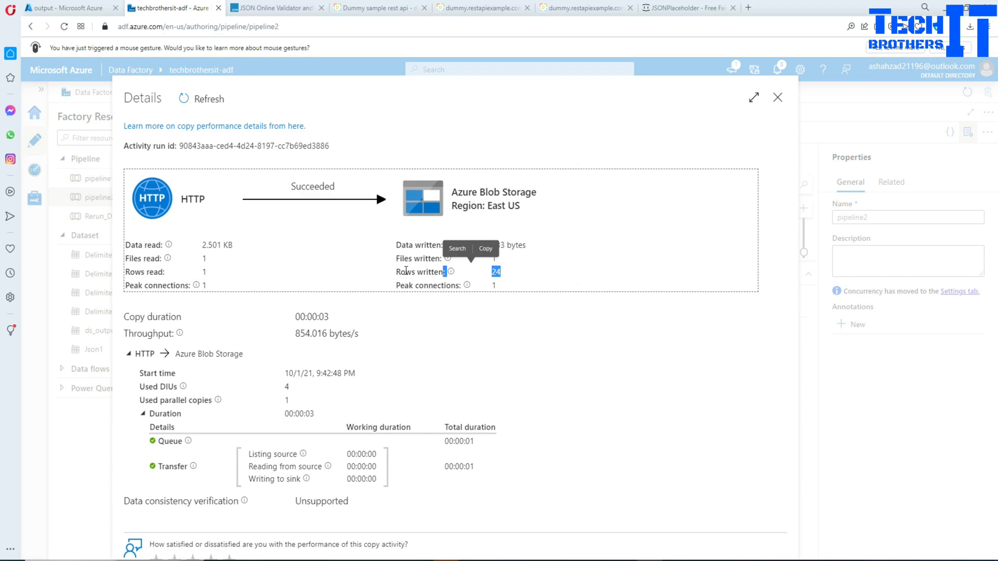
mouse_move(782, 101)
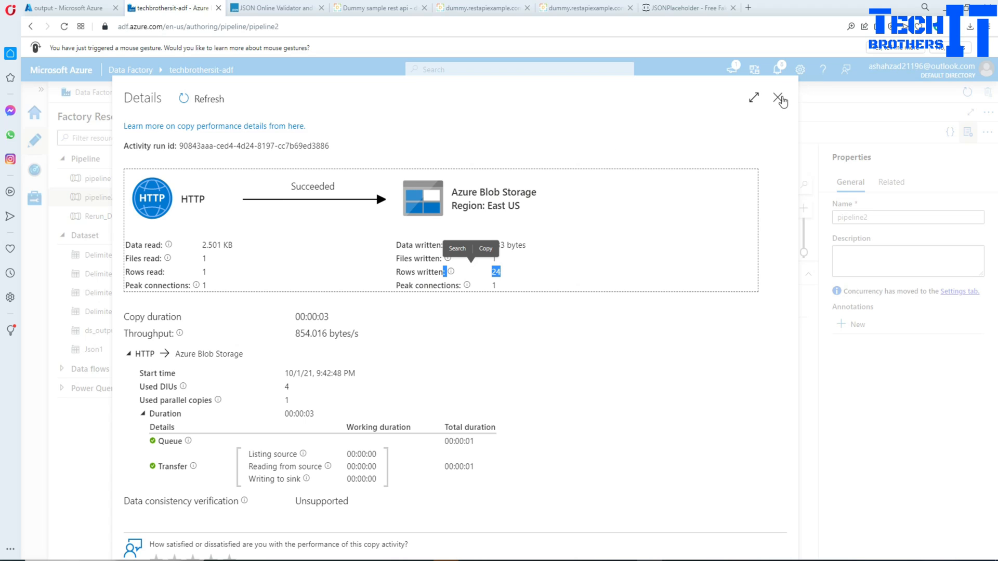
Open Httpemployees.csv in the output container, verify its 24 employee rows, and close it.
left_click(64, 8)
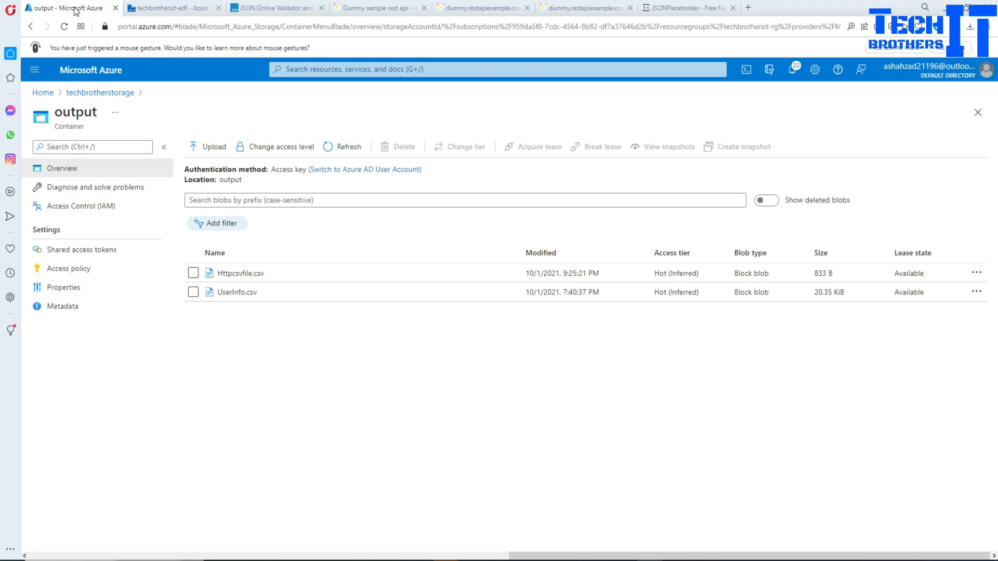
mouse_move(99, 93)
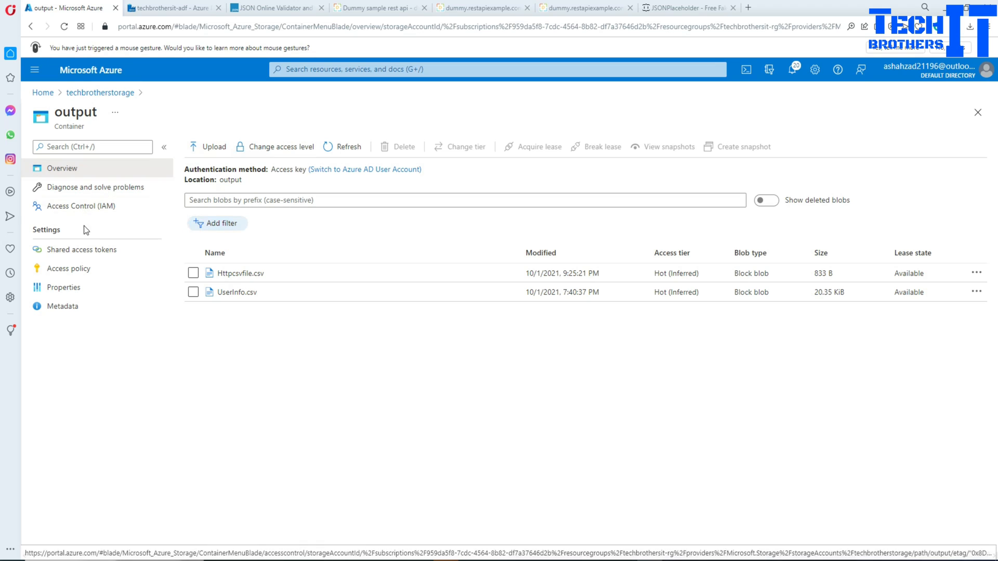
left_click(100, 92)
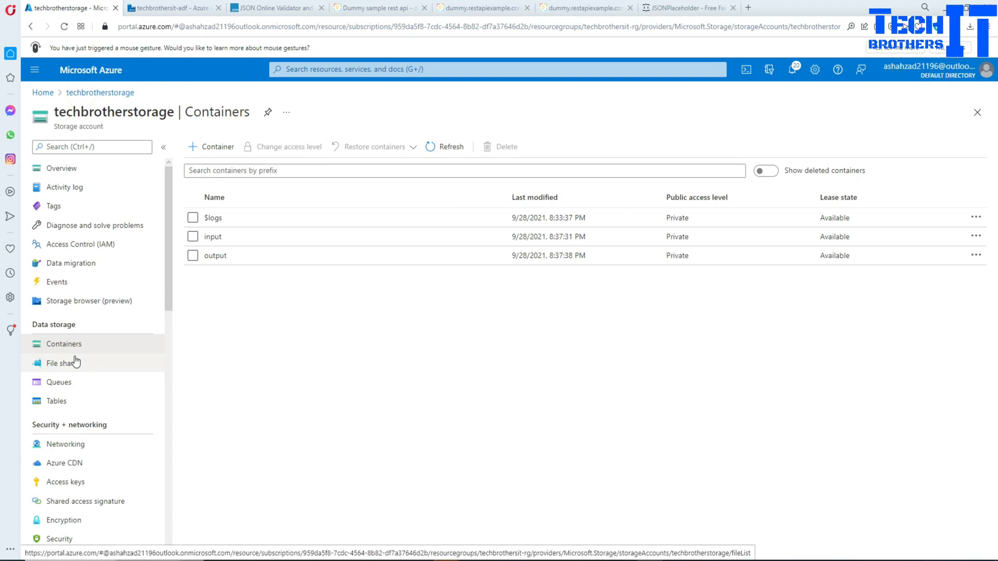
left_click(215, 255)
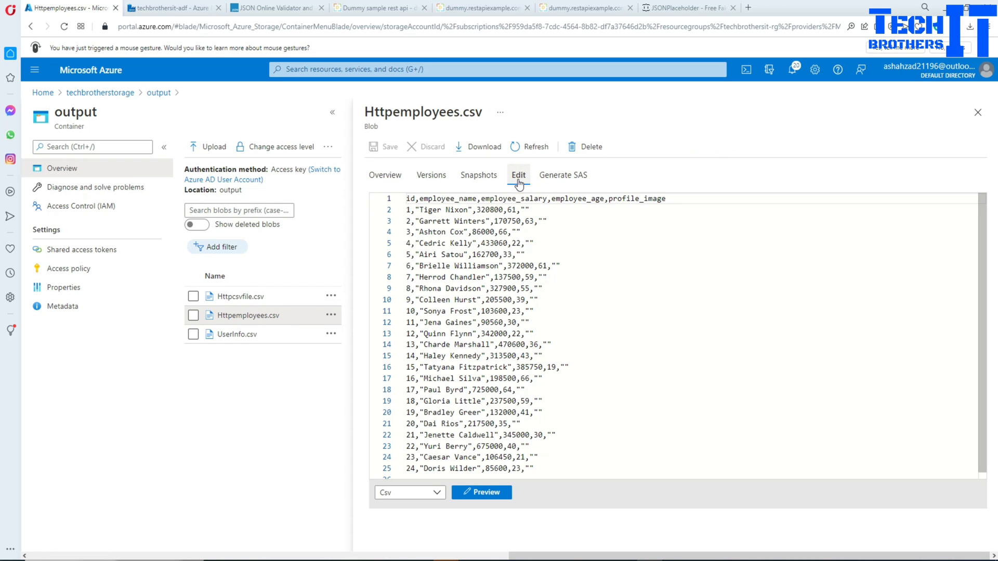
left_click(518, 174)
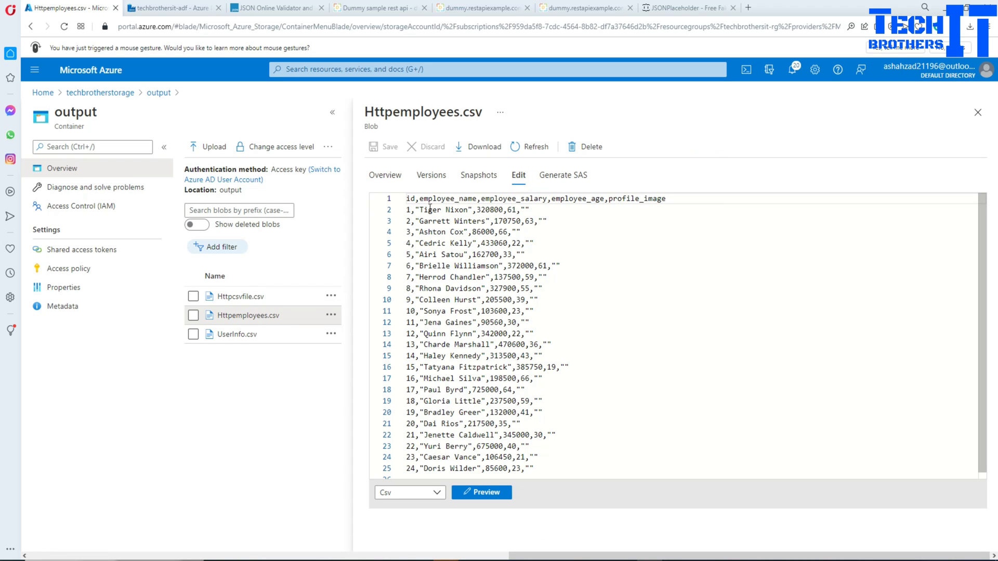
left_click(666, 198)
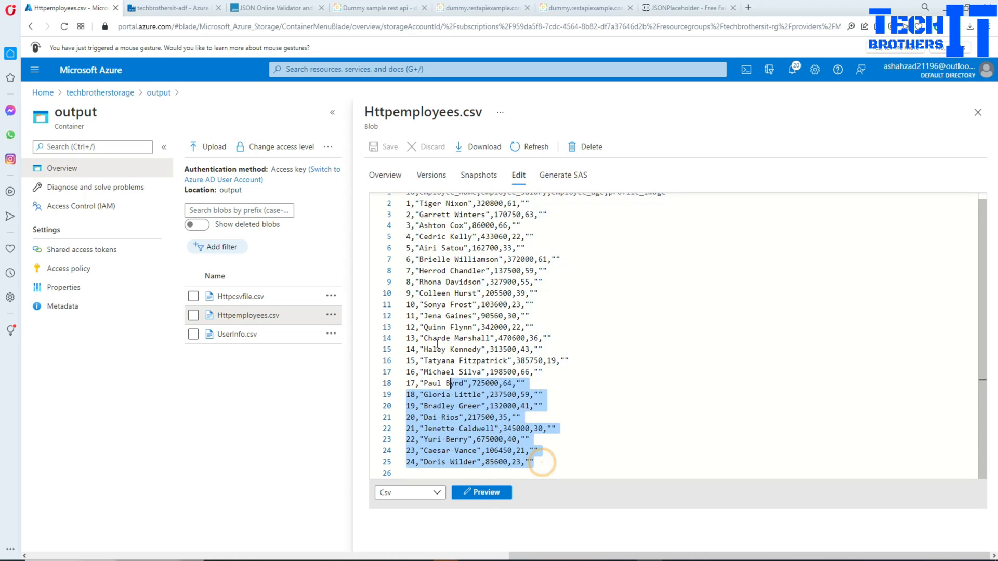
left_click(978, 113)
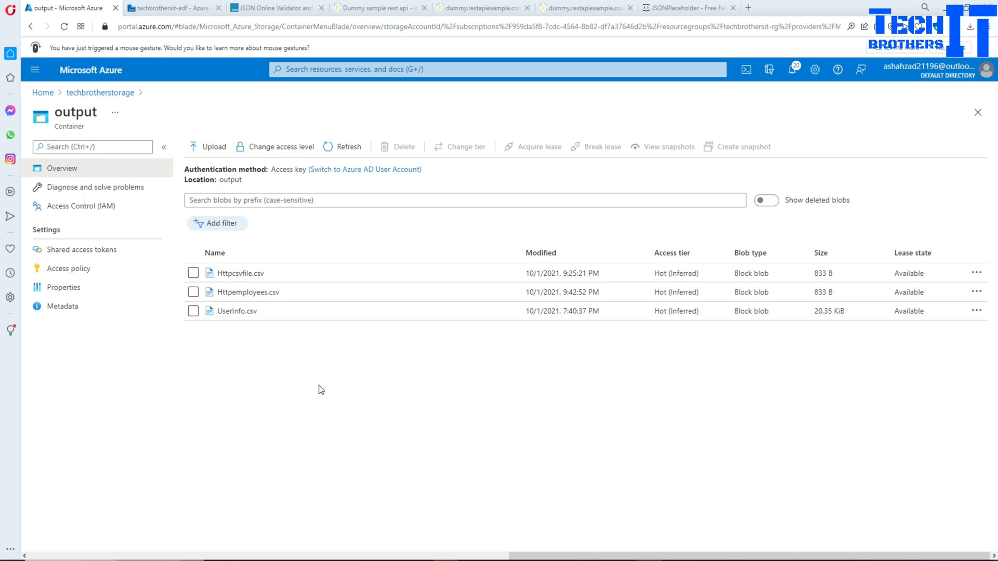
mouse_move(181, 96)
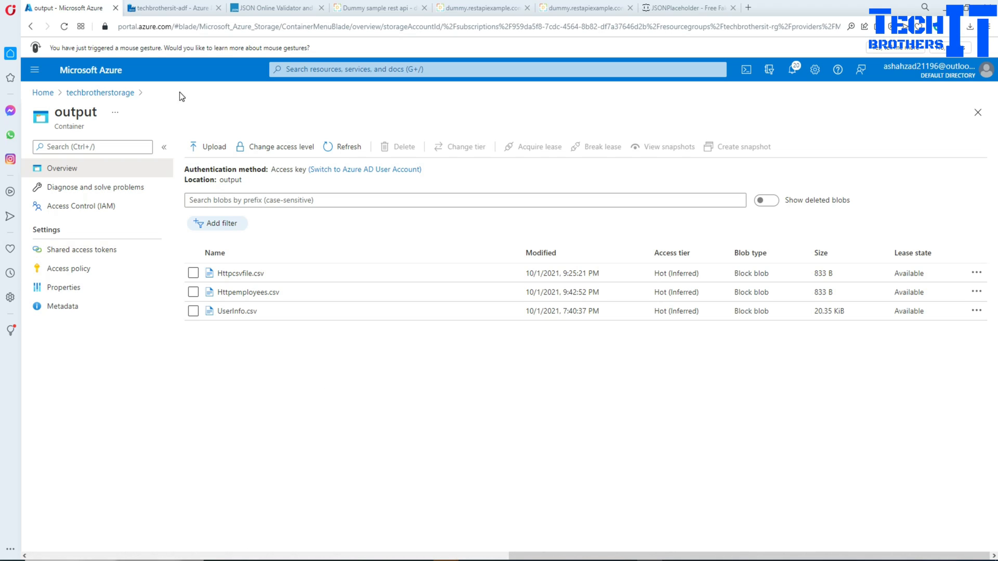
Go back to Data Factory and select Copy data1 to show its five-field mapping.
left_click(172, 7)
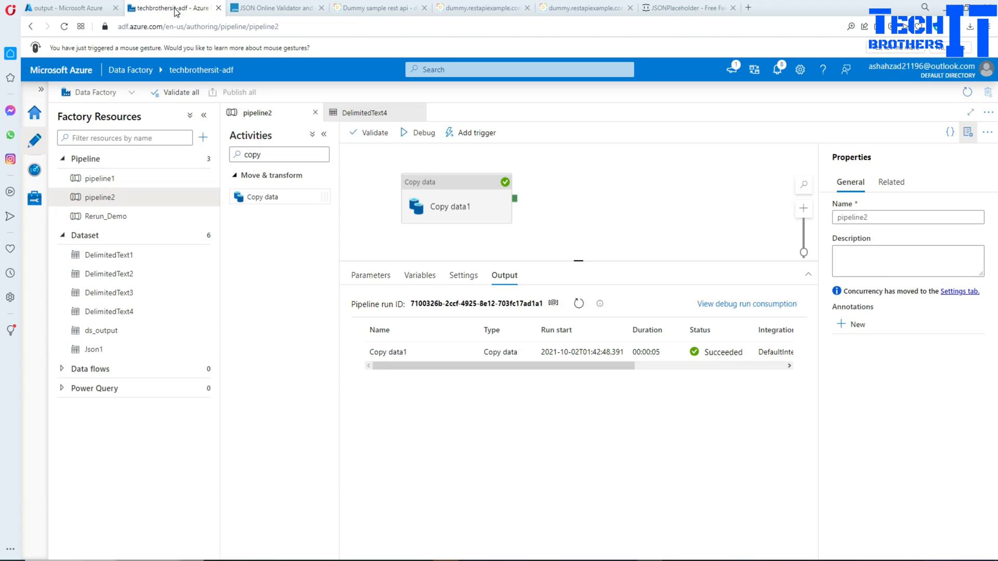
mouse_move(99, 197)
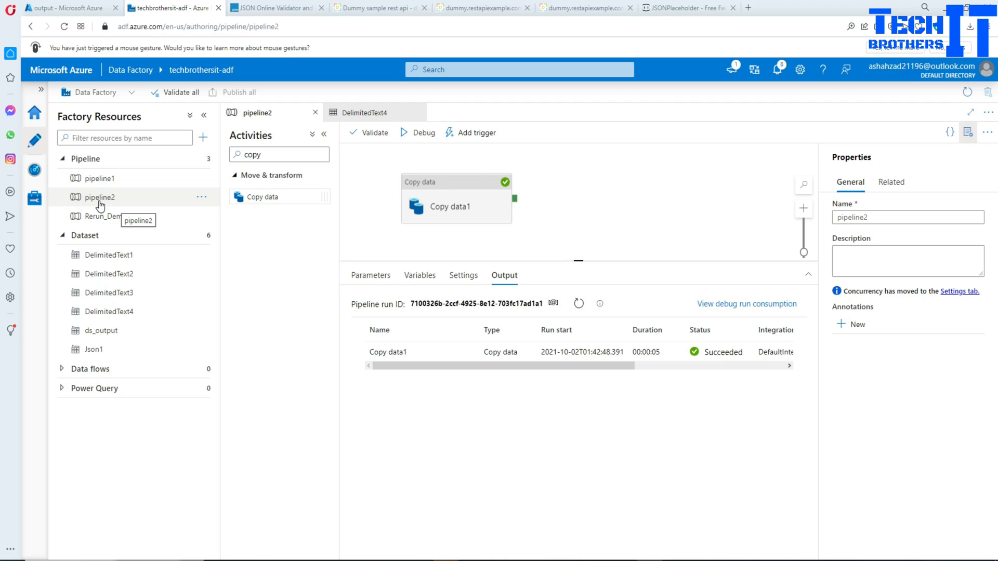
left_click(449, 201)
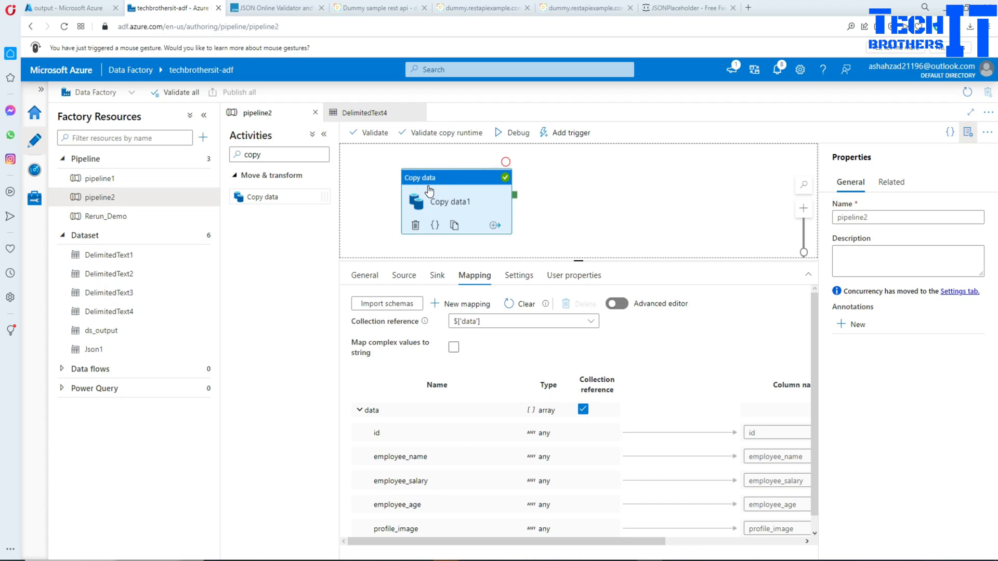